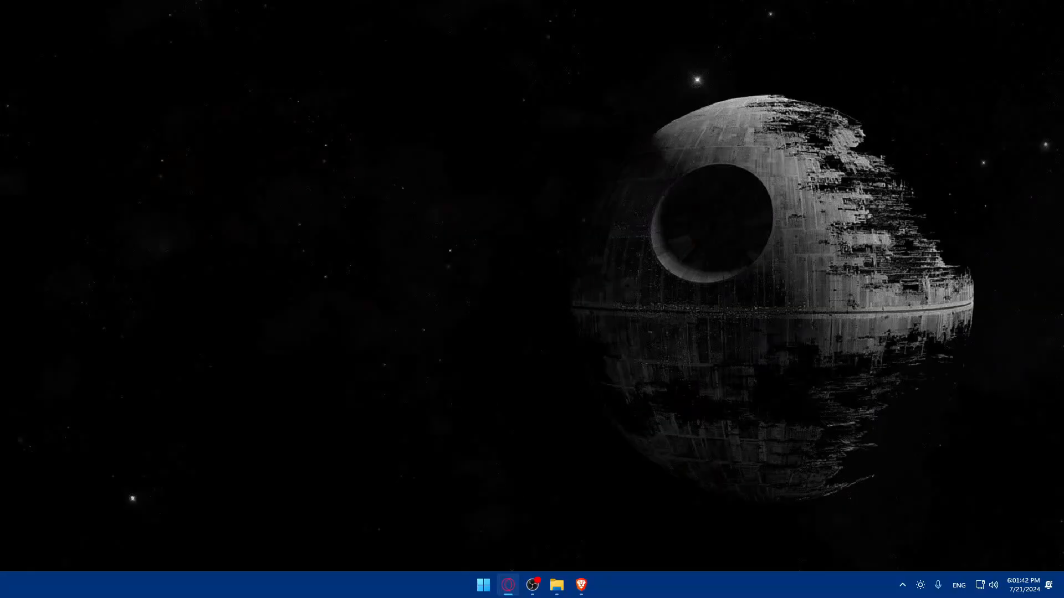
Launch Brave and load salesforce.com, editing the address toward the EU site
left_click(580, 585)
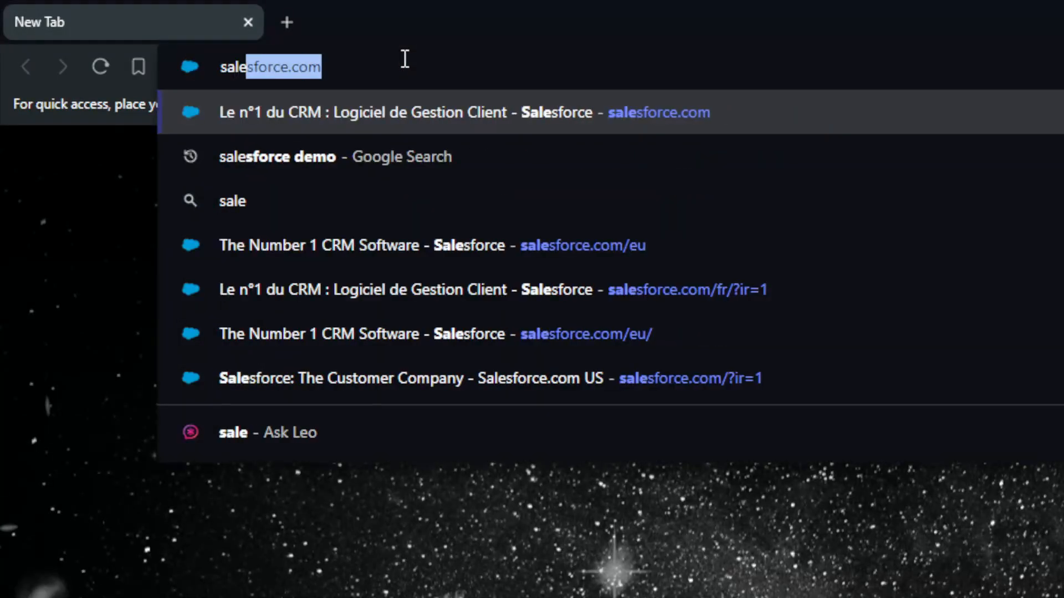
type("sforce.com/fr/?ir=1")
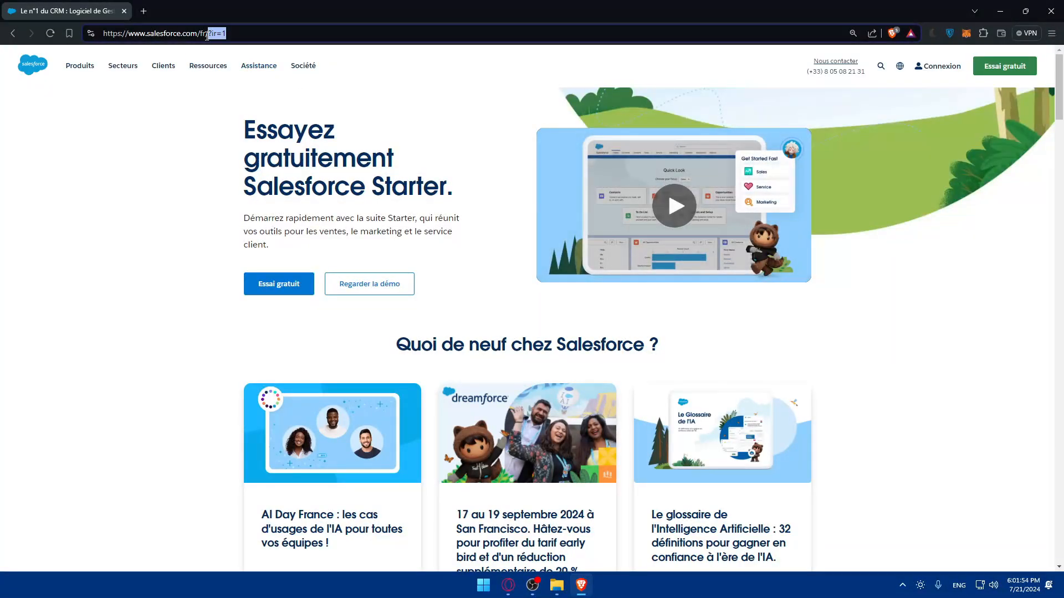
type("eu")
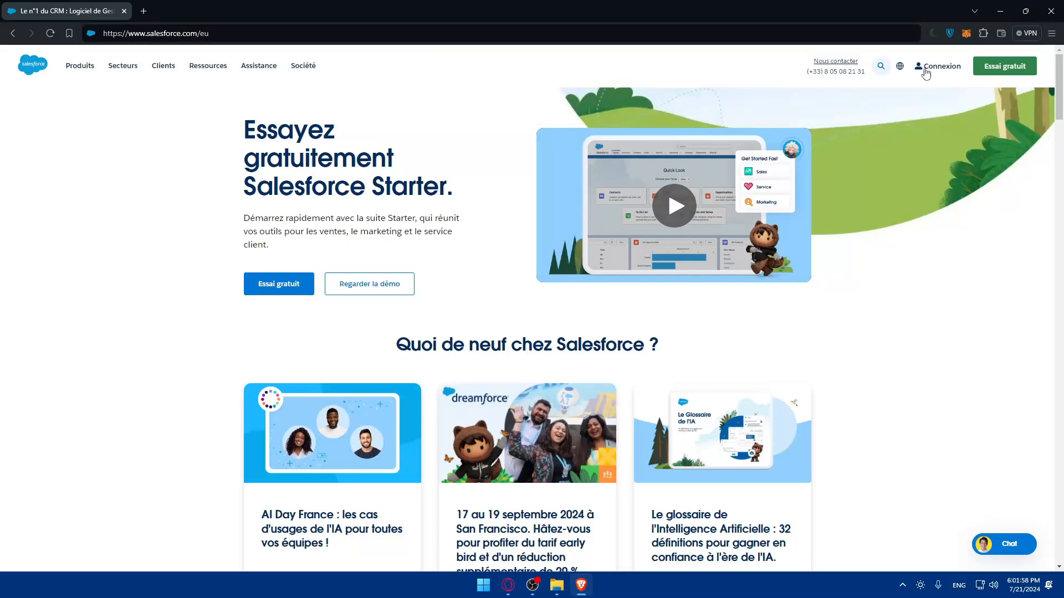
Switch Salesforce to the EU English region and reach the Salesforce login page
left_click(900, 66)
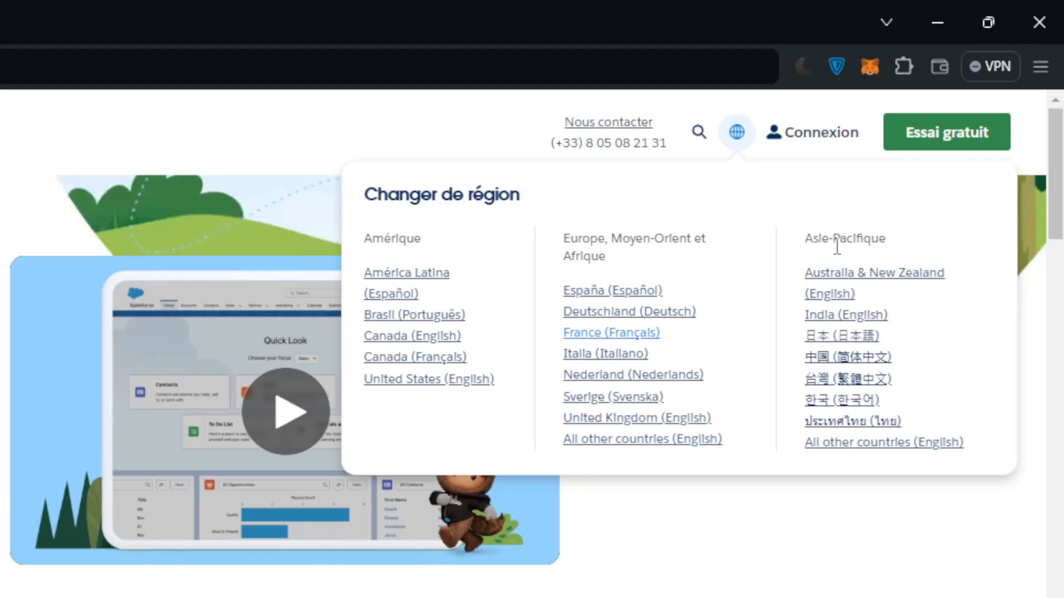
scroll("down", 3)
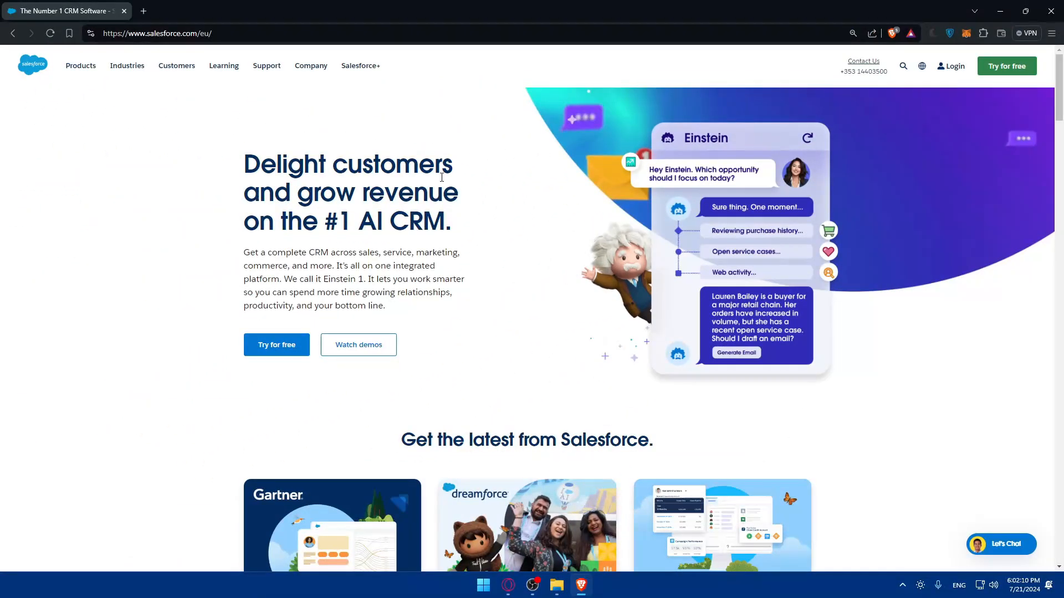
mouse_move(605, 208)
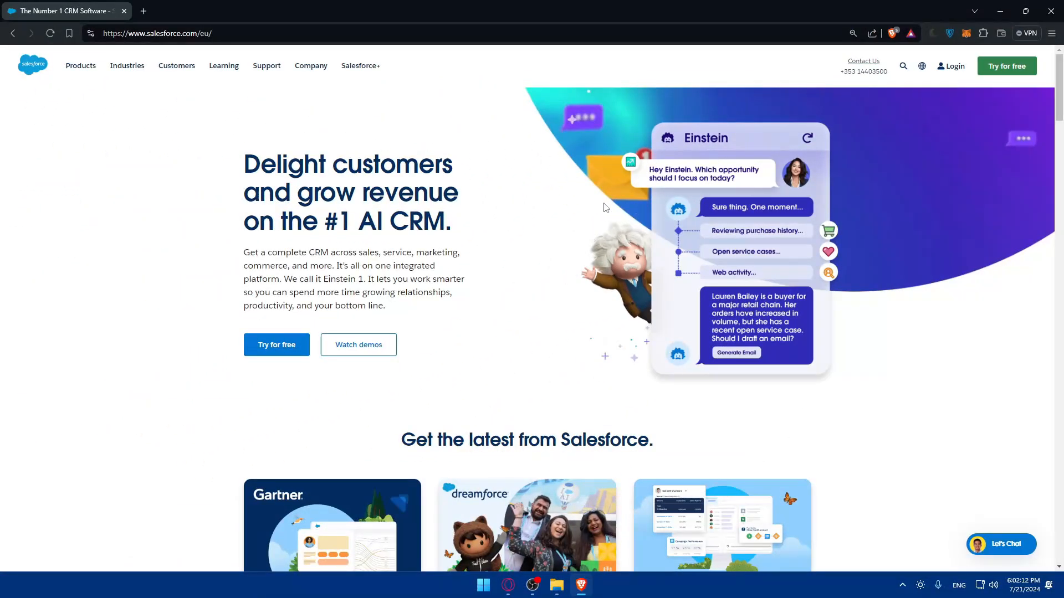
left_click(953, 66)
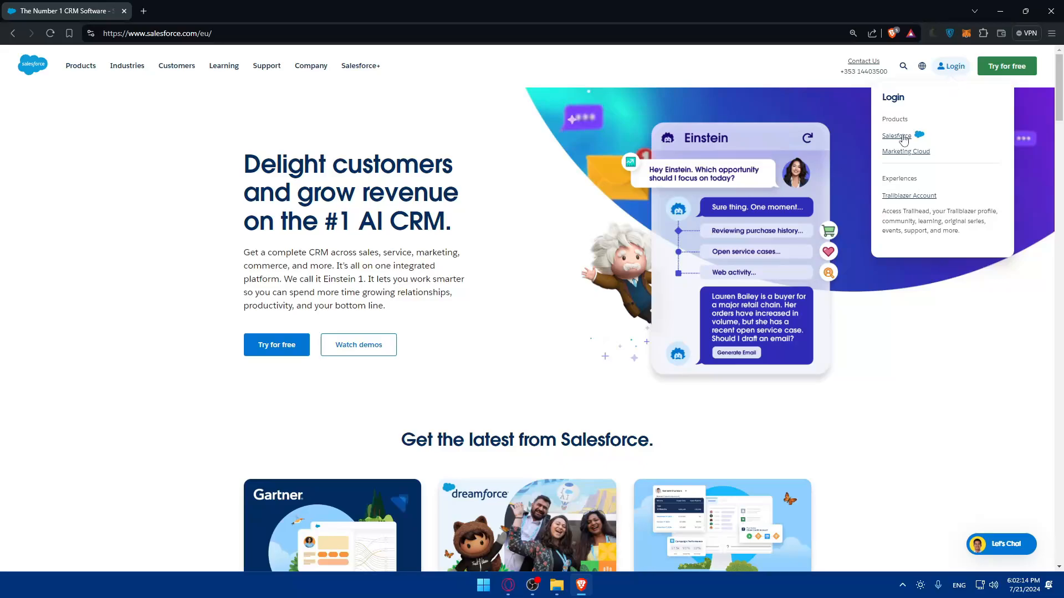
left_click(896, 137)
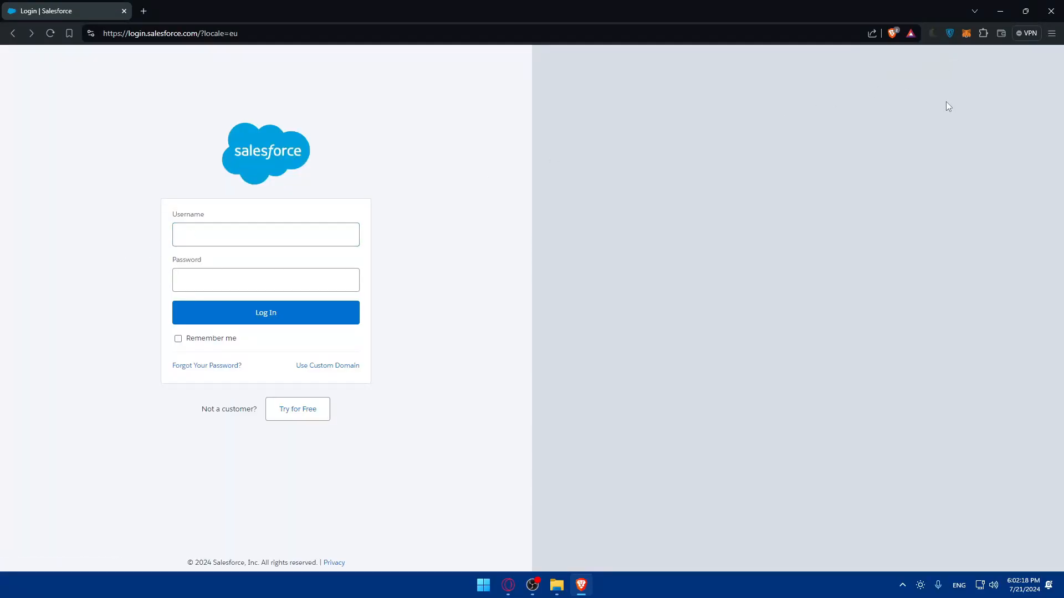
Open the Sales Cloud 30-day free trial signup page
left_click(297, 409)
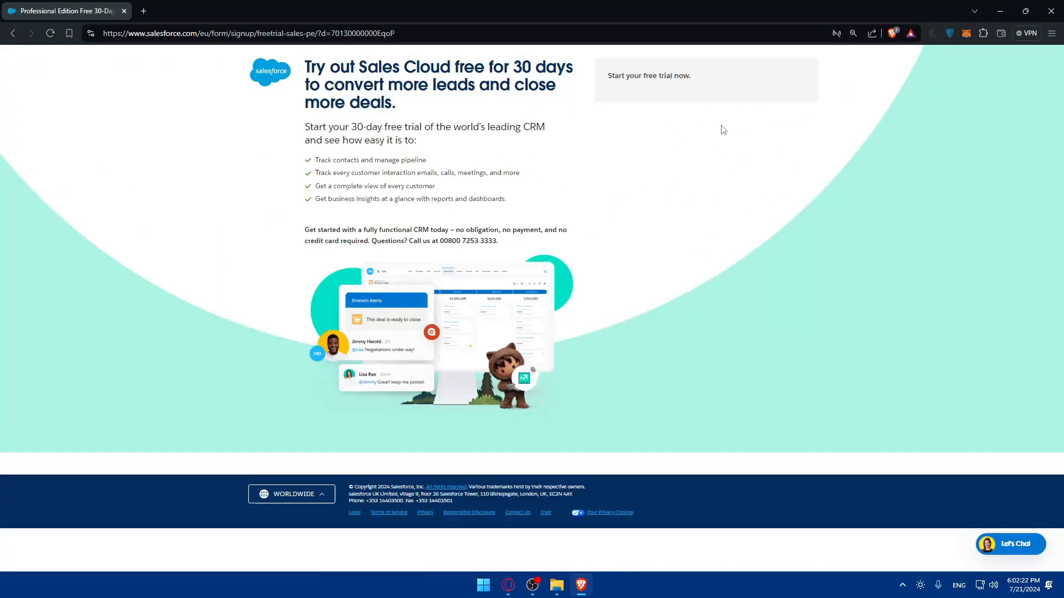
mouse_move(656, 147)
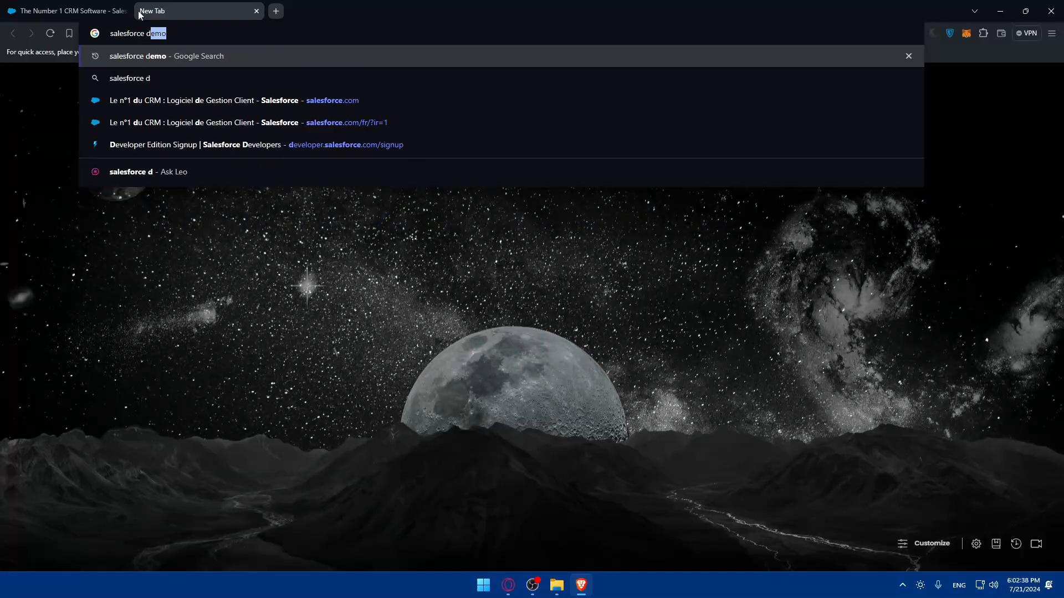
Search 'salesforce demo', view the Salesforce Overview Demos page, then close that tab
left_click(166, 55)
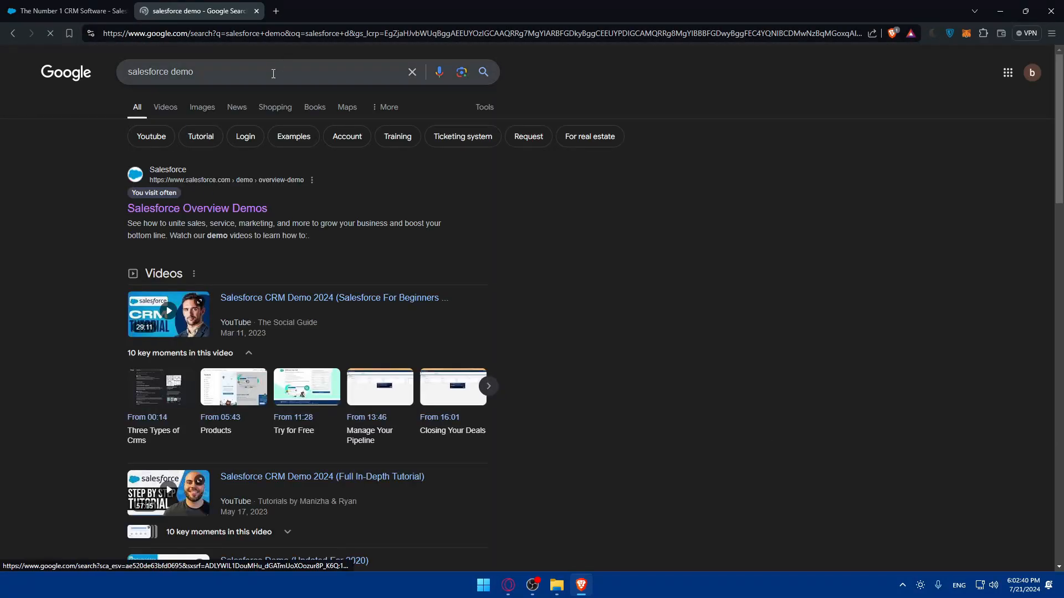
left_click(196, 208)
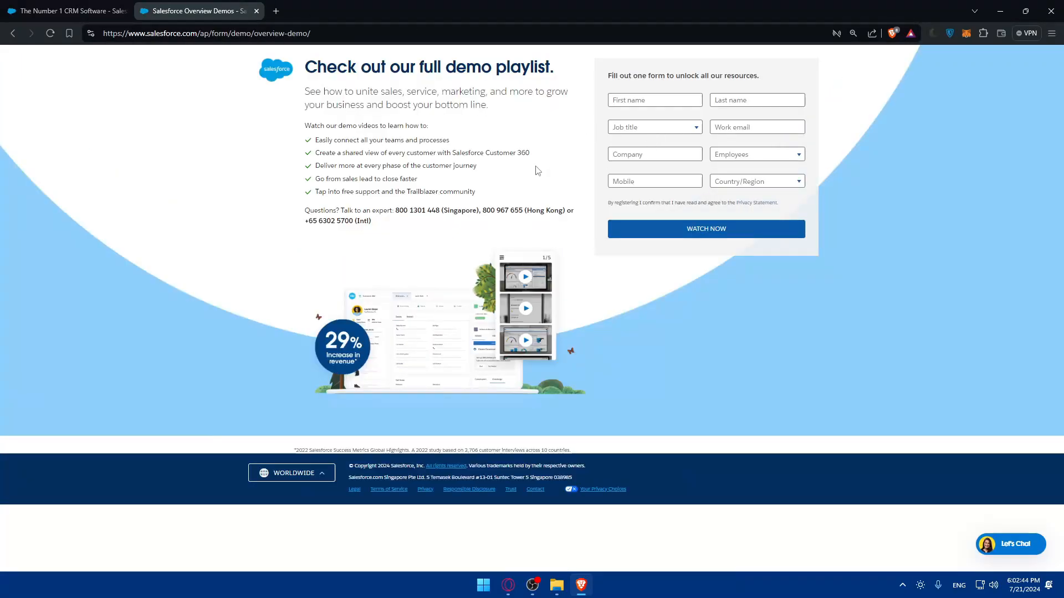
mouse_move(708, 164)
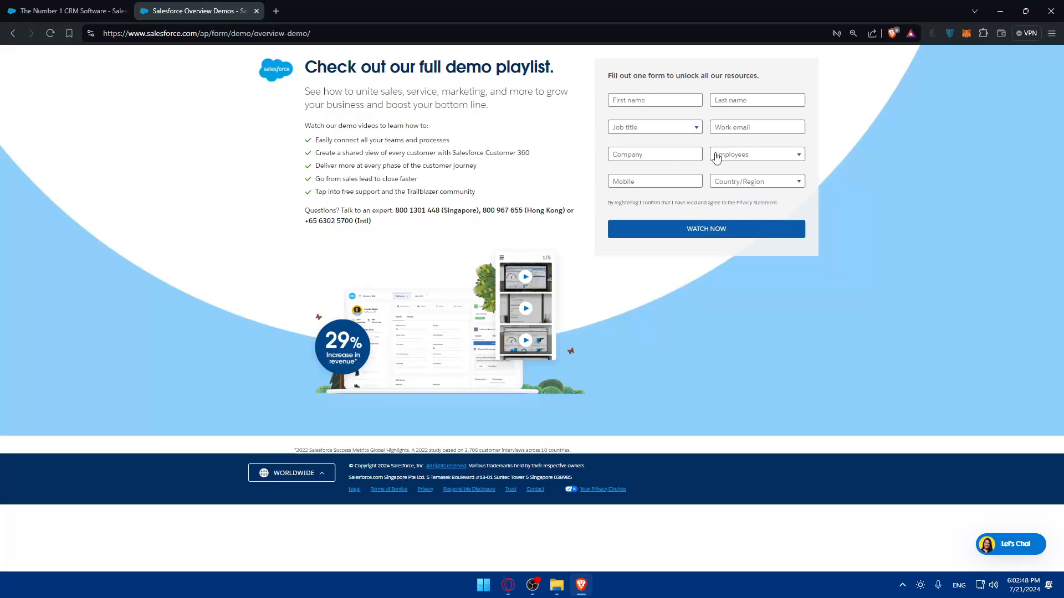
left_click(756, 181)
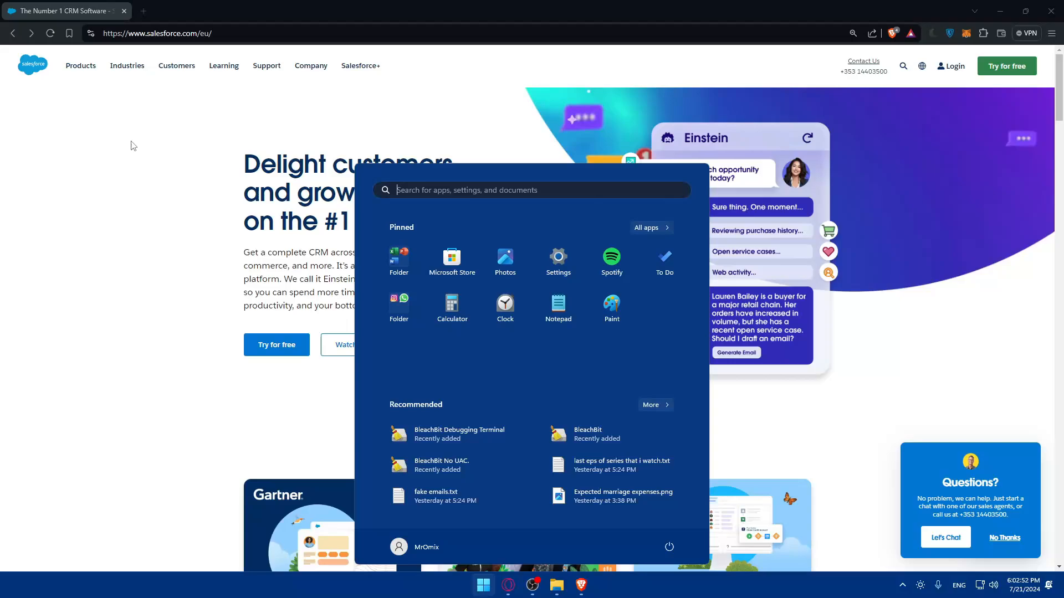
Launch Excel from the Start menu and create a blank workbook
type("excel")
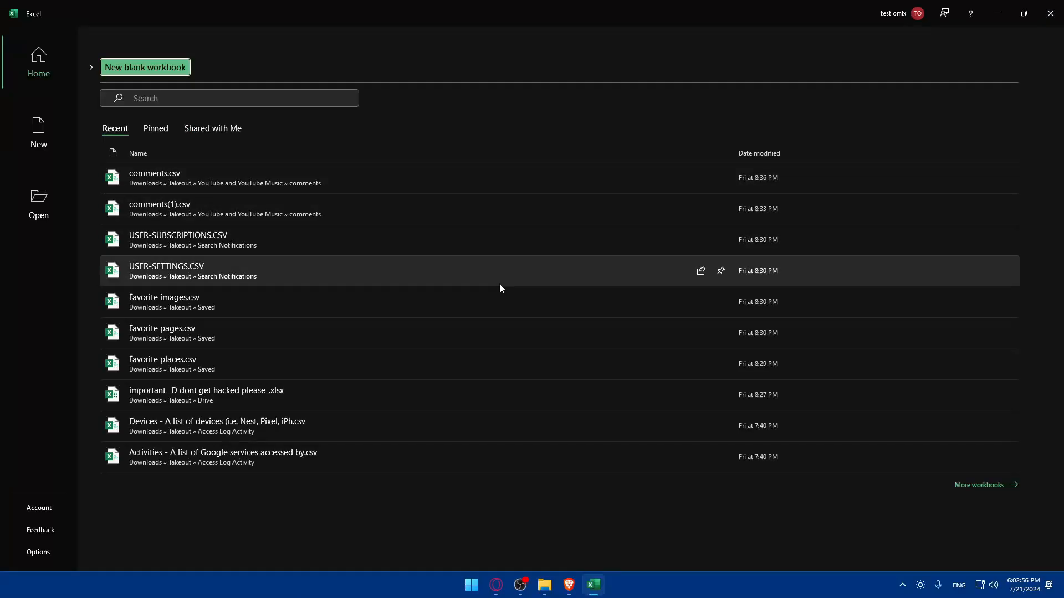
mouse_move(375, 187)
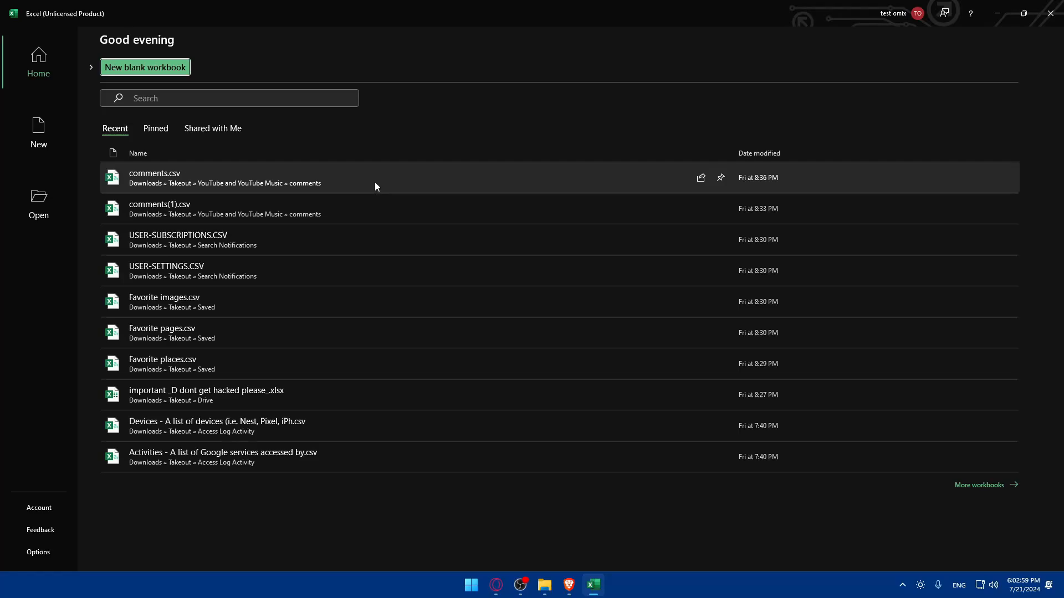
left_click(39, 134)
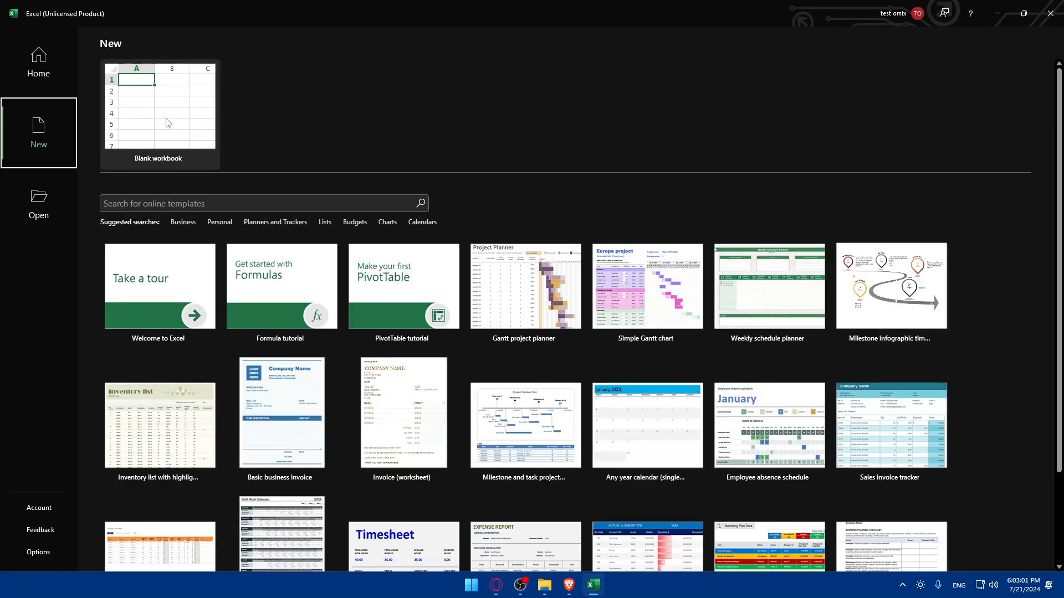
left_click(159, 109)
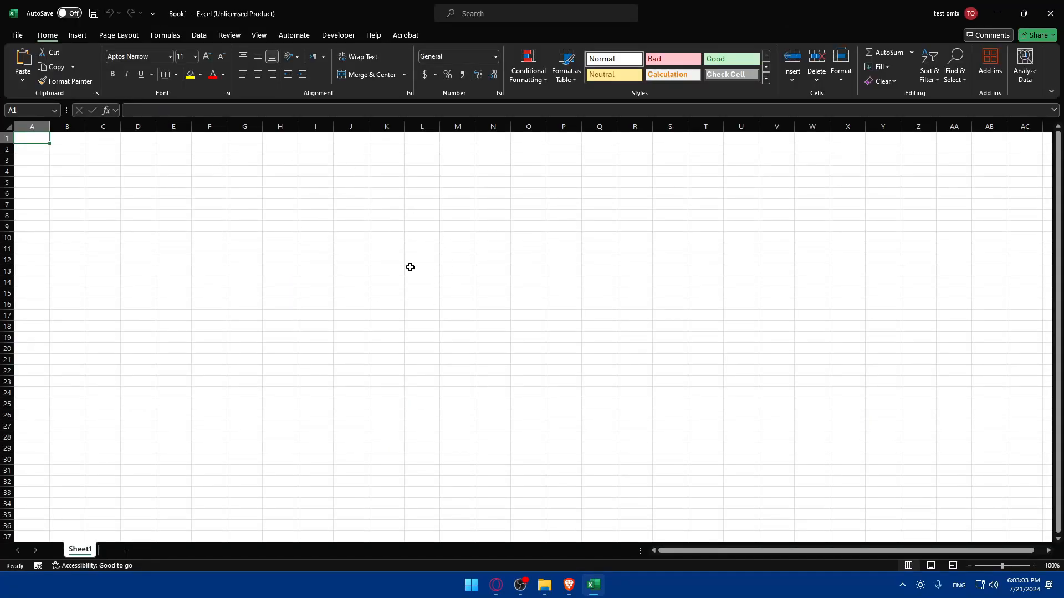
mouse_move(477, 354)
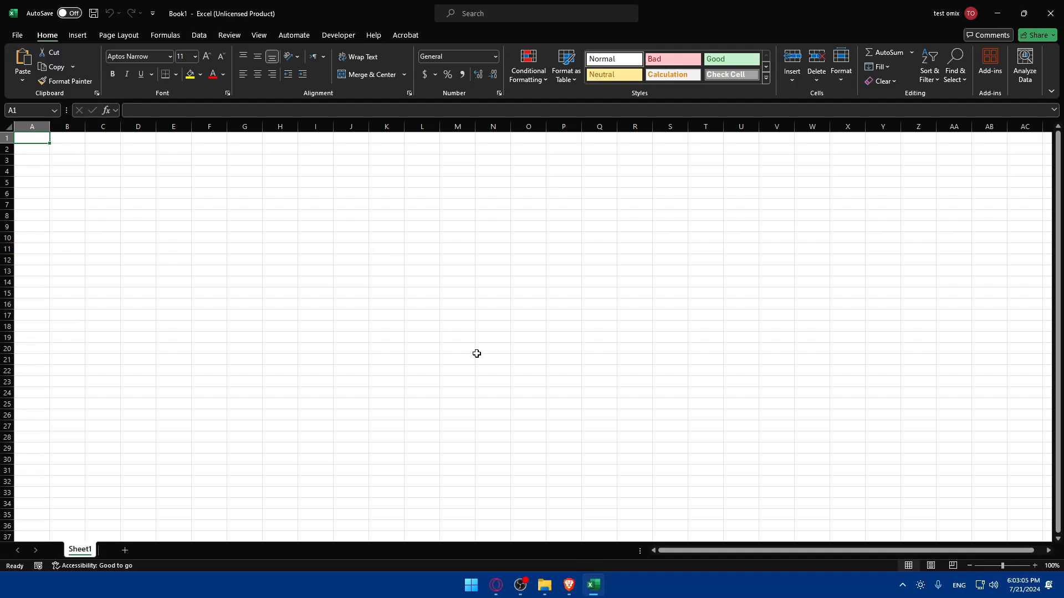
mouse_move(453, 592)
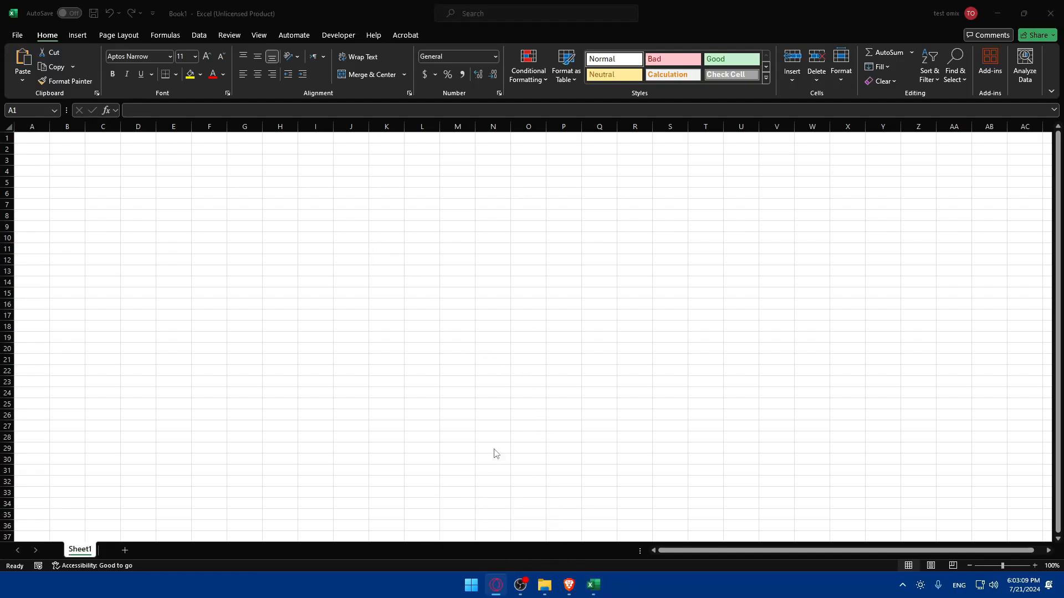
Google 'excel', open the Microsoft 365 Excel page, and dismiss the sign-in tab
left_click(520, 585)
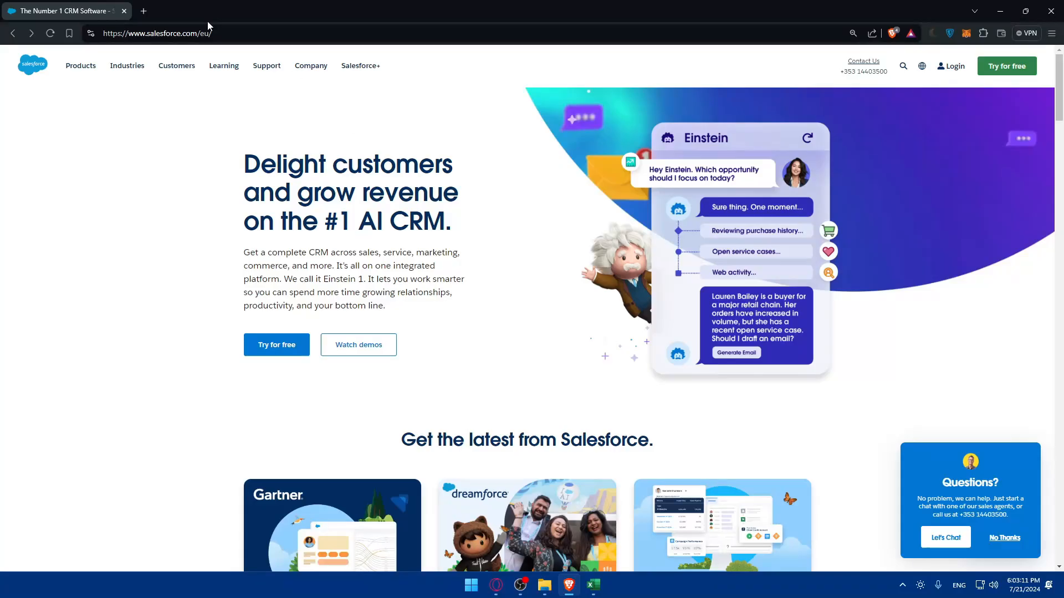
type("exce")
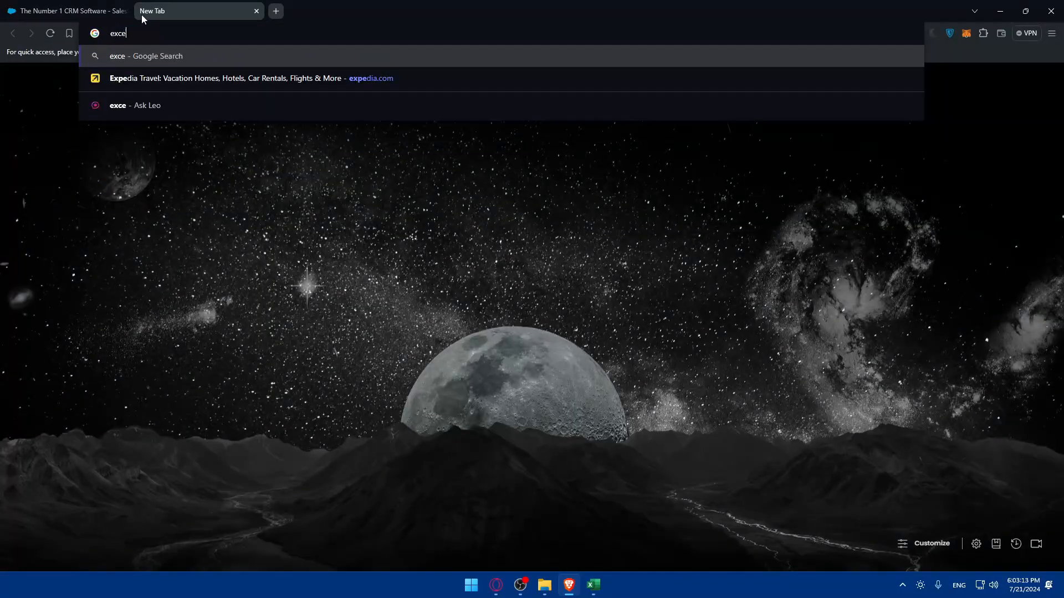
key("Return")
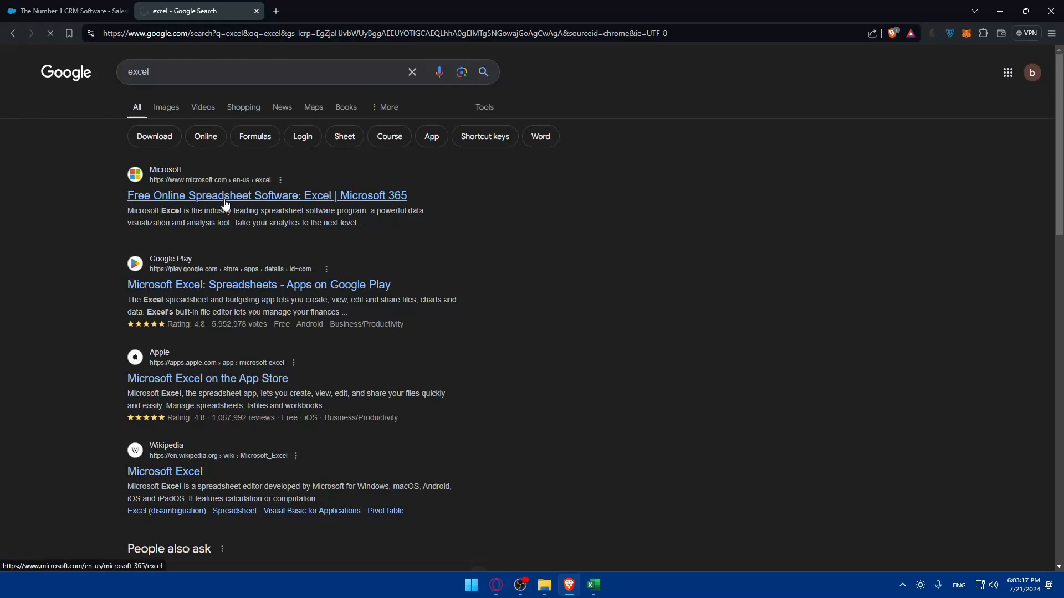
left_click(266, 195)
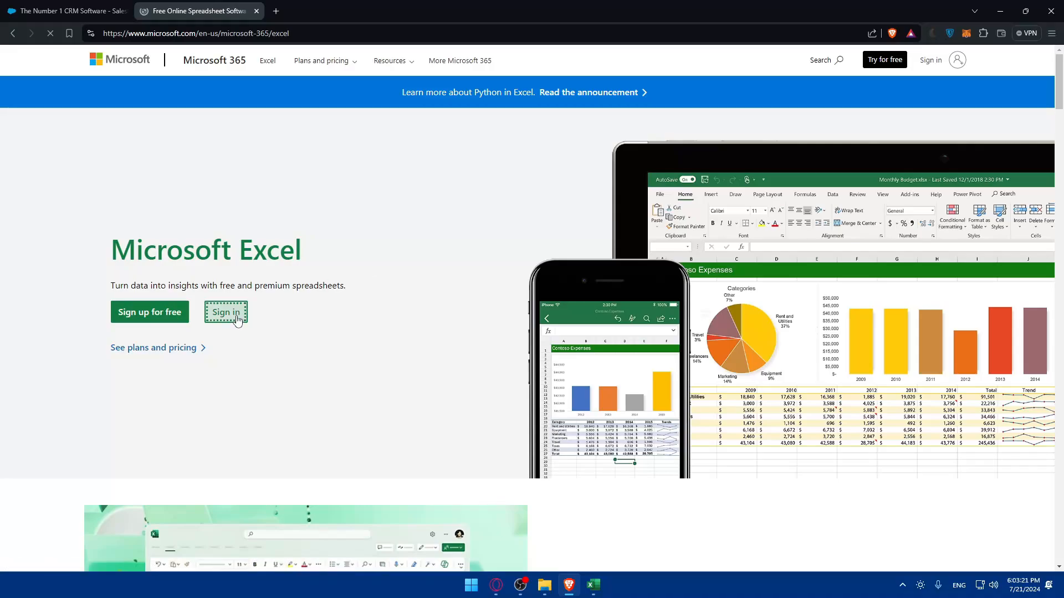
left_click(226, 312)
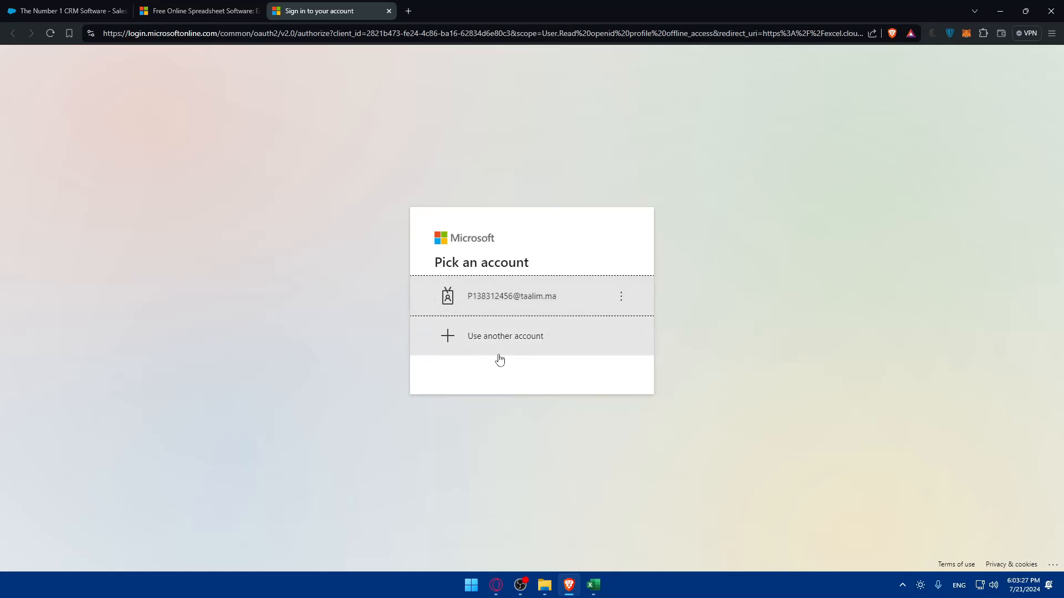
left_click(196, 11)
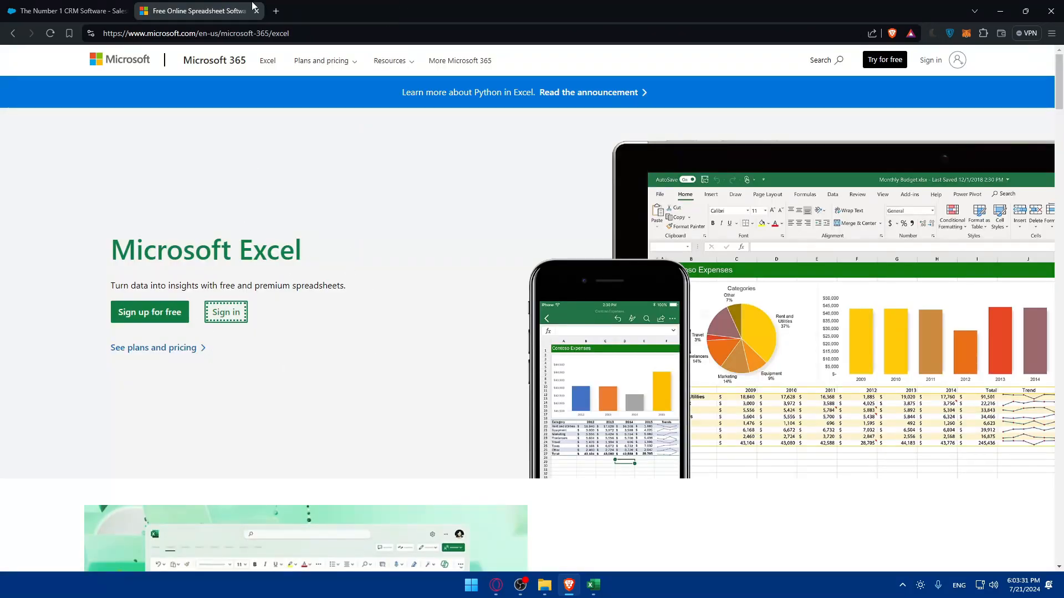
Bring Brave back from the taskbar to start a new tab for zapier.com
left_click(591, 585)
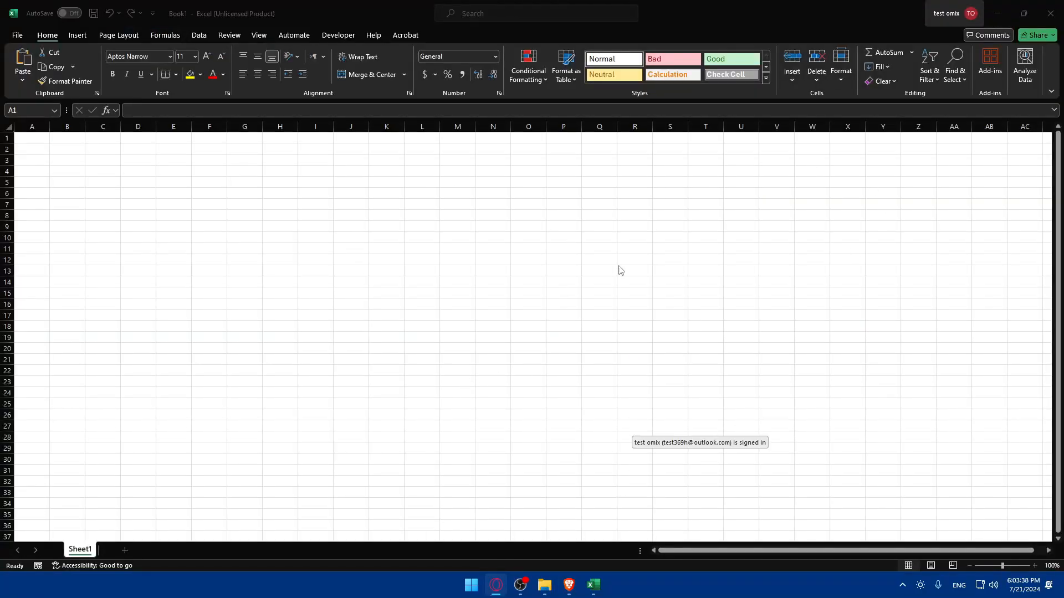
mouse_move(618, 270)
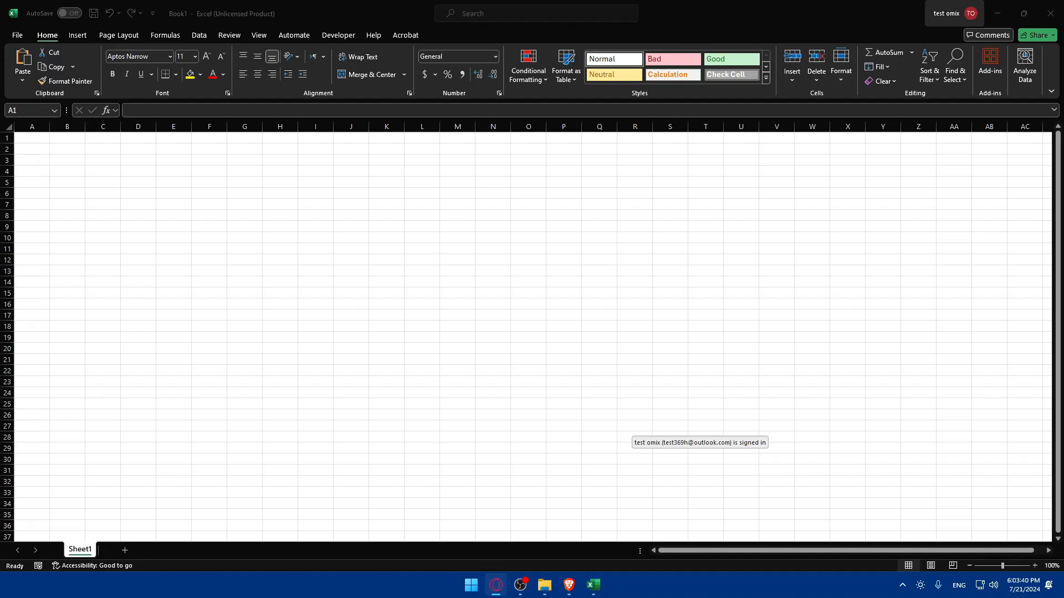
mouse_move(536, 558)
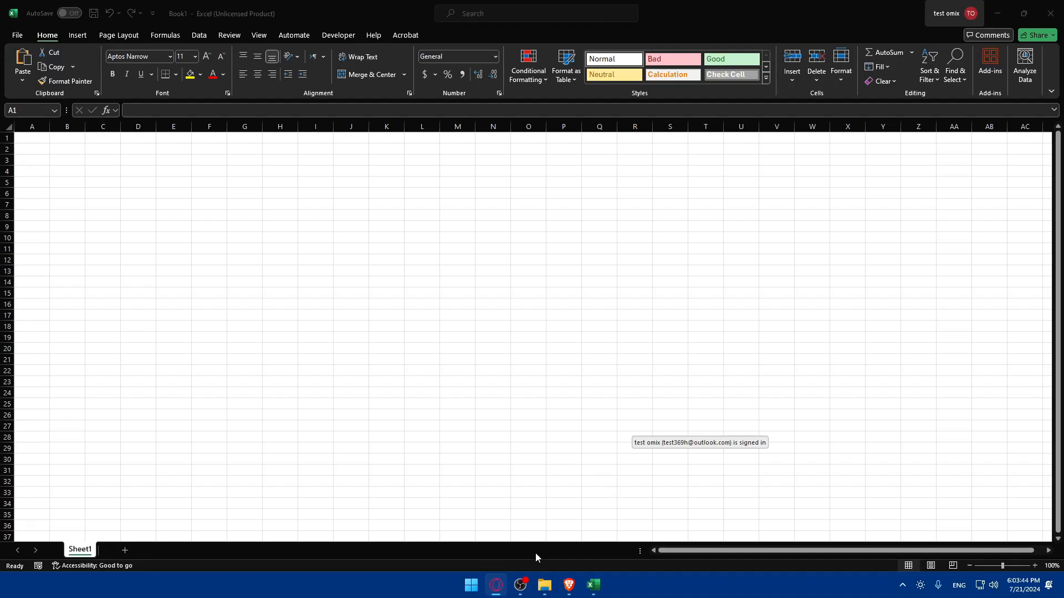
left_click(519, 585)
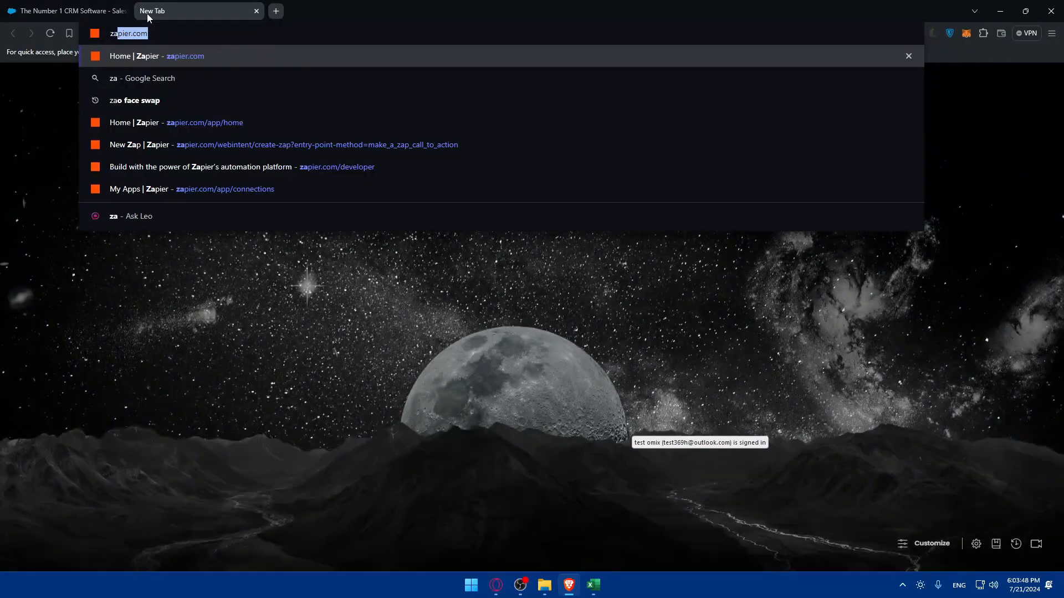
Open Zapier's Apps page and replace the salesforce search with 'excel'
left_click(205, 123)
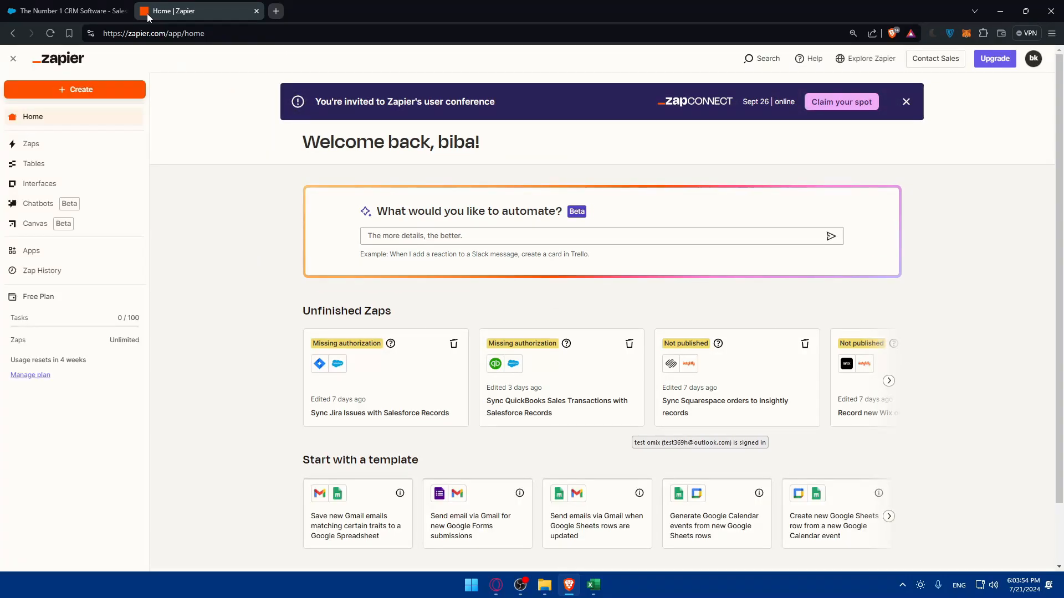
mouse_move(111, 199)
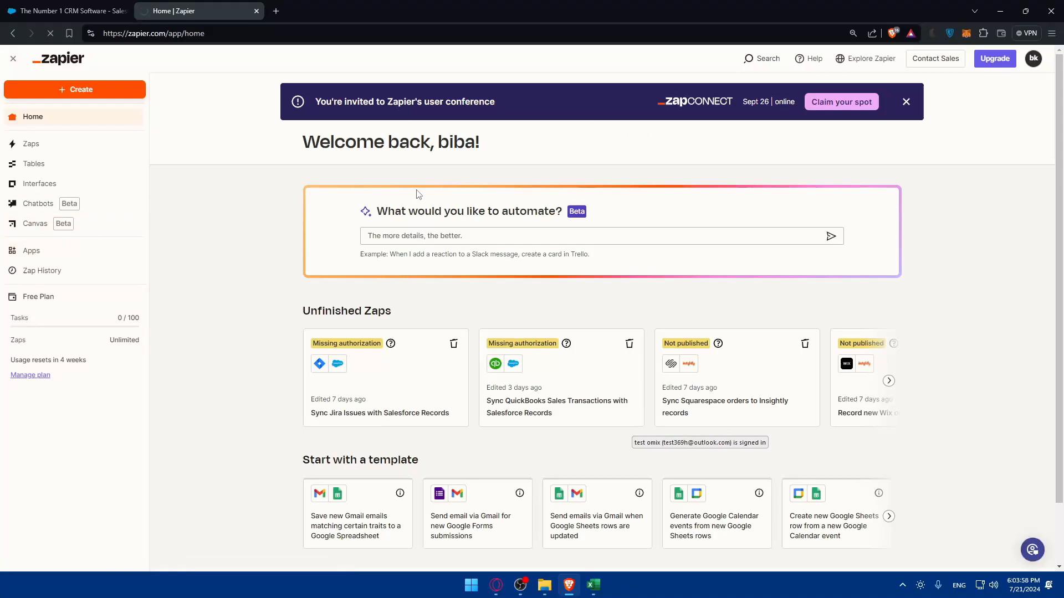
left_click(31, 250)
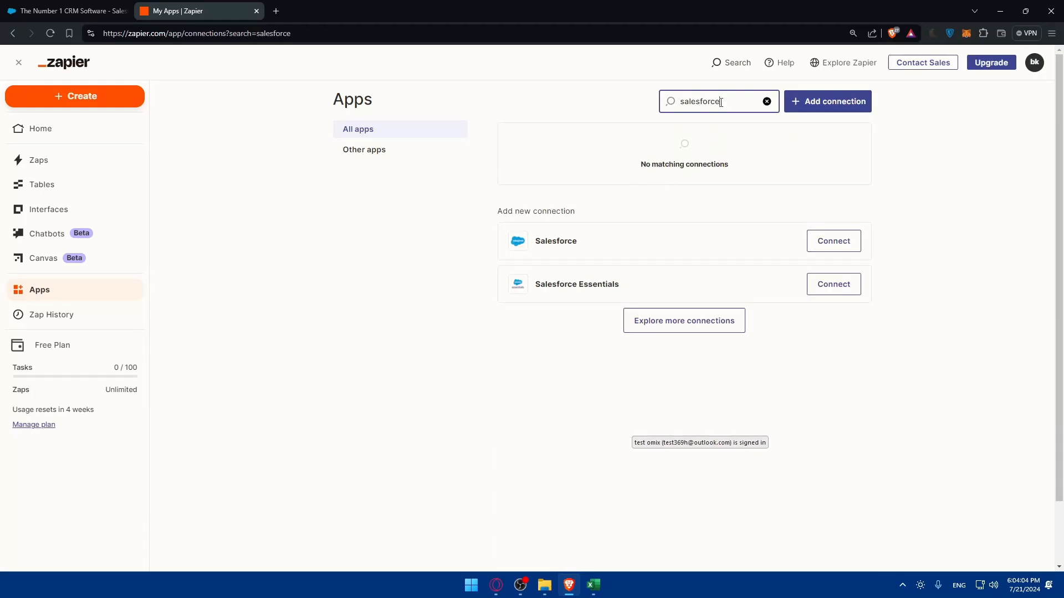
left_click(767, 101)
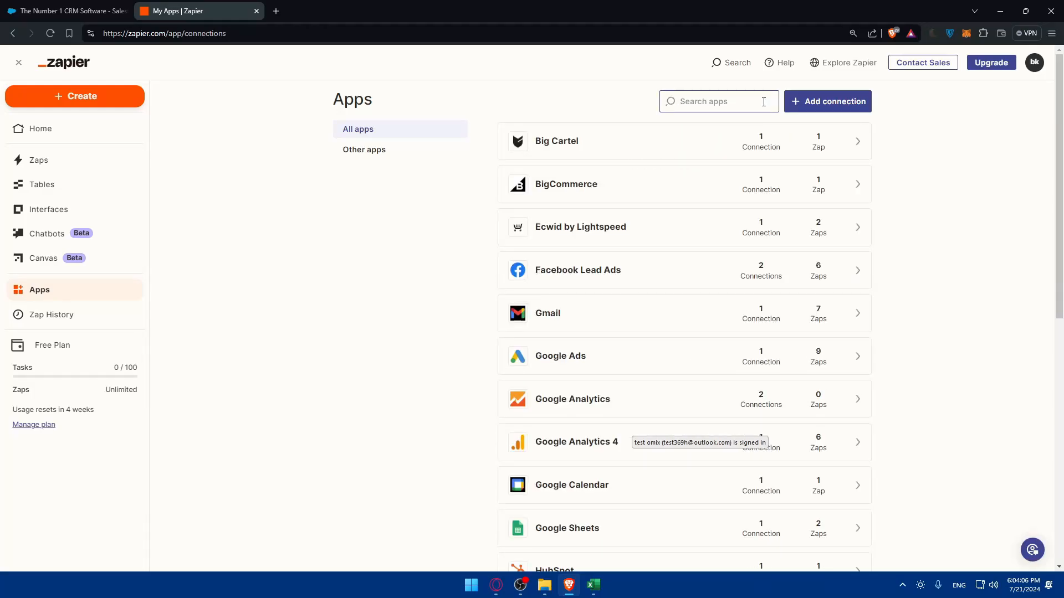
type("excekl")
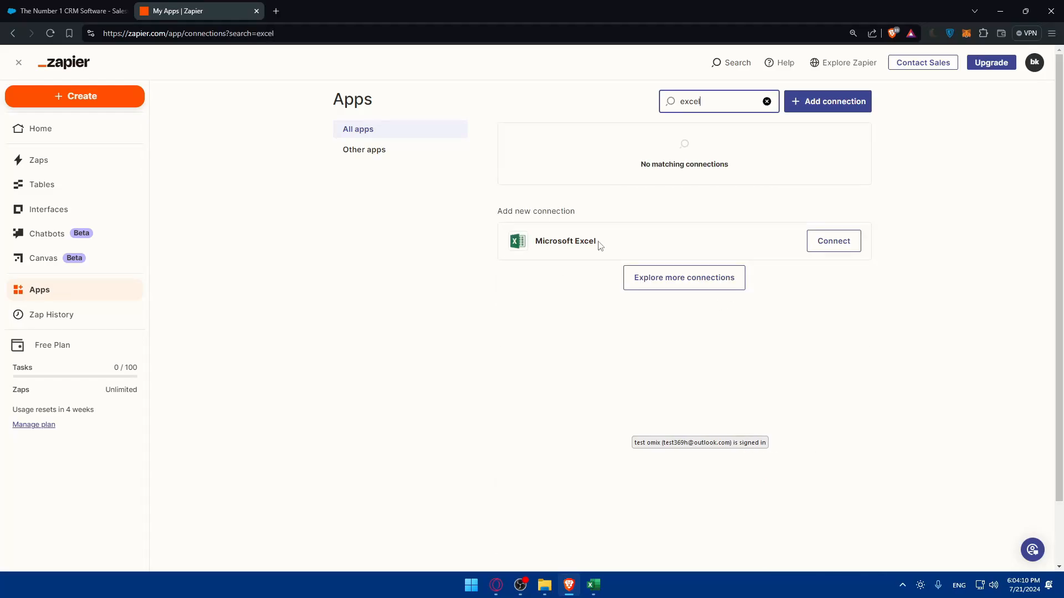
mouse_move(758, 262)
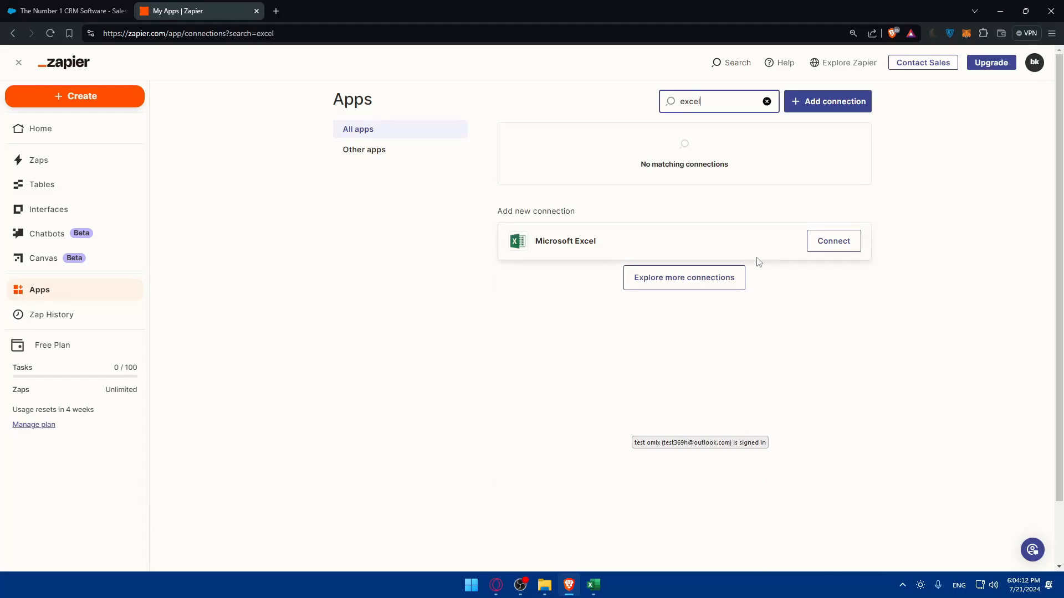
mouse_move(575, 275)
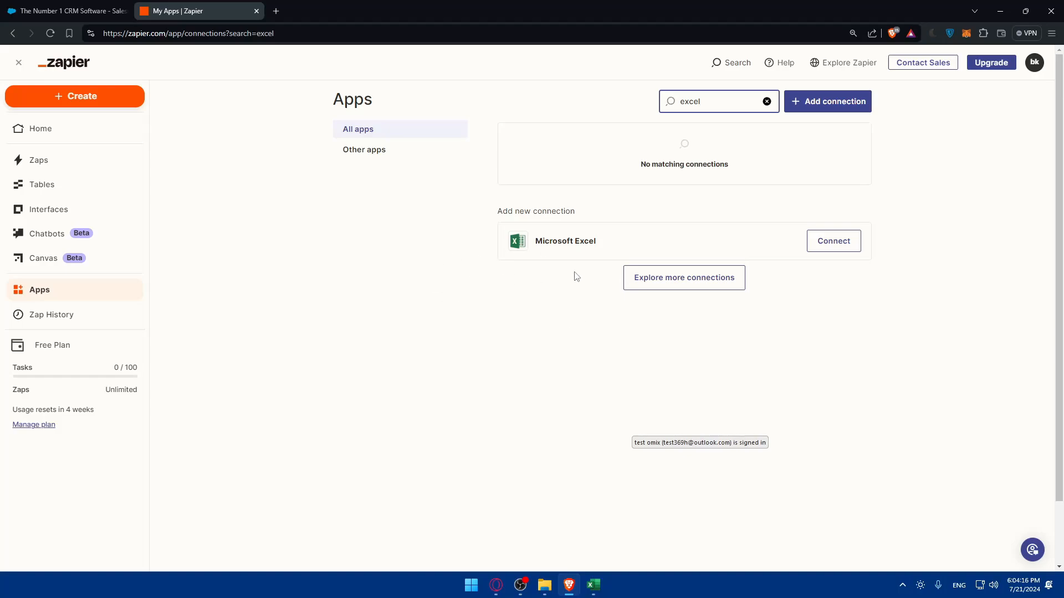
mouse_move(562, 263)
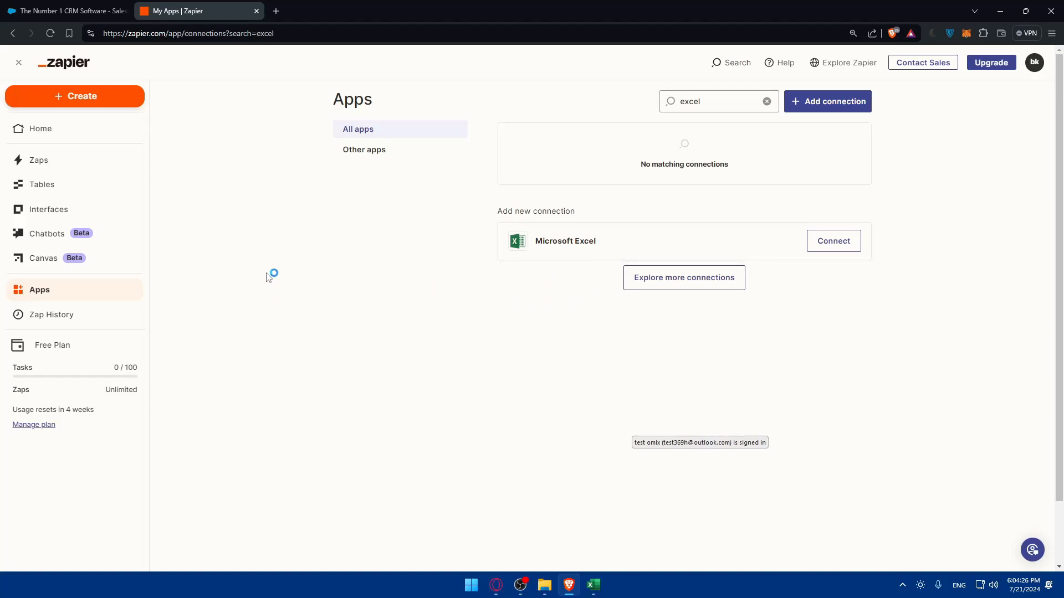
mouse_move(628, 196)
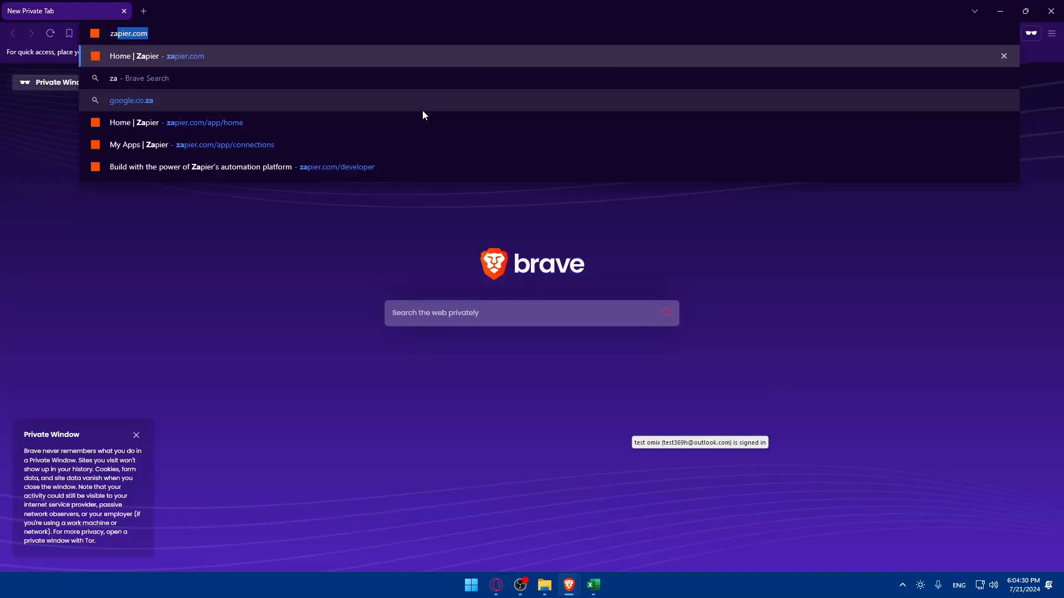
Reach Zapier's sign-up form in the private window and highlight the 14-day trial line
left_click(156, 55)
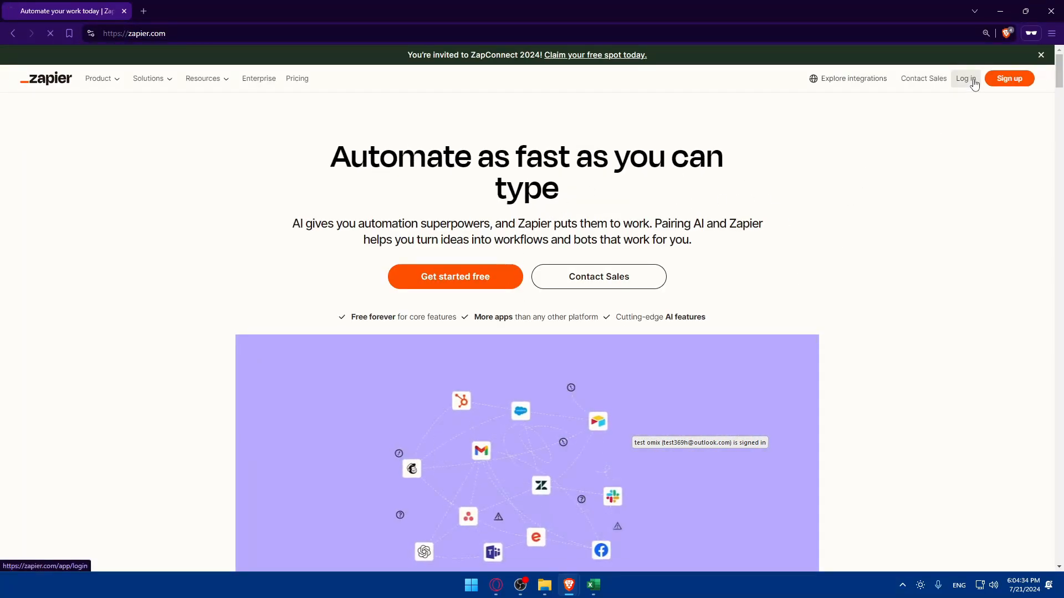
left_click(964, 78)
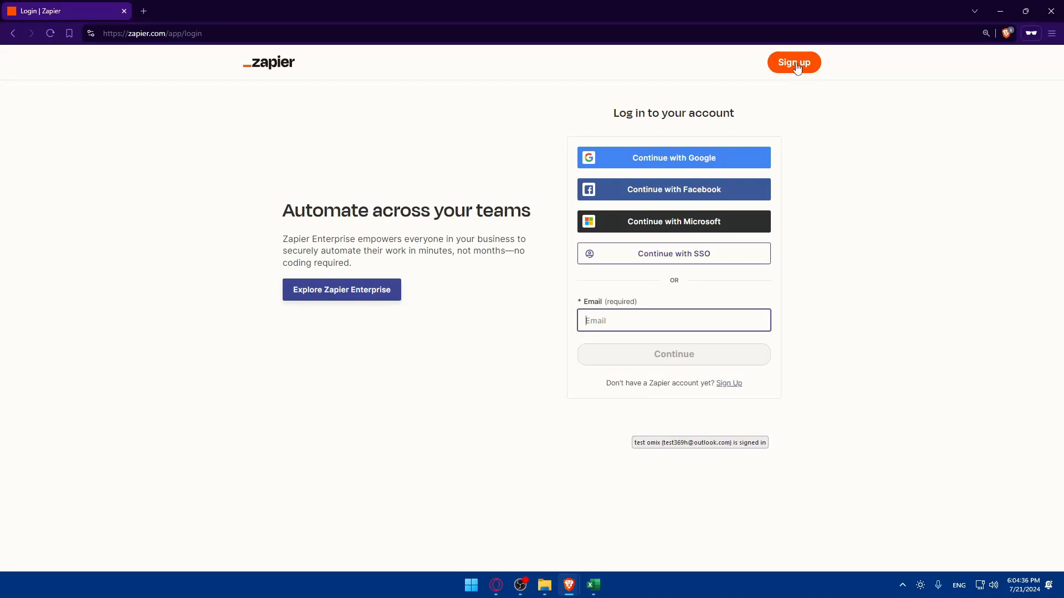
left_click(793, 62)
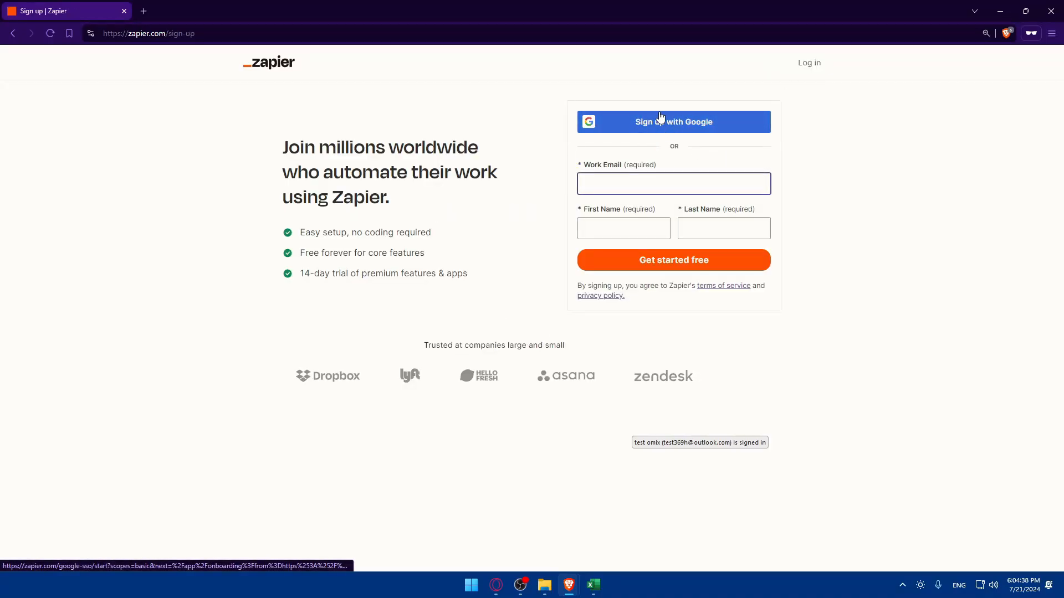
left_click(673, 184)
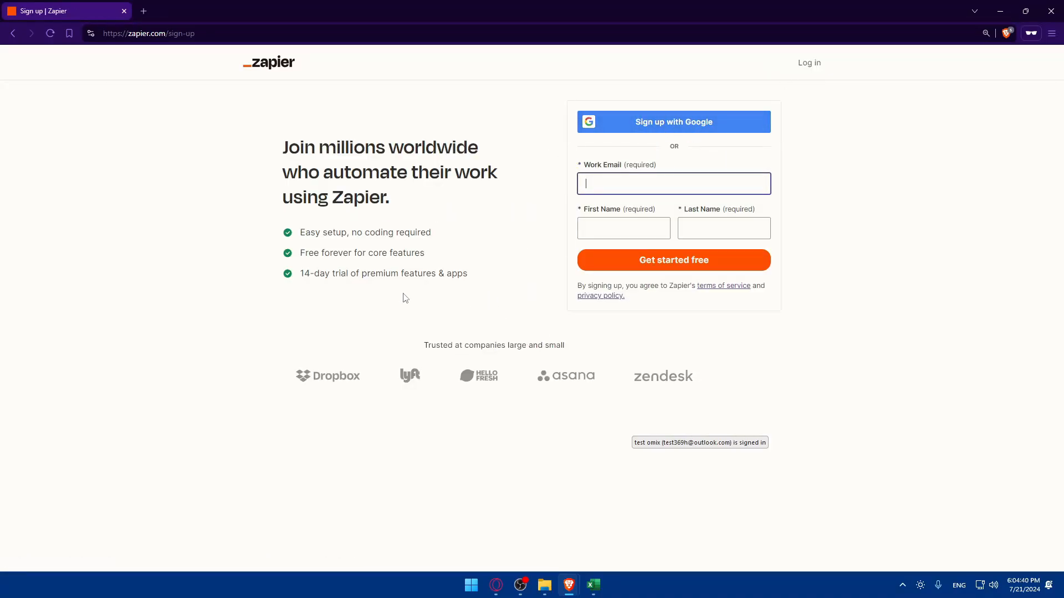
double_click(328, 273)
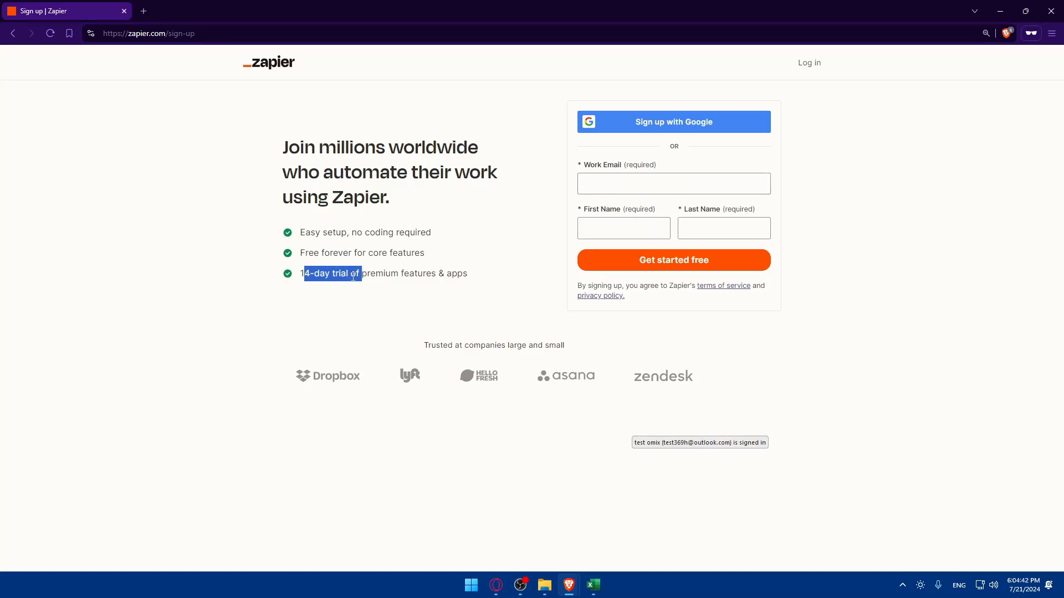
left_click(439, 274)
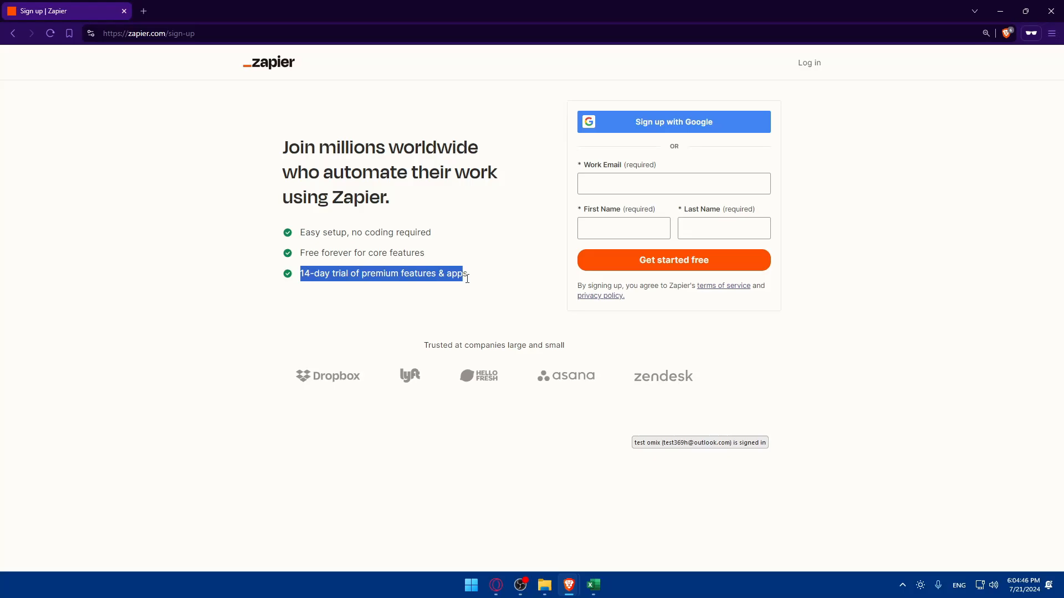
mouse_move(433, 254)
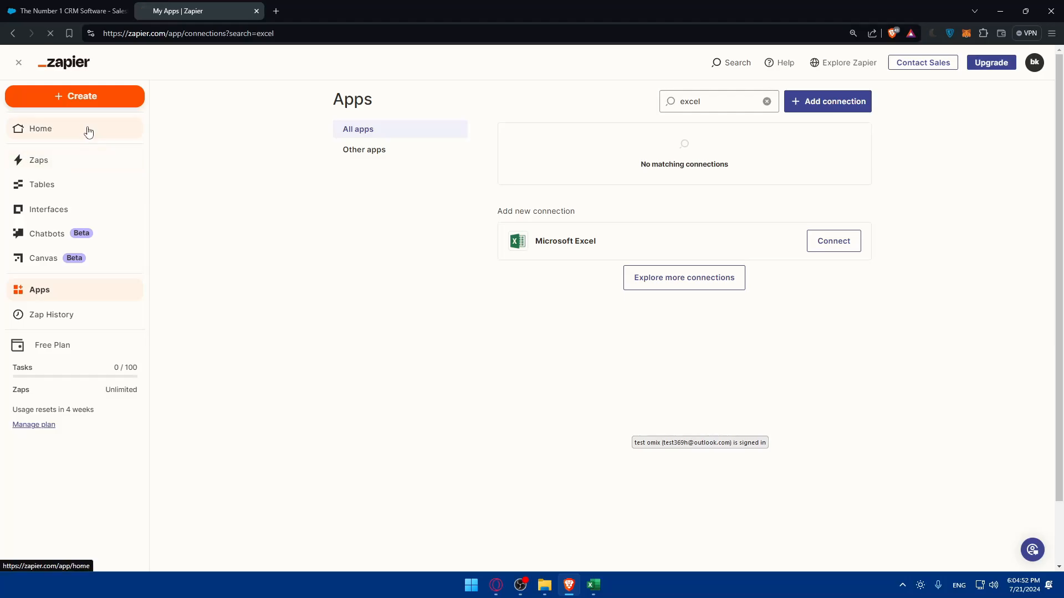
Return to Zapier Apps, finish the 'excel' search, and connect Microsoft Excel
left_click(40, 128)
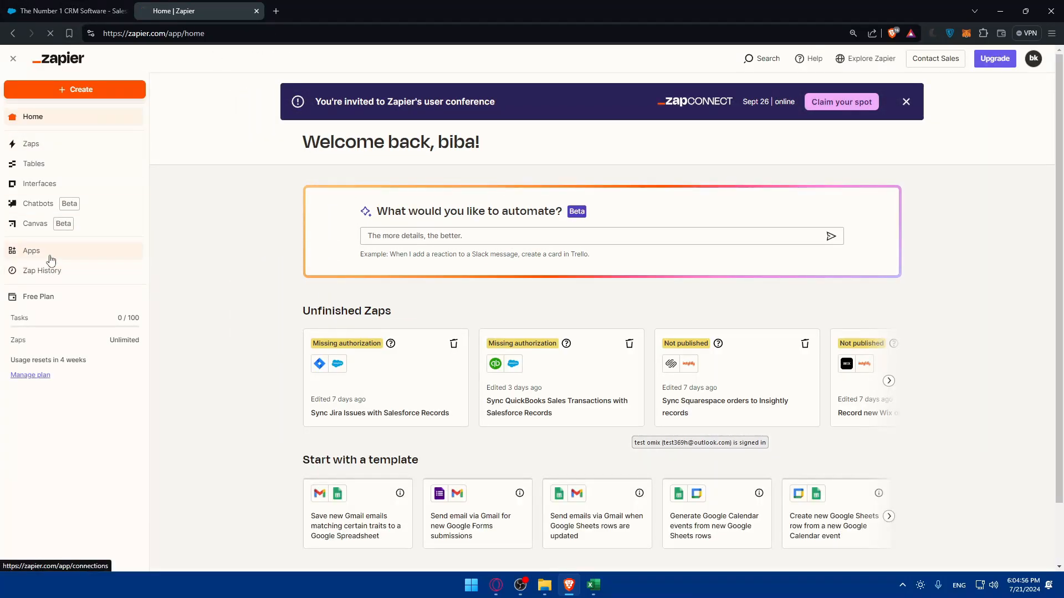
left_click(31, 251)
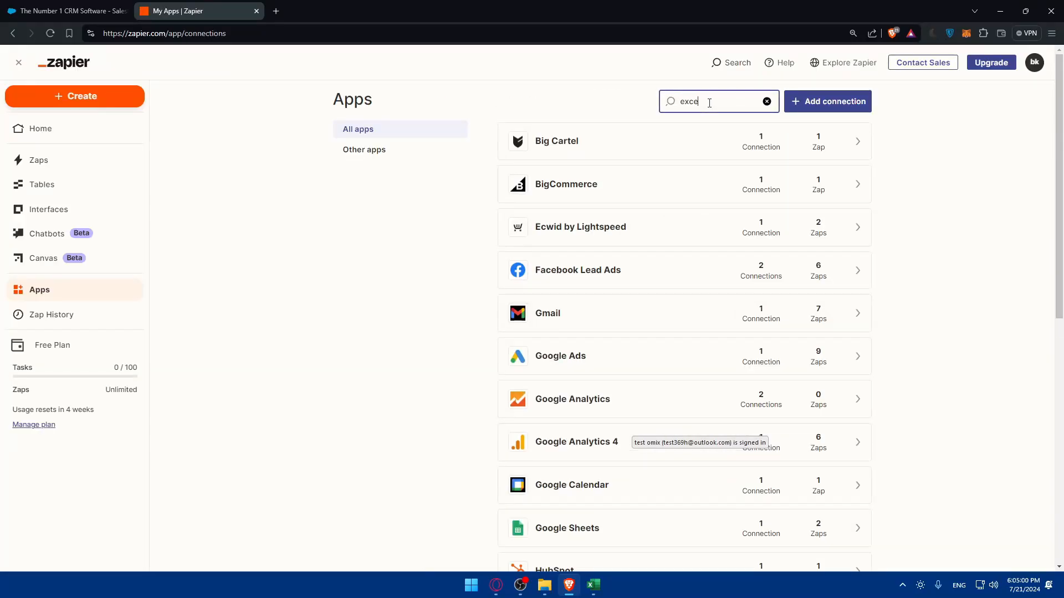
type("l")
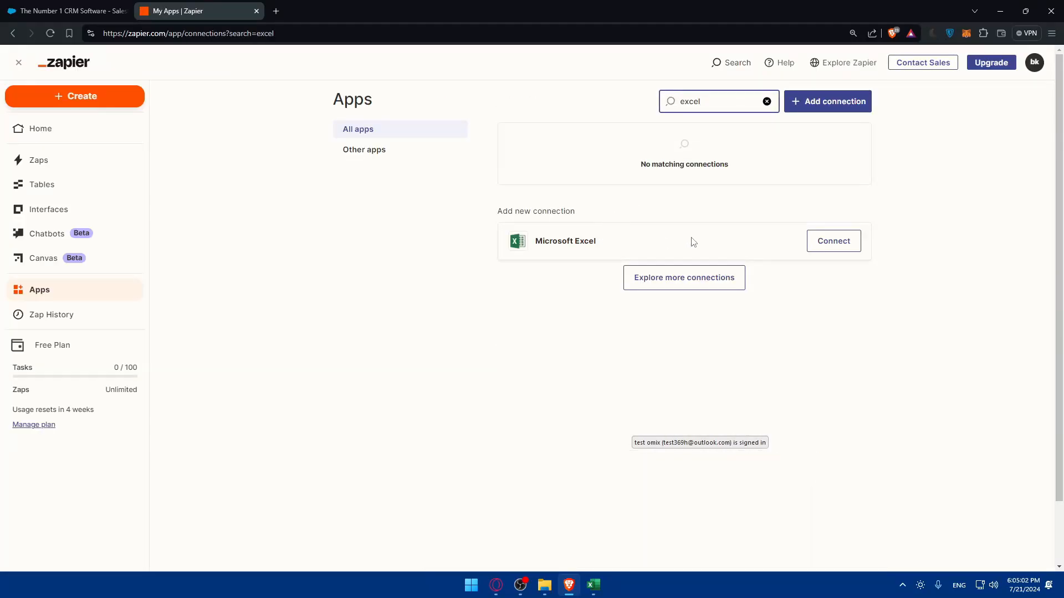
left_click(833, 241)
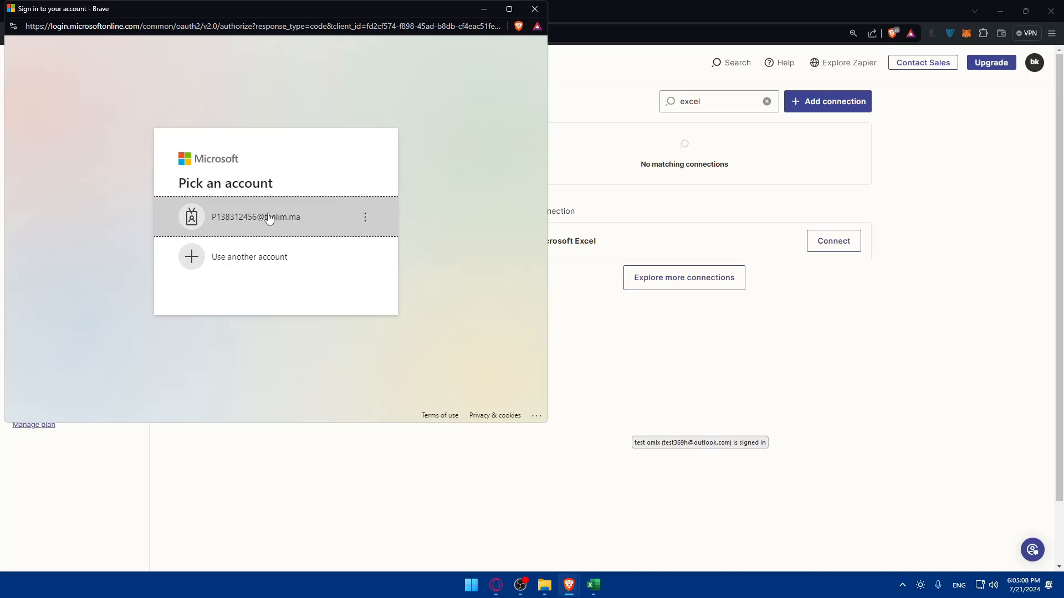
left_click(249, 257)
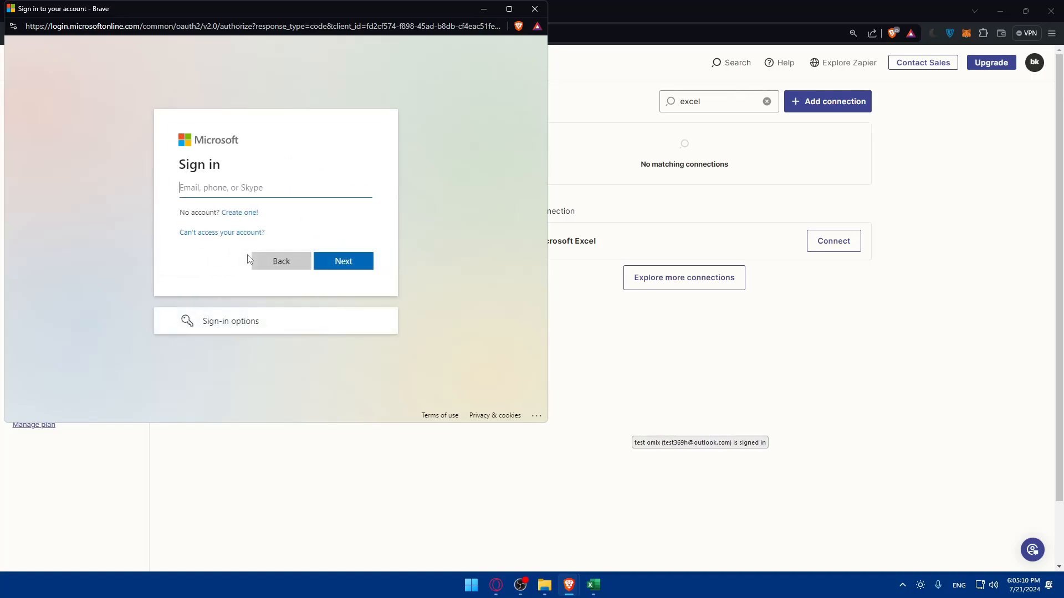
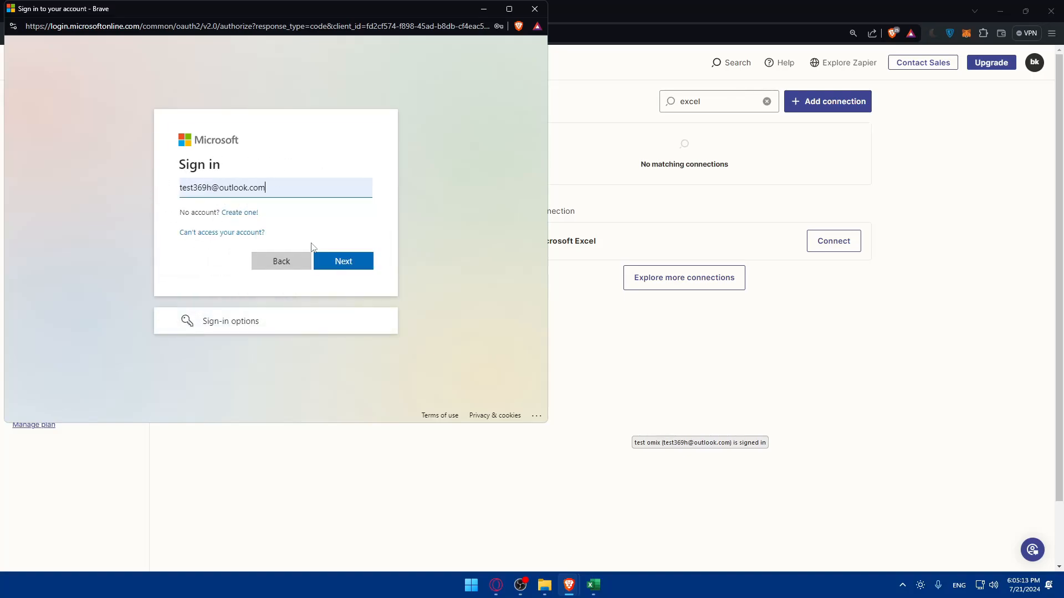
left_click(343, 261)
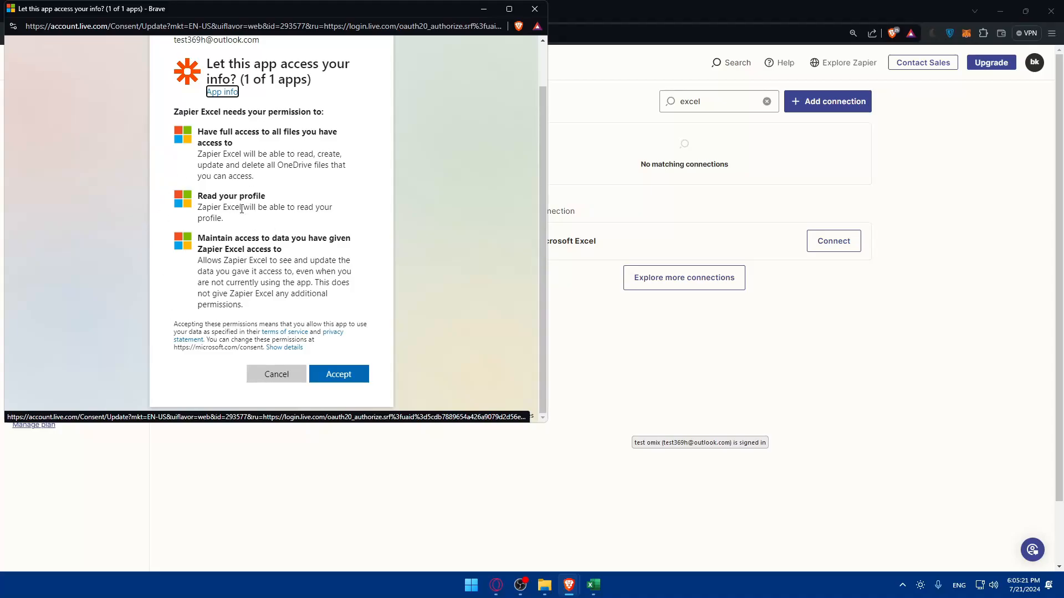
mouse_move(353, 374)
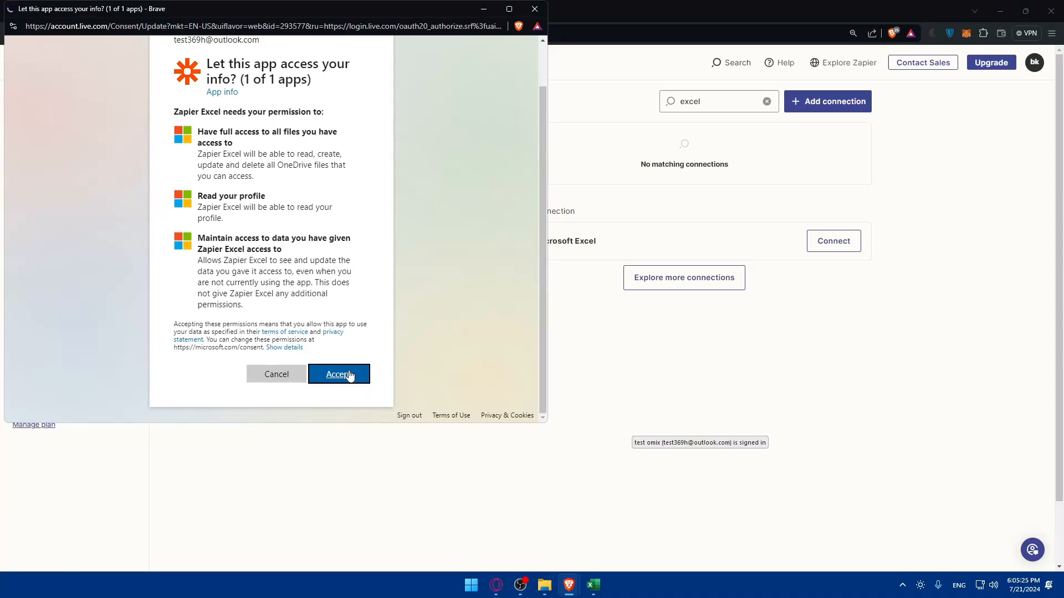
mouse_move(360, 333)
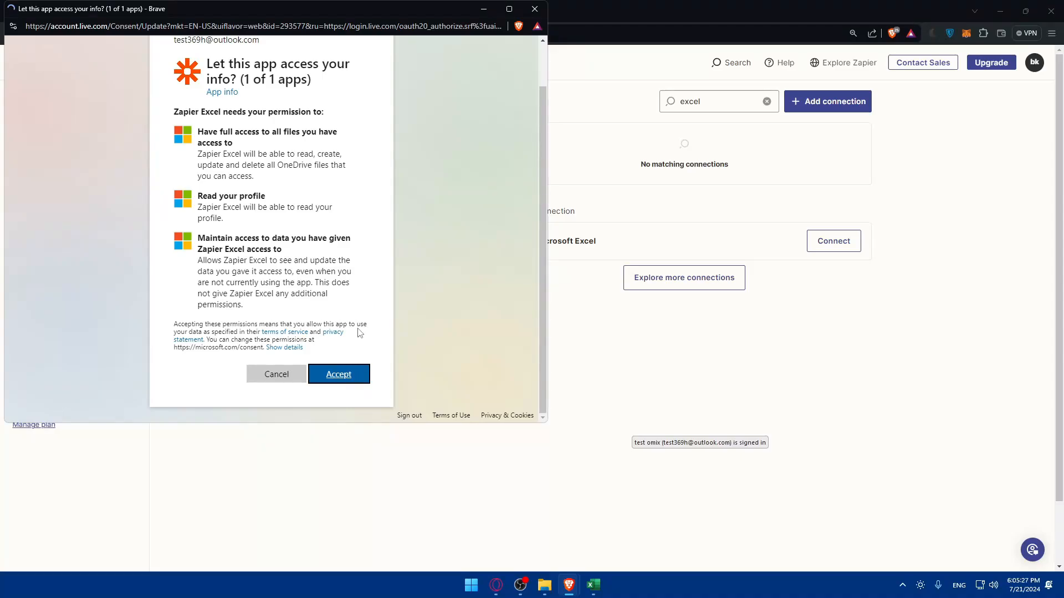
left_click(338, 374)
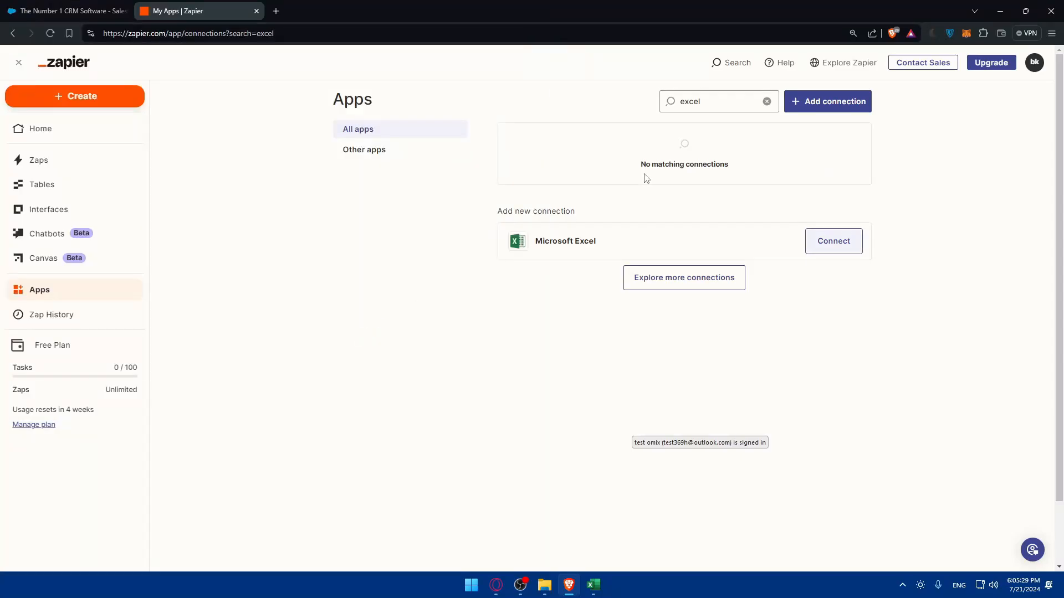
Check the new Microsoft Excel connection, then search Apps for 'salesf'
left_click(833, 241)
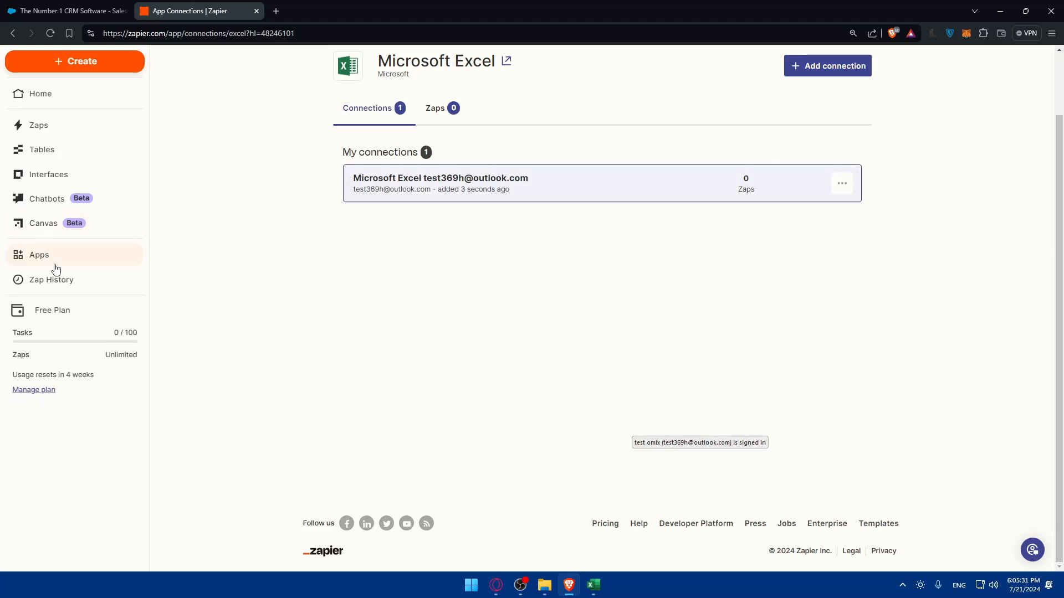
left_click(39, 254)
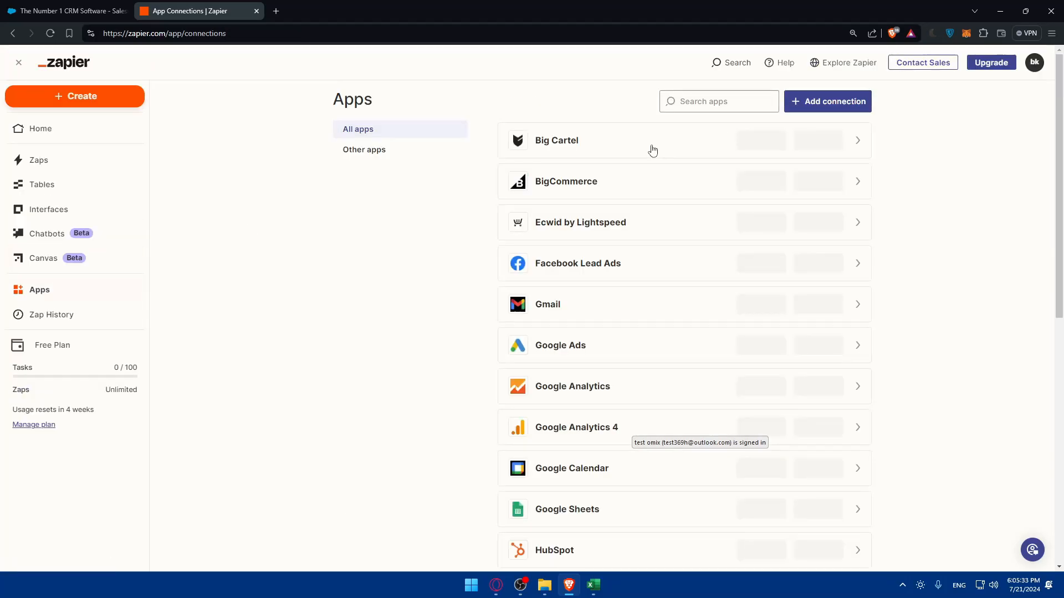
type("salesforce")
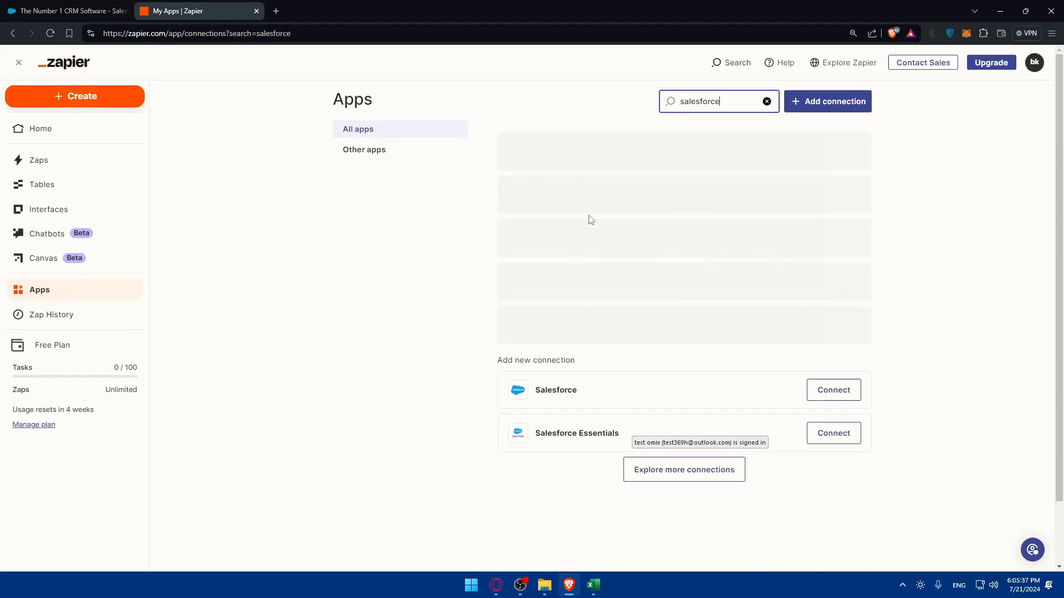
left_click(833, 390)
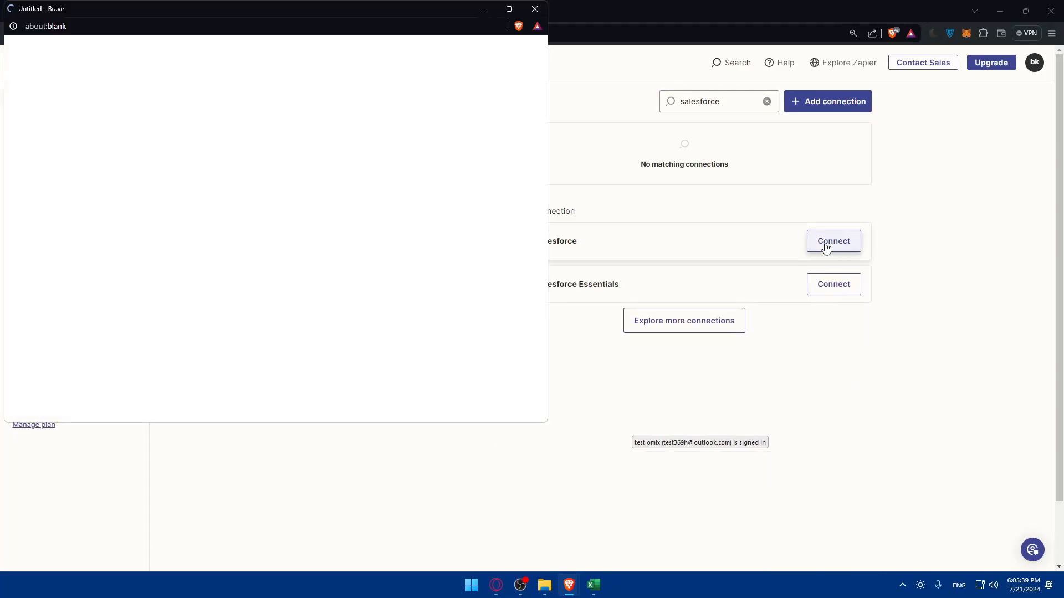
left_click(832, 241)
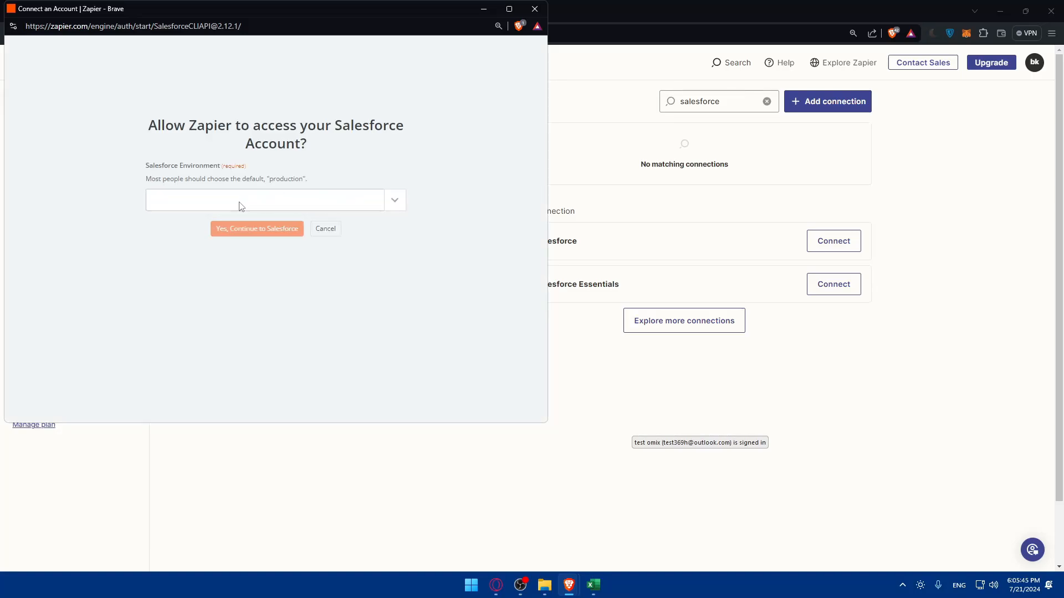
left_click(394, 200)
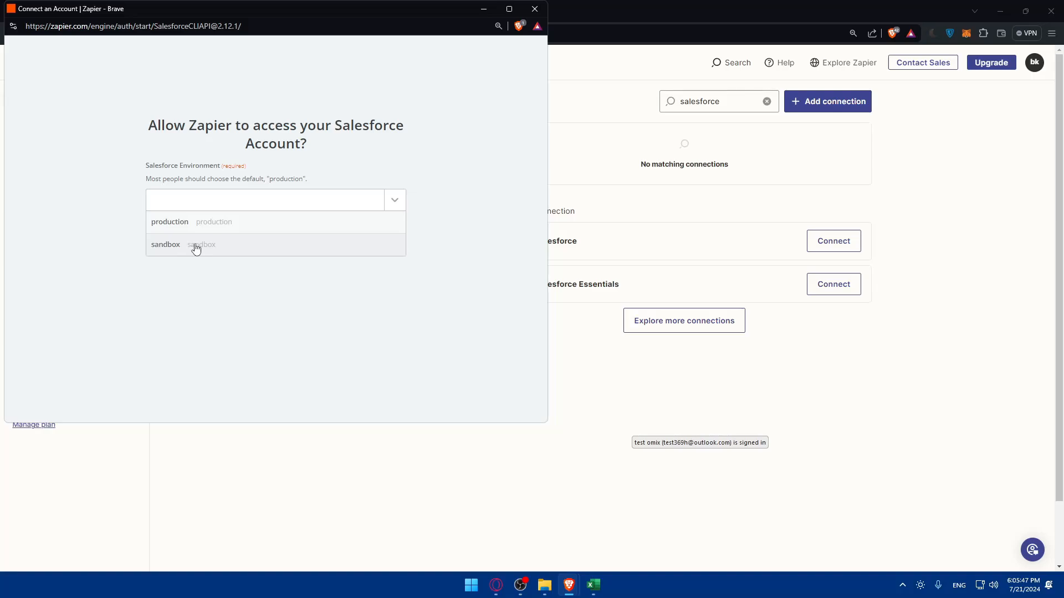
left_click(169, 221)
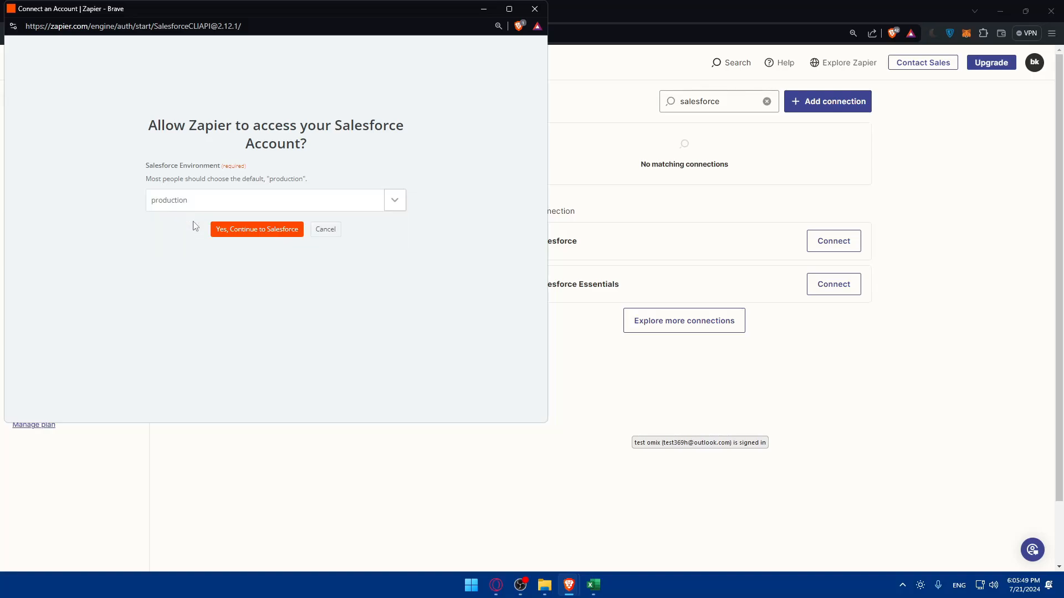
left_click(257, 229)
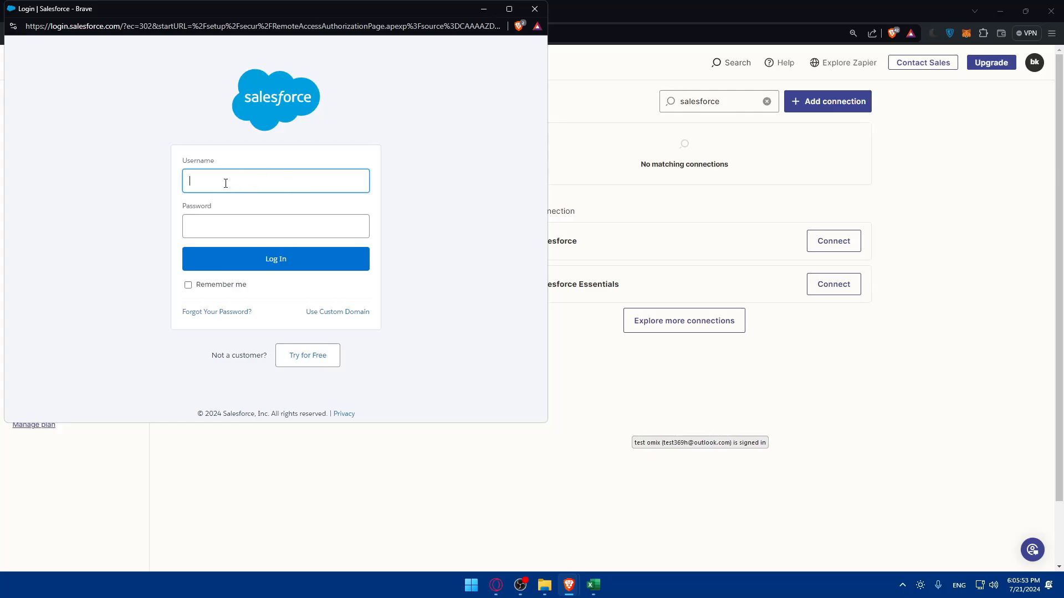
mouse_move(535, 9)
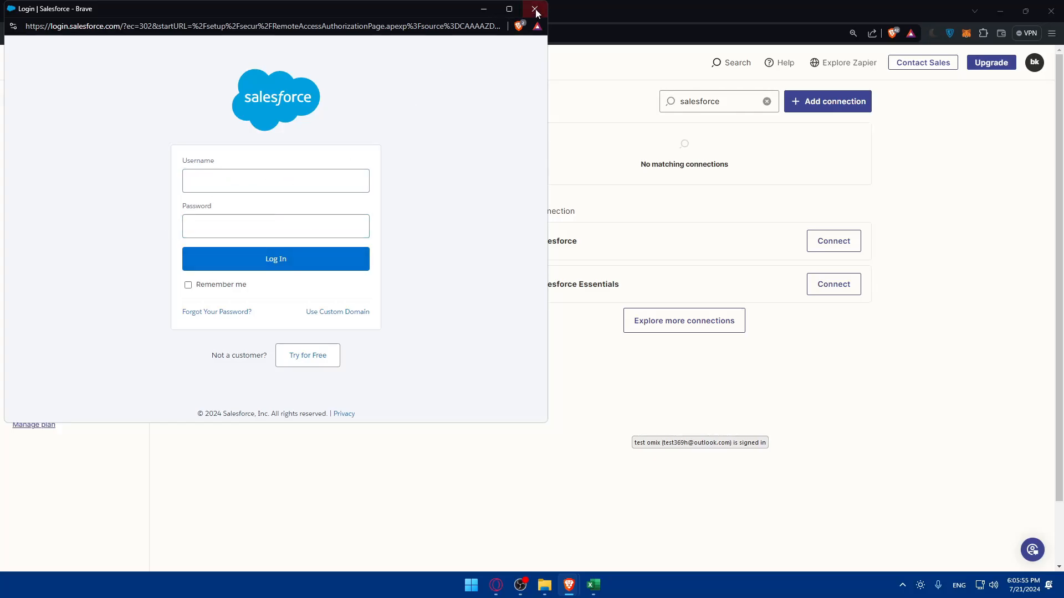
left_click(535, 9)
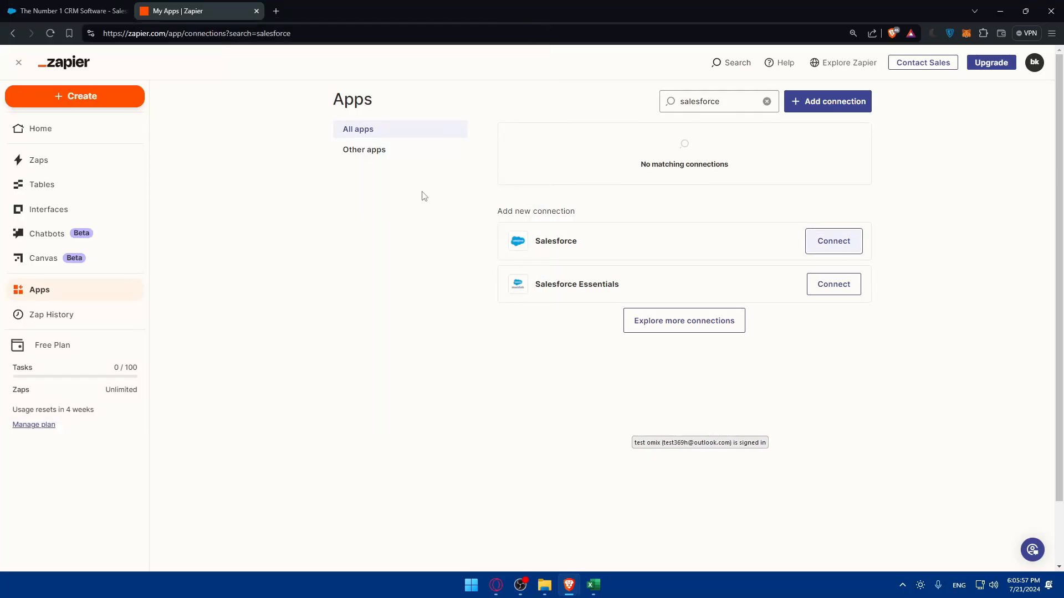
mouse_move(713, 245)
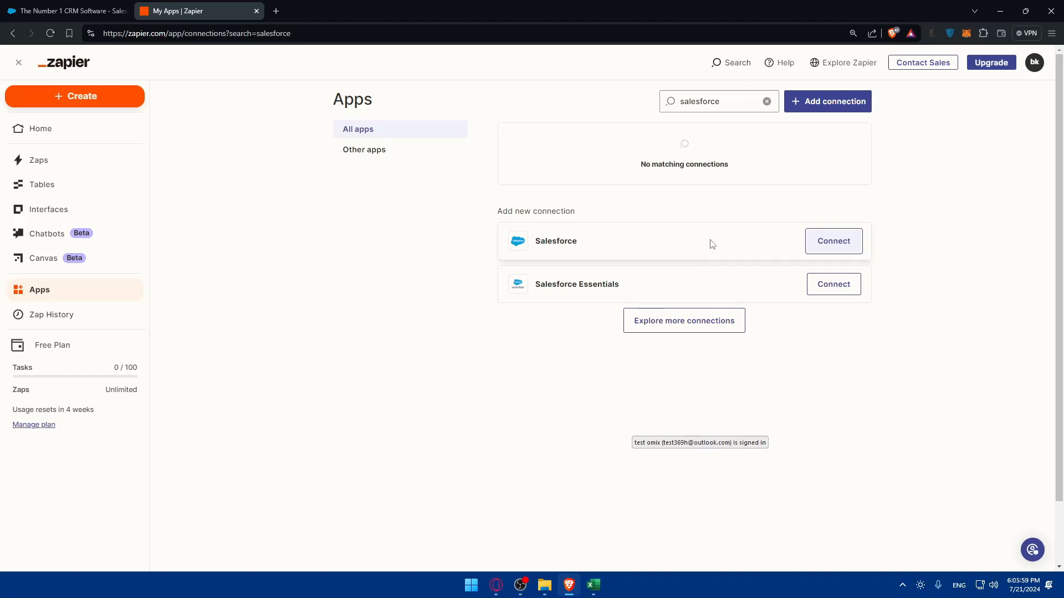
mouse_move(79, 223)
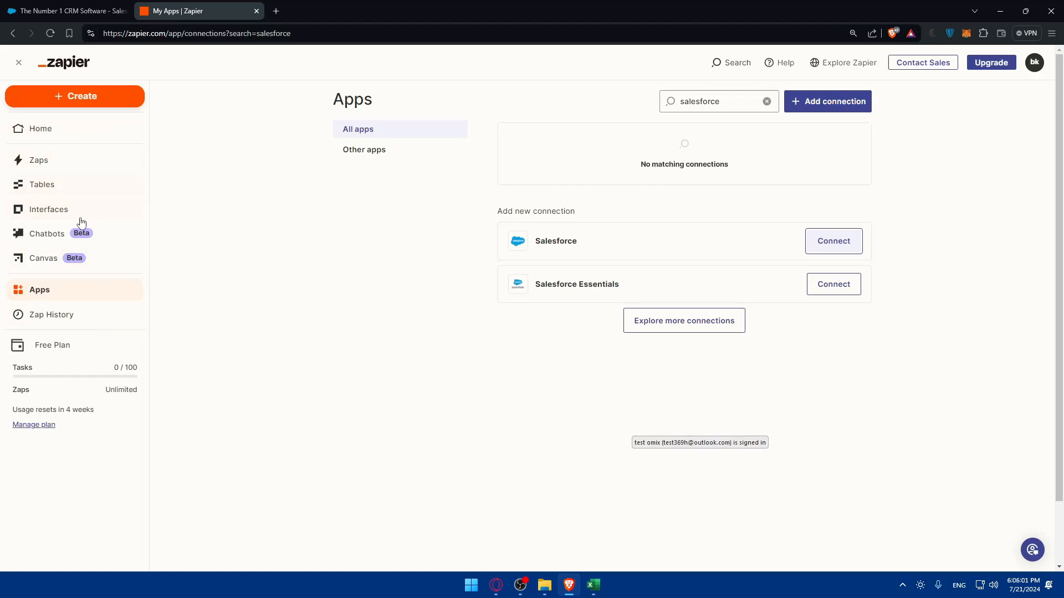
mouse_move(39, 160)
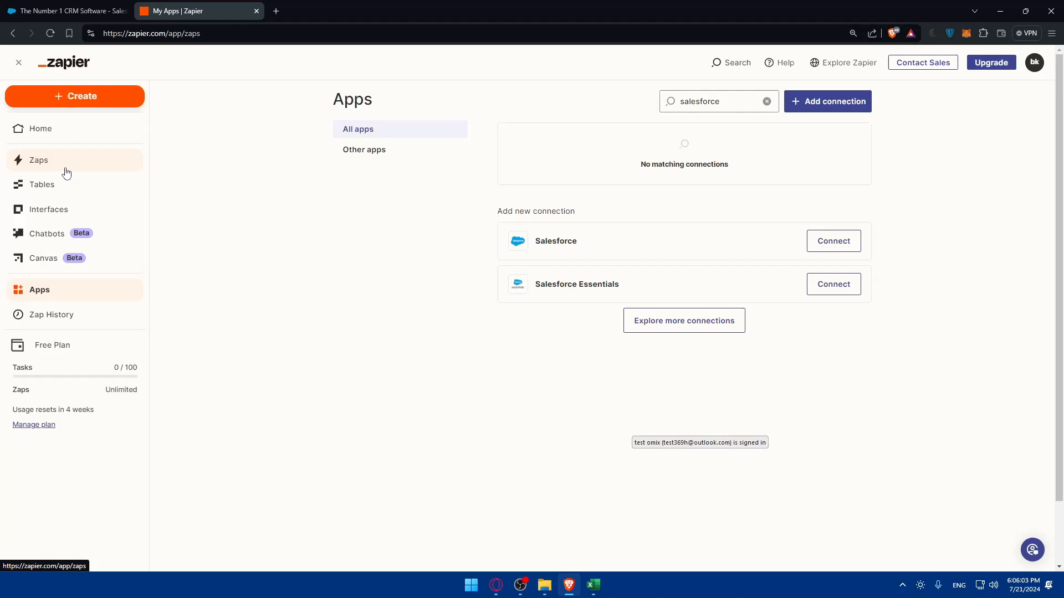
Create a new untitled Zap draft from the Zaps page
left_click(39, 160)
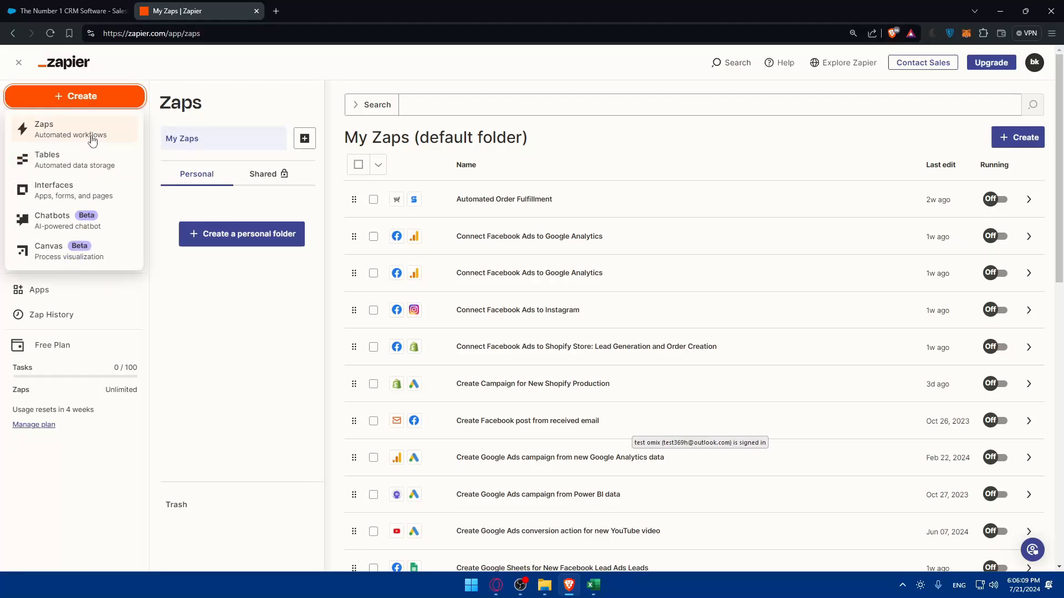
left_click(75, 95)
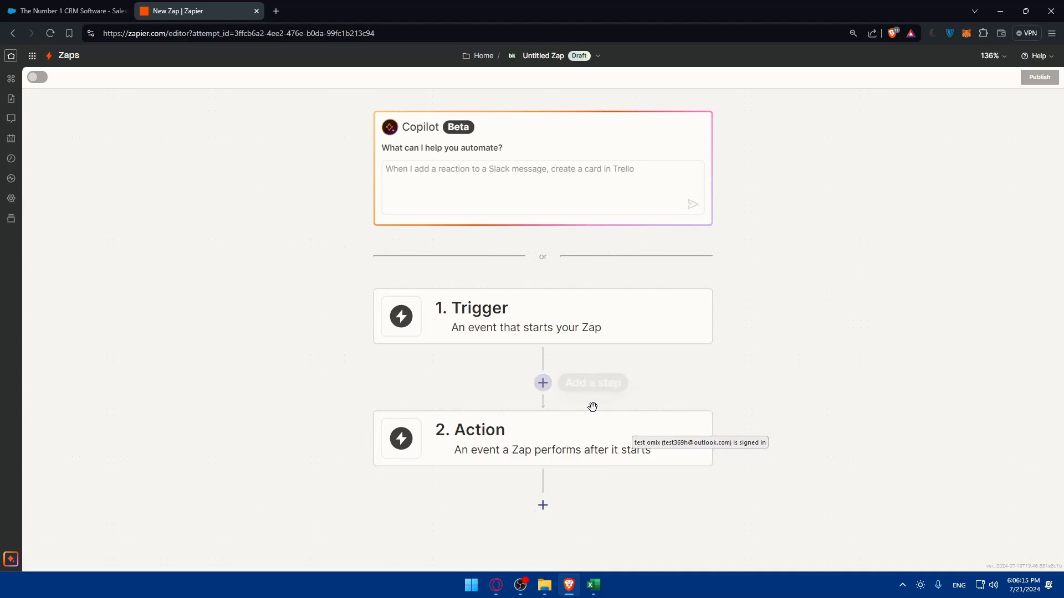
mouse_move(623, 412)
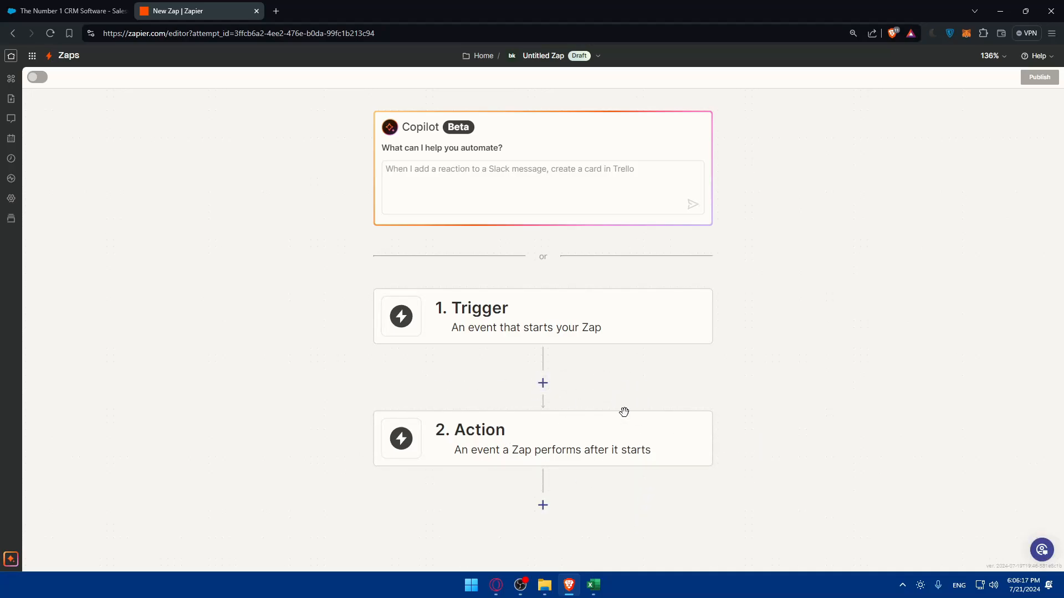
mouse_move(604, 392)
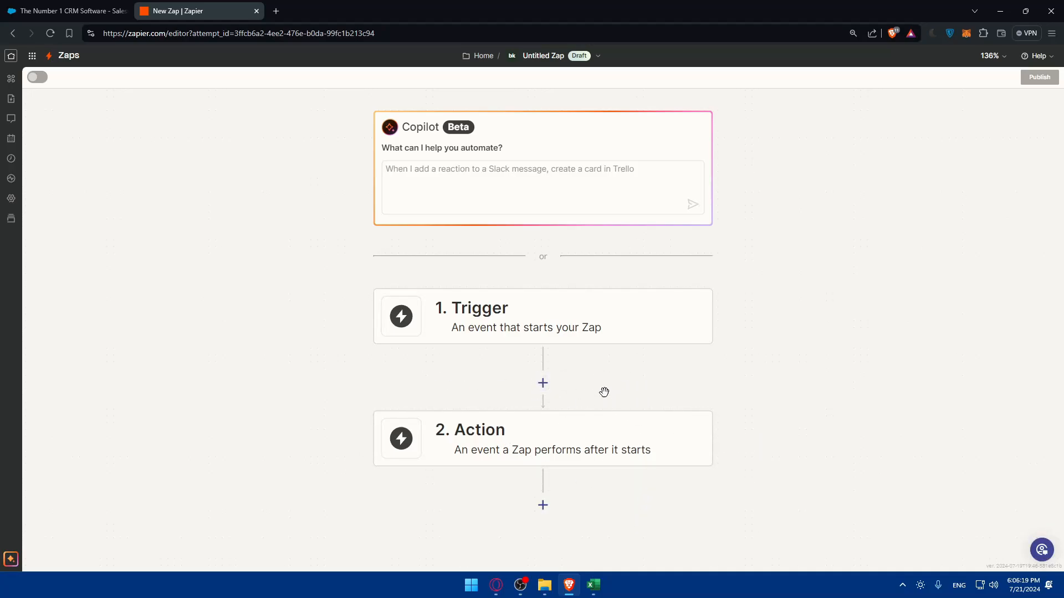
mouse_move(567, 153)
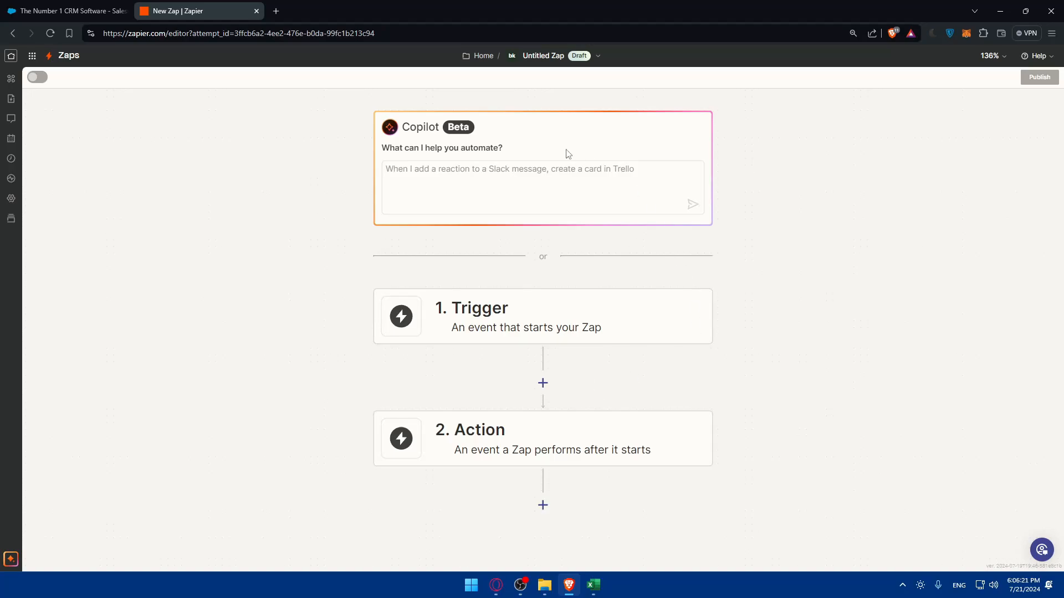
mouse_move(552, 173)
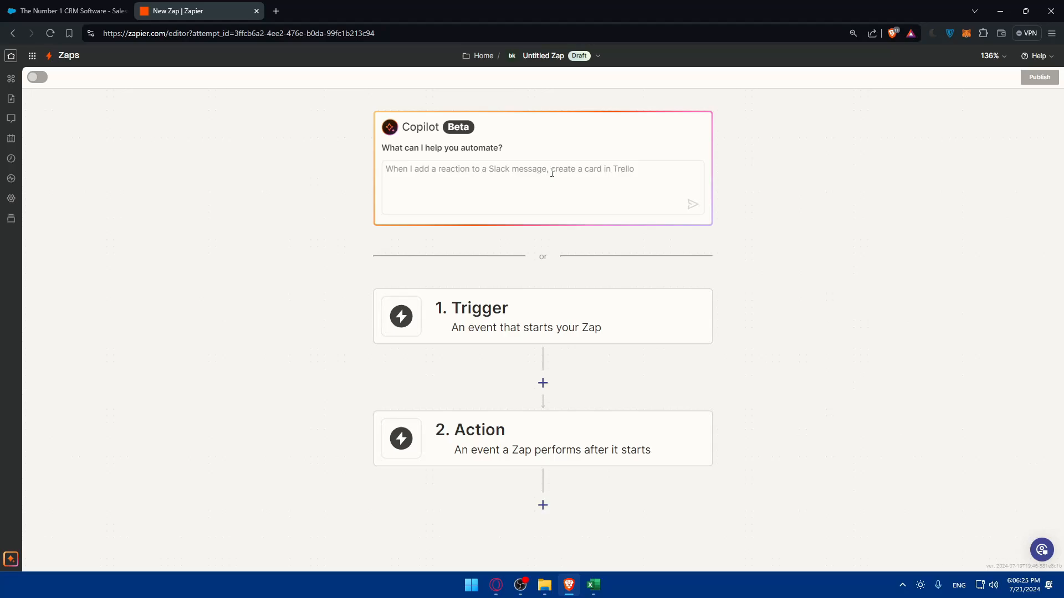
Ask Copilot to 'connect excel to salesforce' and add both suggested steps to the Zap
type("conne")
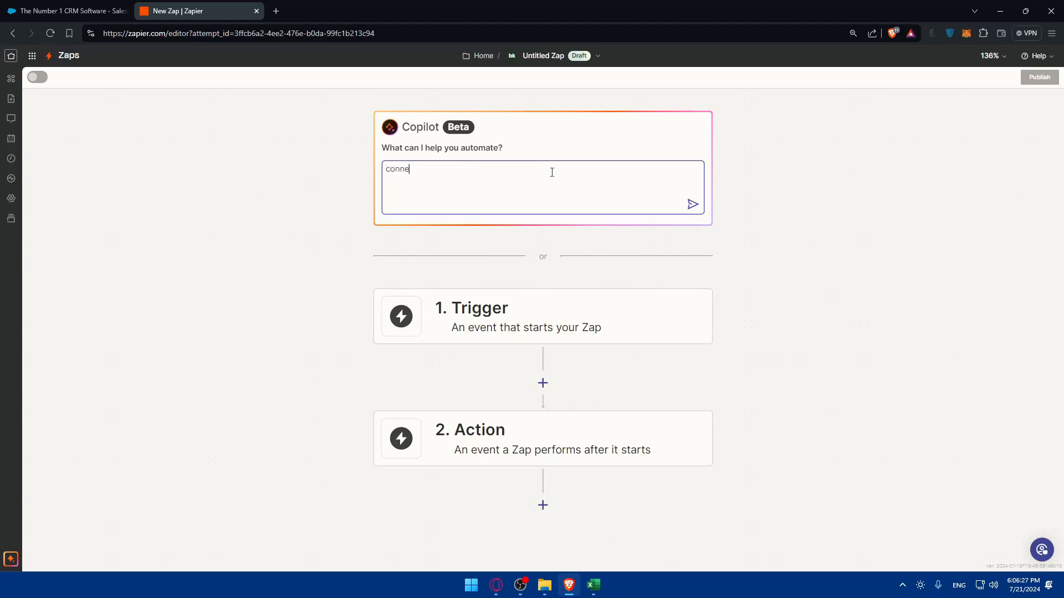
type("ct exc")
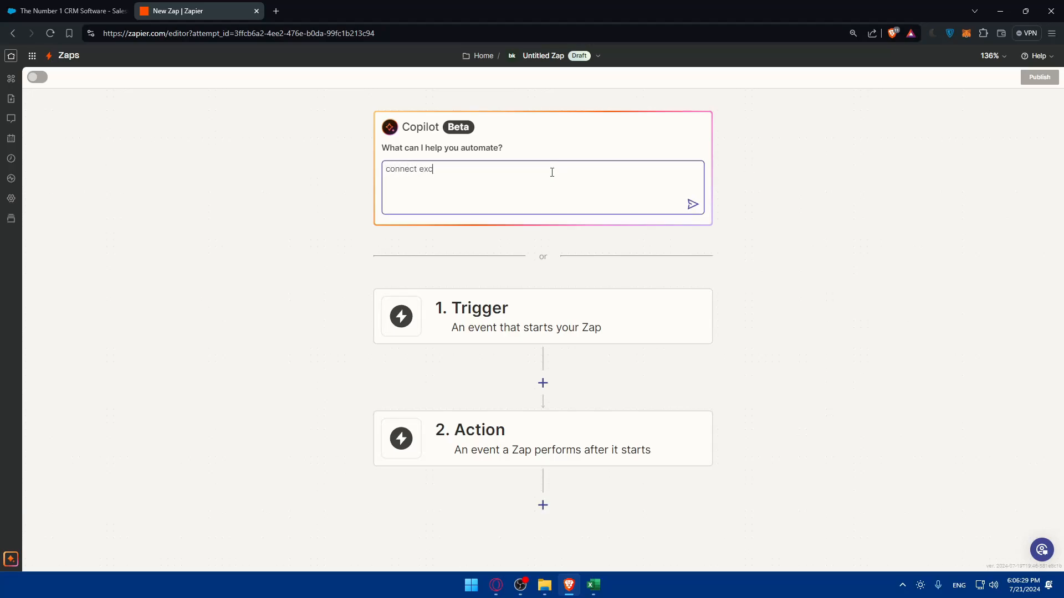
type("el to salesfpro")
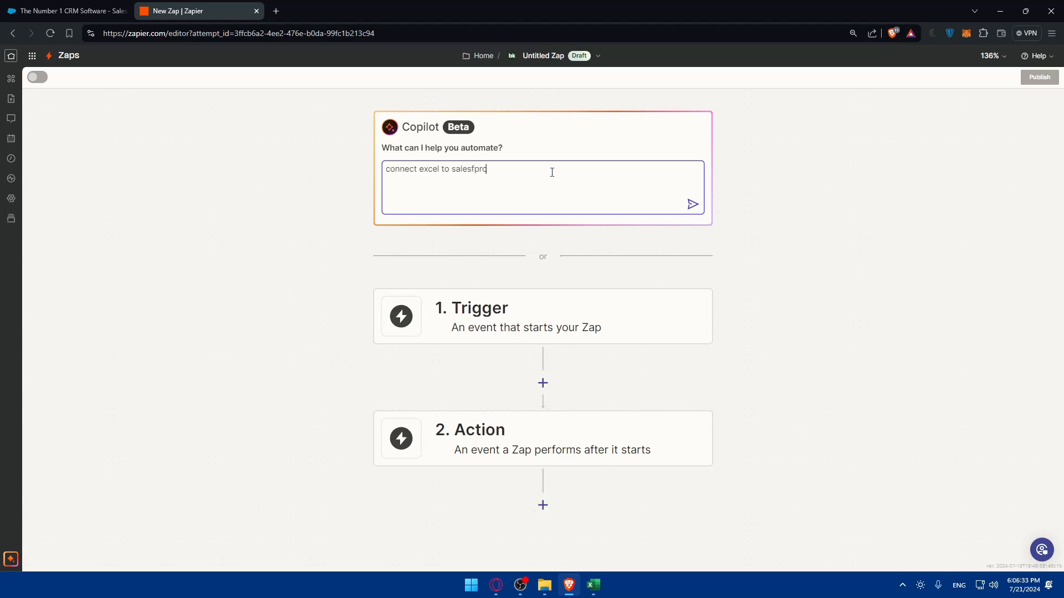
key("Backspace")
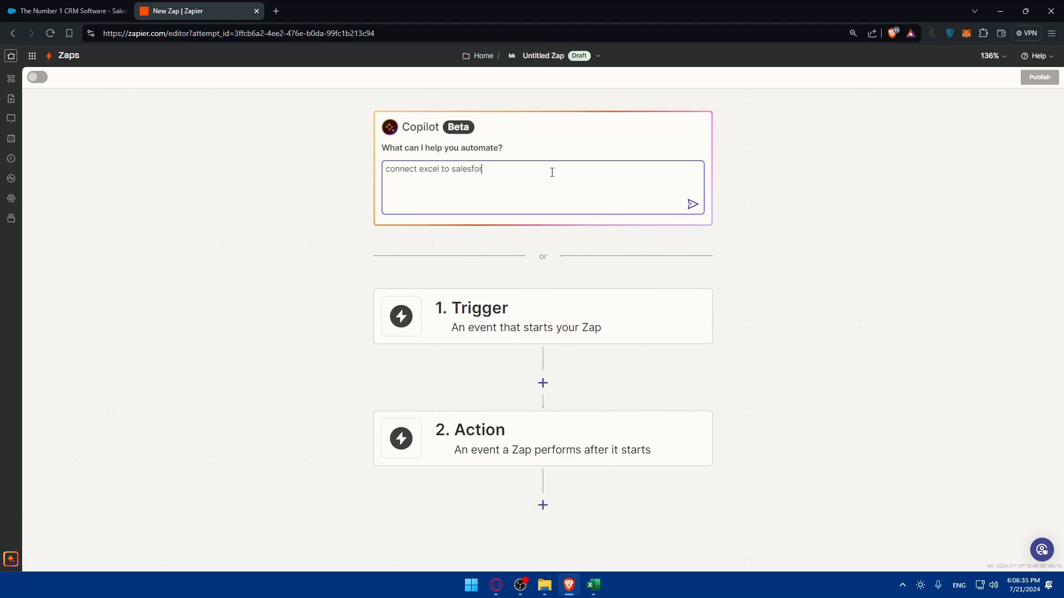
left_click(692, 205)
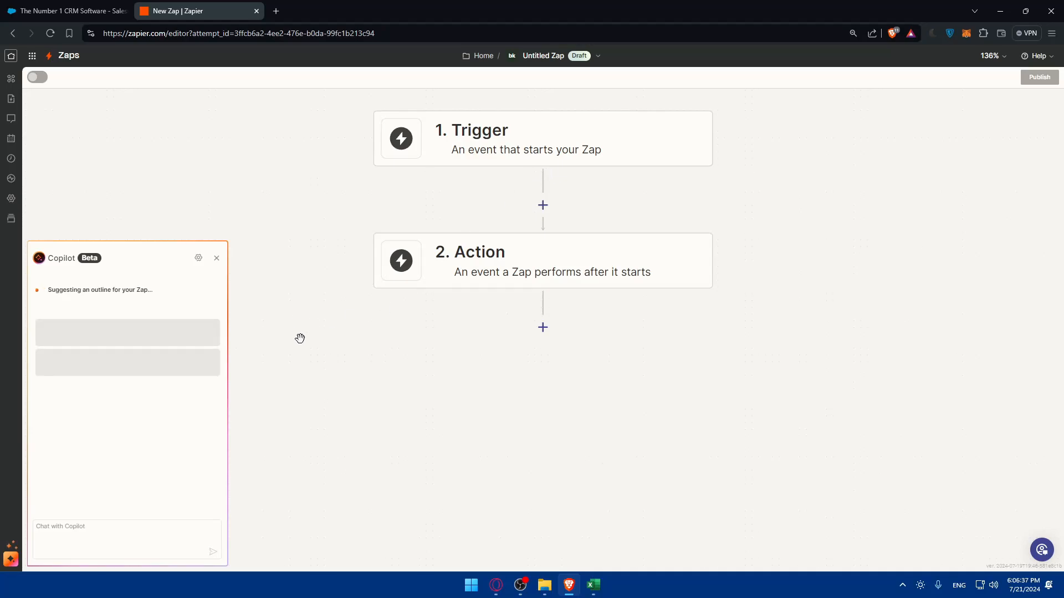
mouse_move(156, 350)
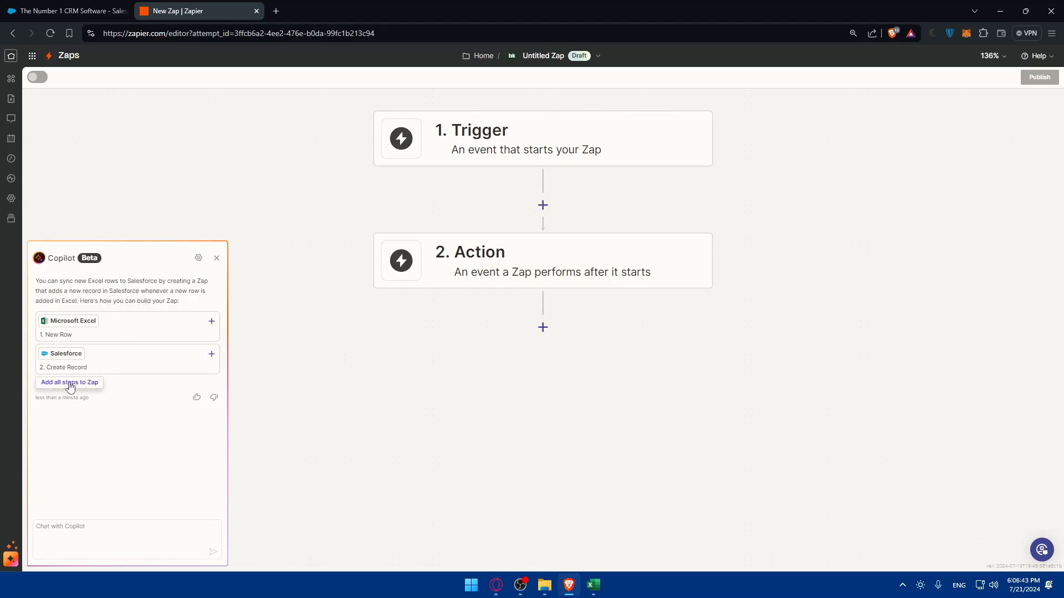
left_click(68, 382)
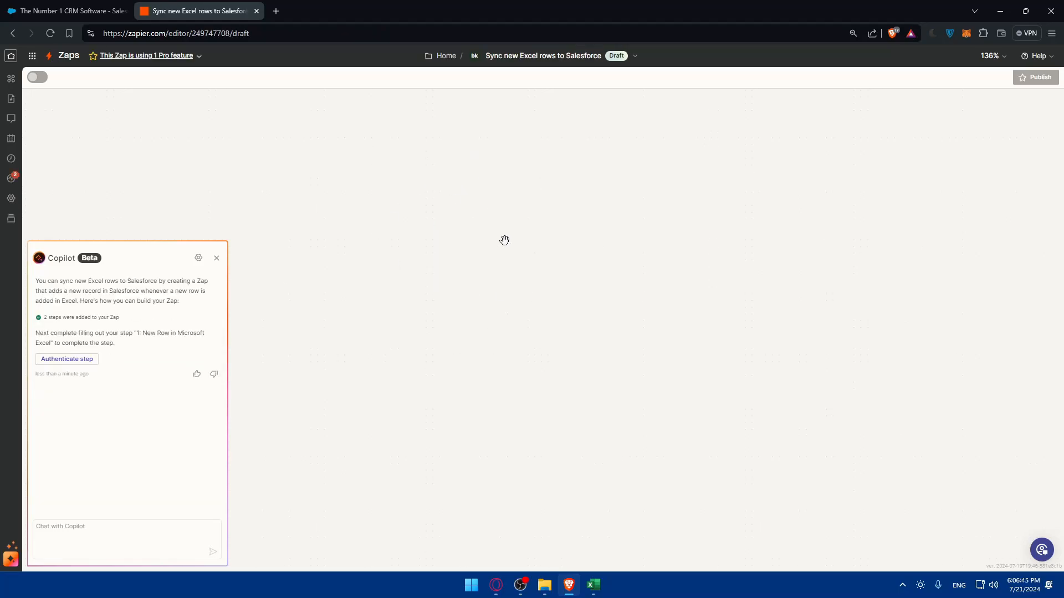
Browse the event options for the Excel trigger and the Salesforce Create Record step
left_click(66, 359)
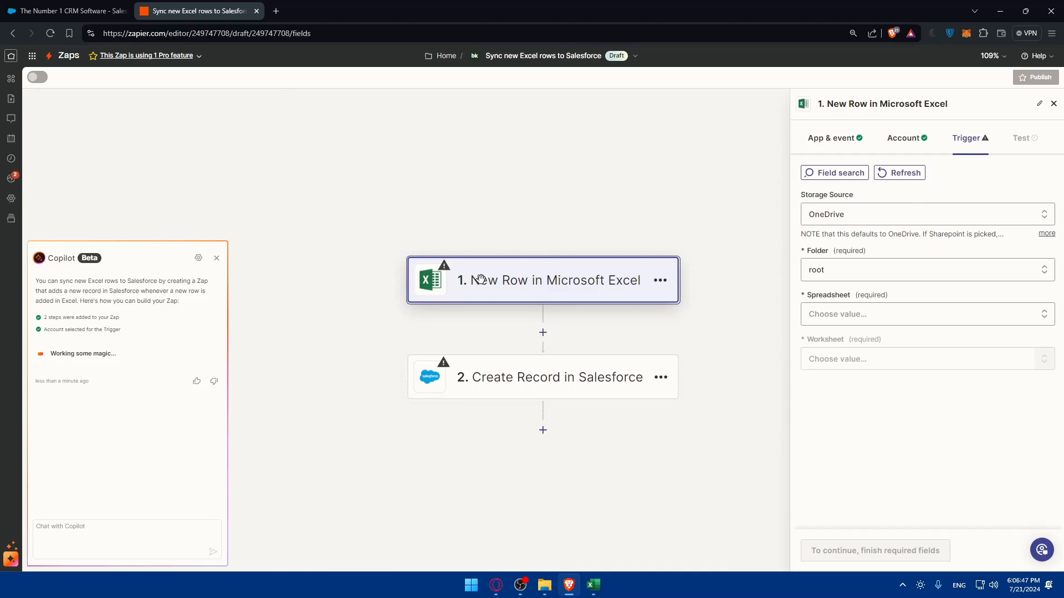
left_click(830, 138)
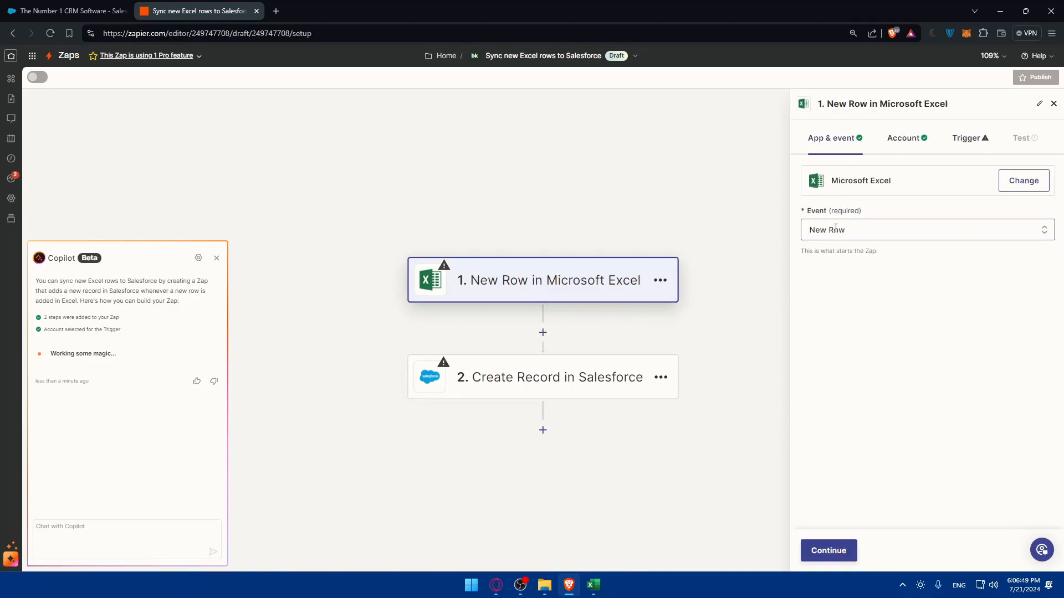
left_click(923, 230)
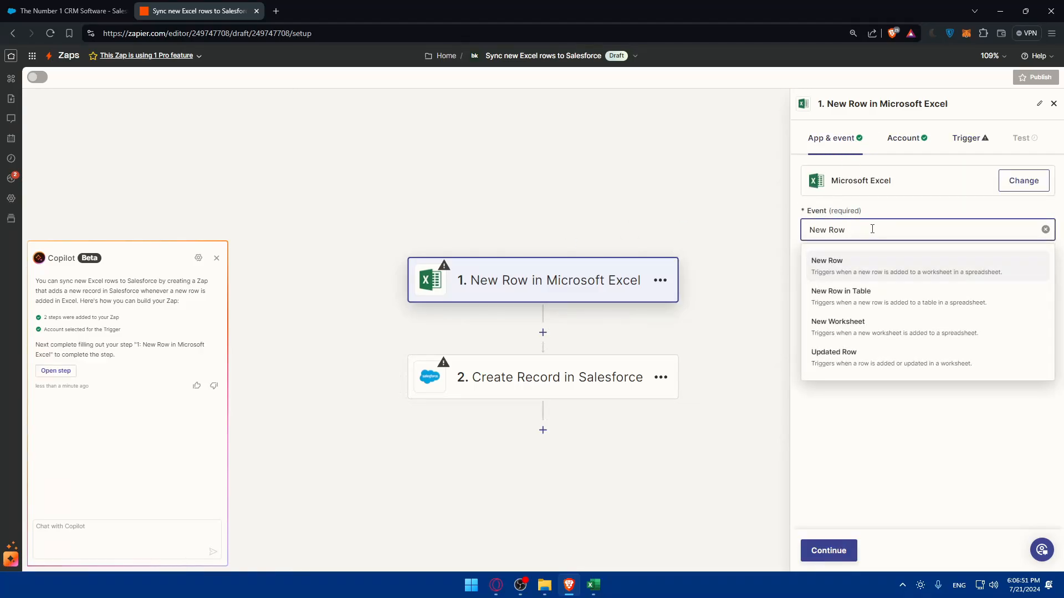
mouse_move(880, 312)
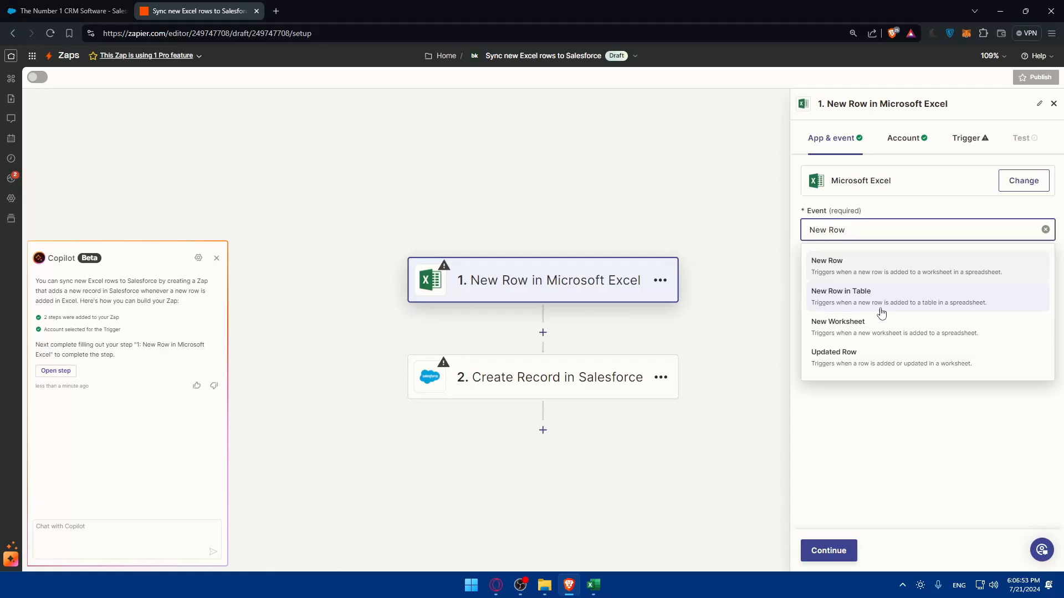
mouse_move(870, 327)
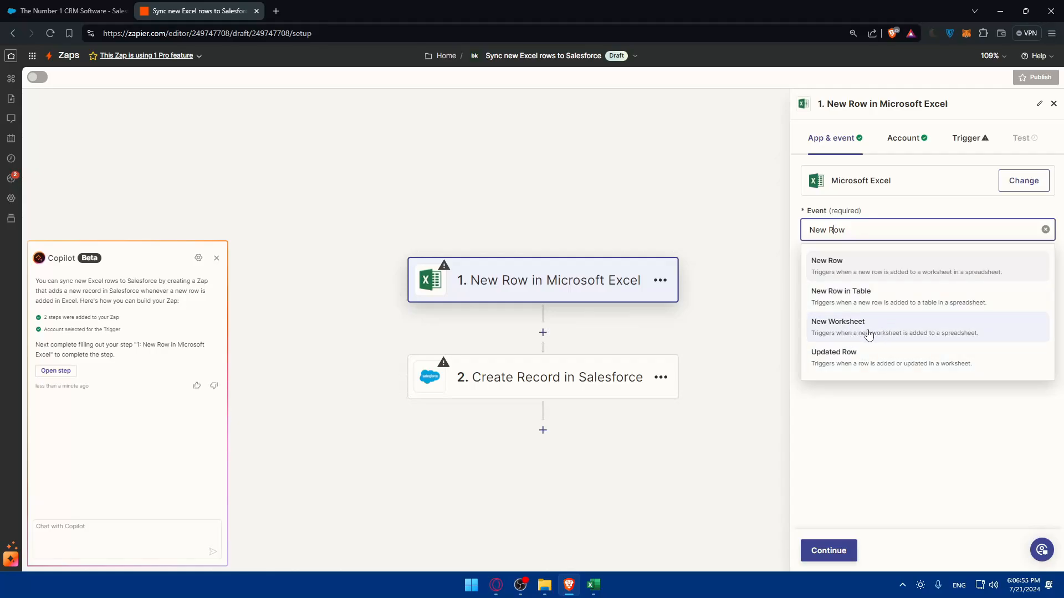
left_click(542, 377)
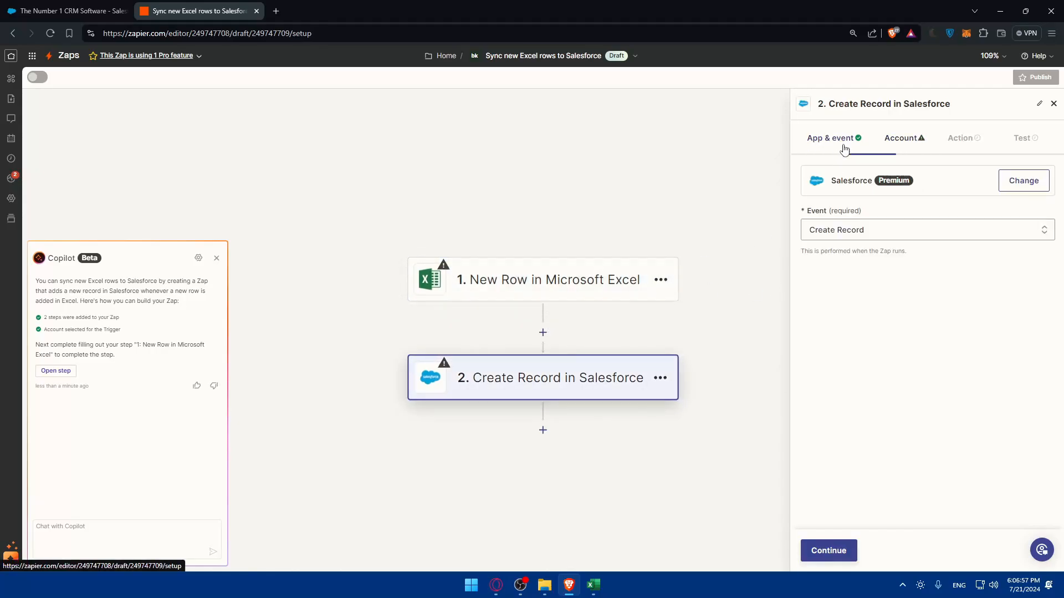
left_click(922, 229)
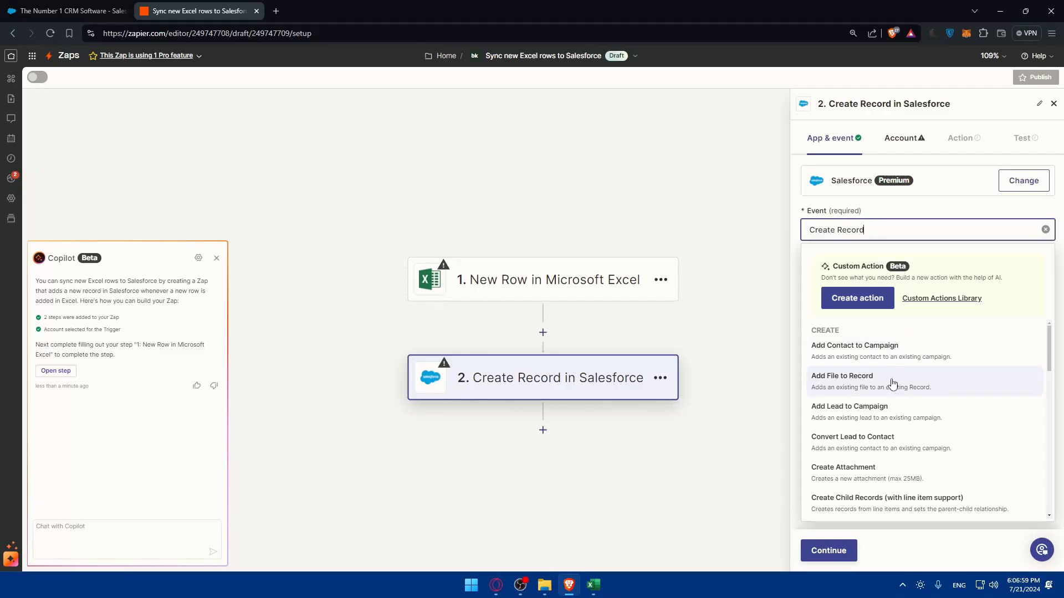
mouse_move(897, 352)
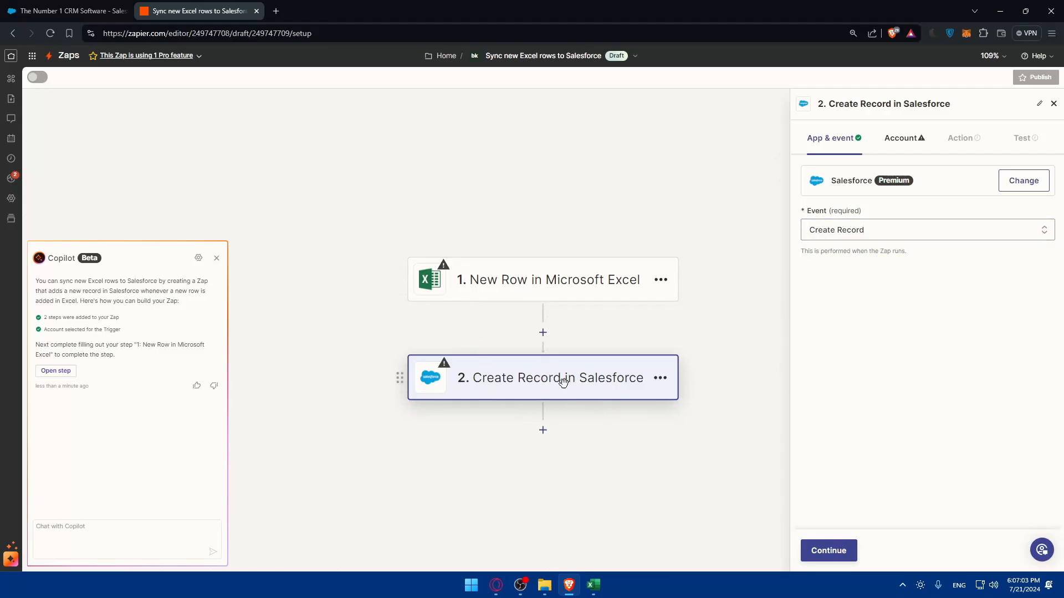
mouse_move(531, 294)
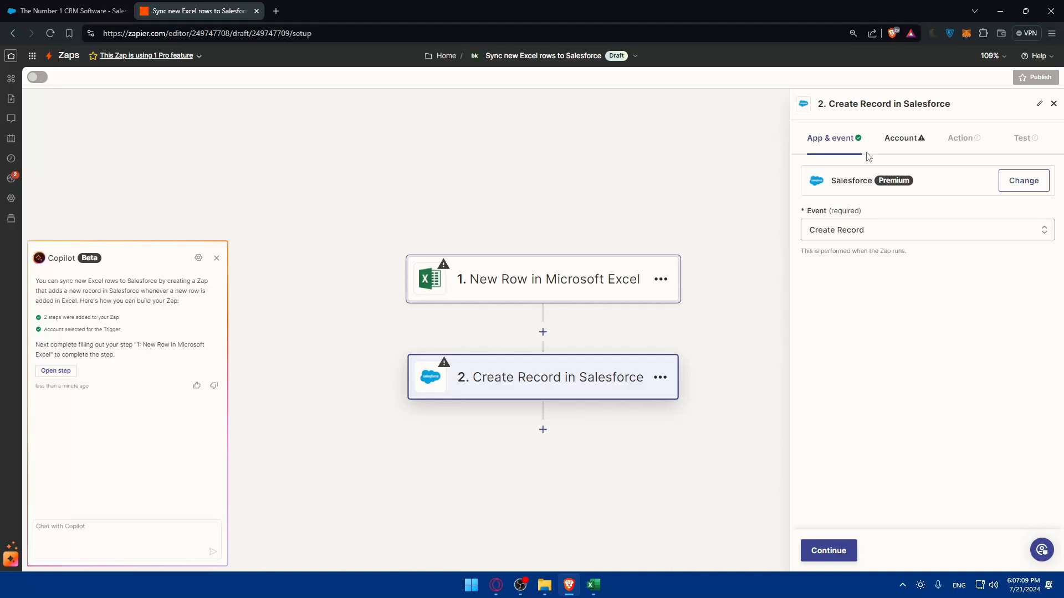
mouse_move(445, 251)
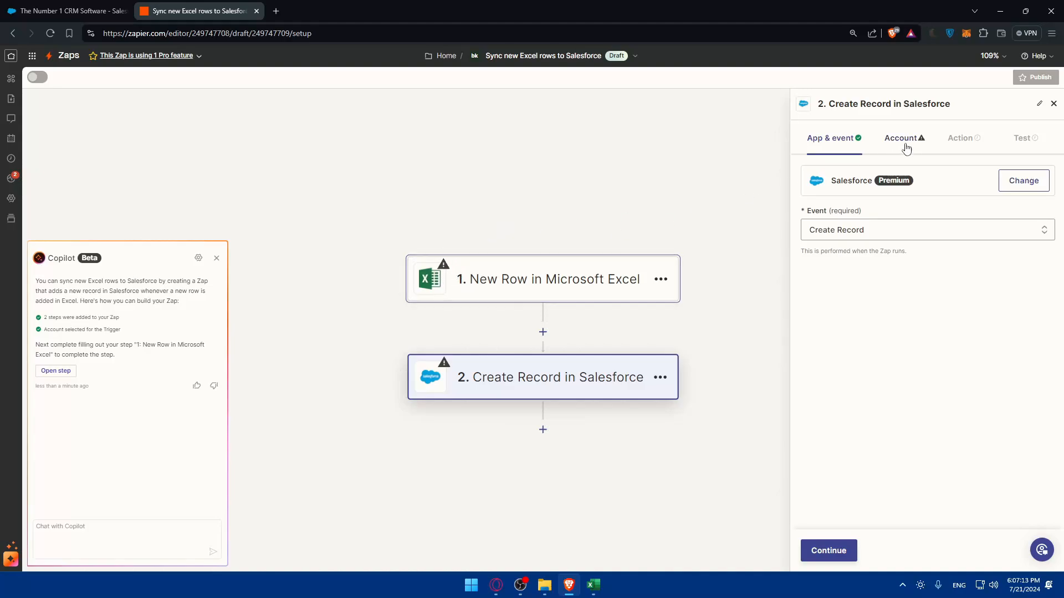
Set the Excel New Row trigger's folder to '/' on OneDrive storage
left_click(547, 278)
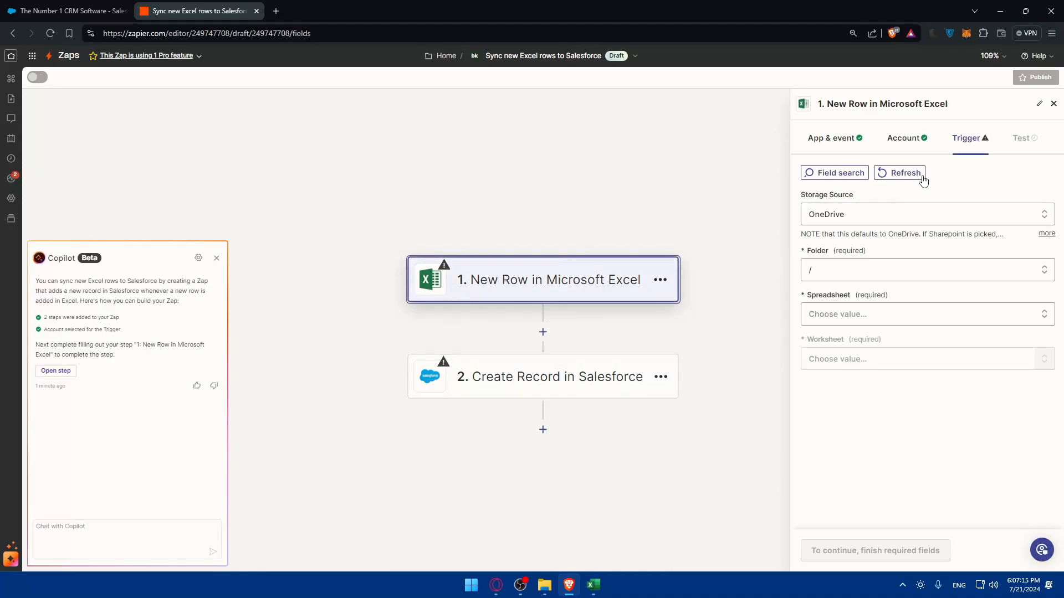
mouse_move(901, 215)
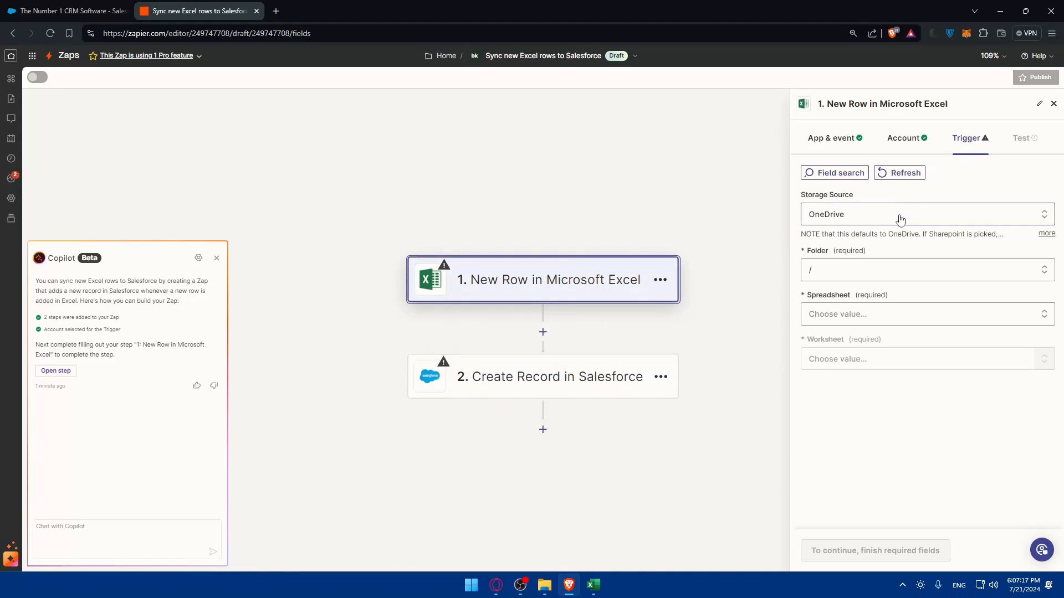
left_click(902, 138)
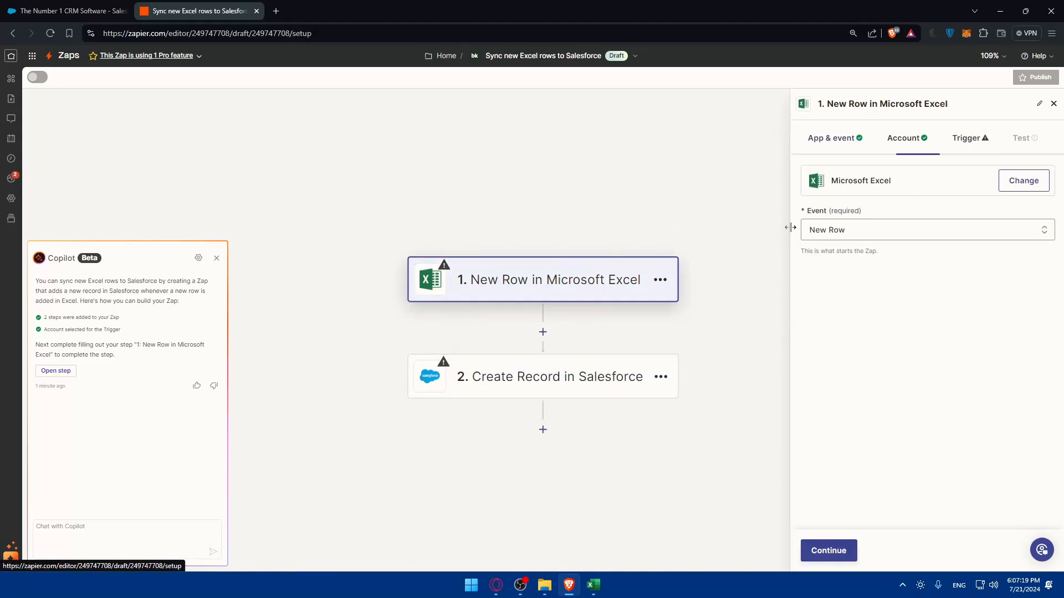
left_click(827, 551)
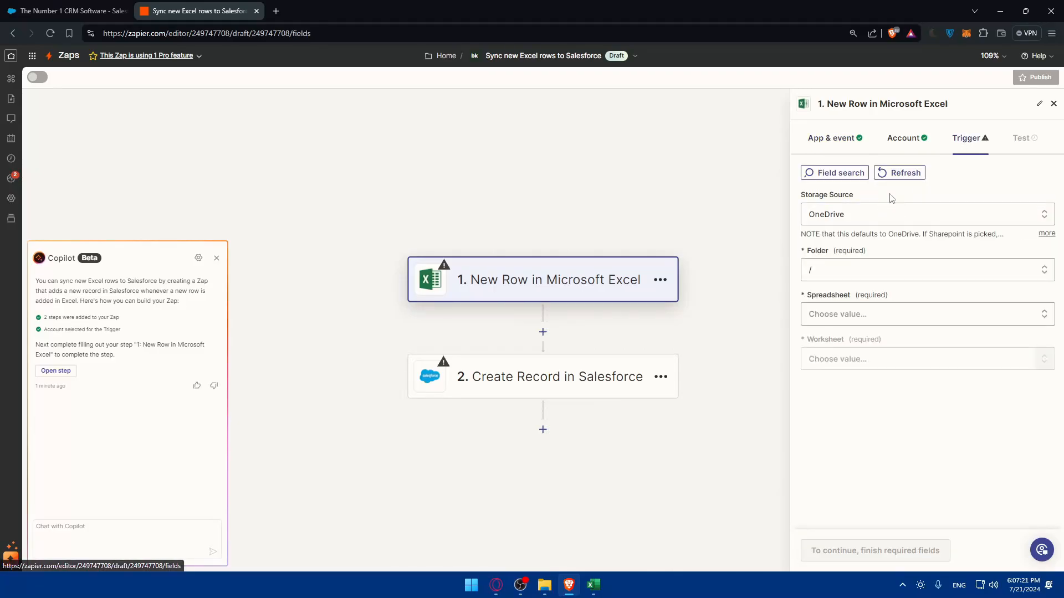
left_click(926, 214)
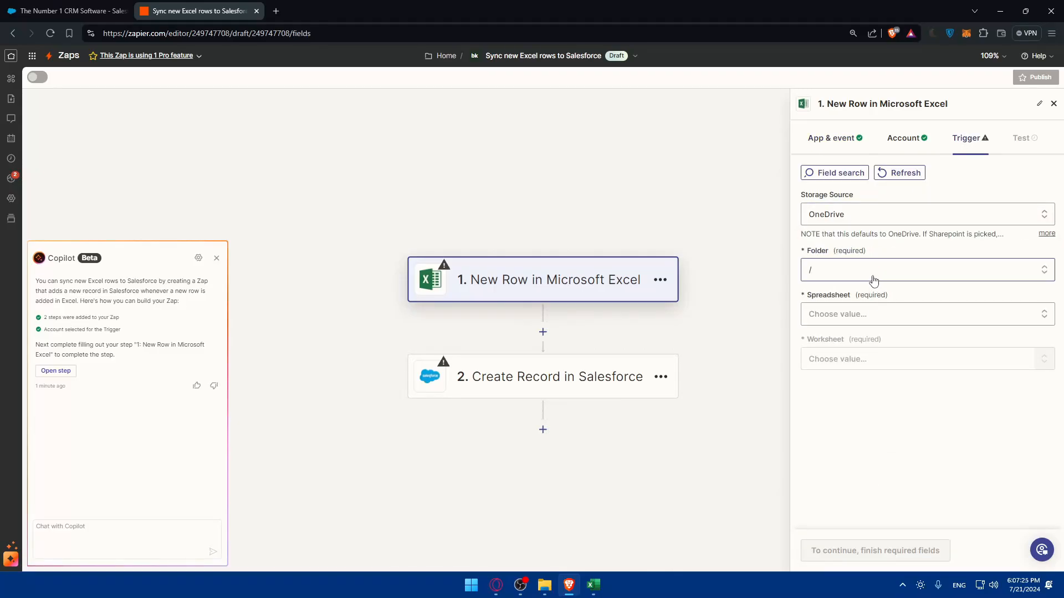
left_click(925, 270)
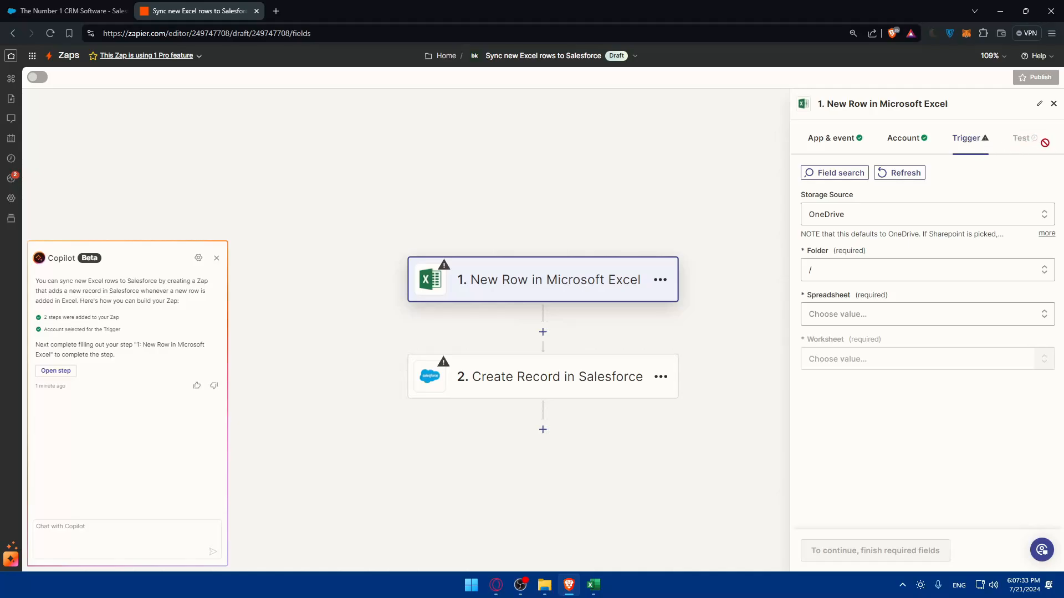
Check the Salesforce step's account, return to the Excel trigger, and switch to Excel
left_click(549, 378)
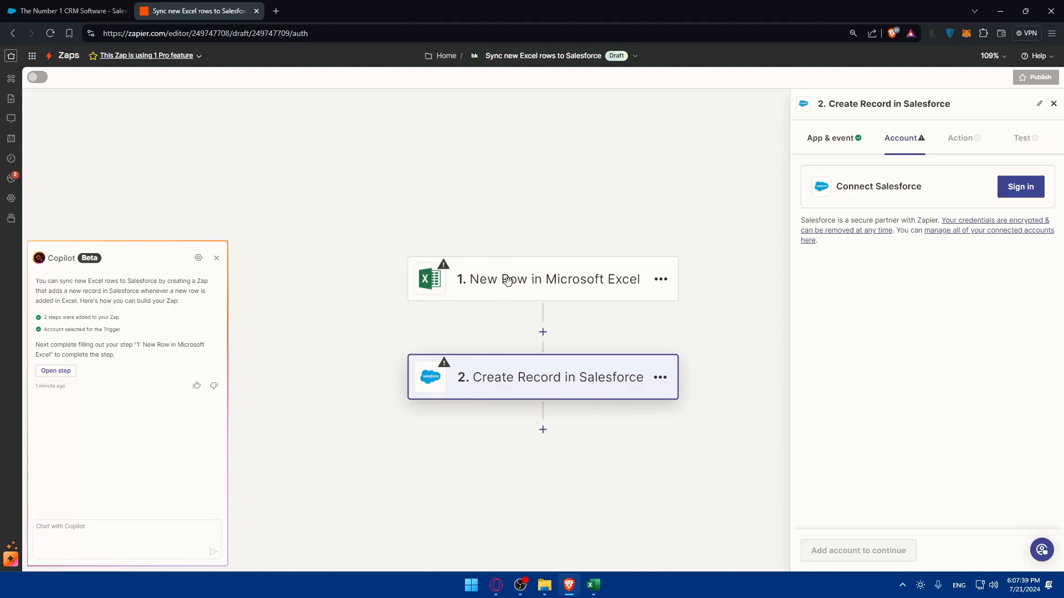
mouse_move(522, 188)
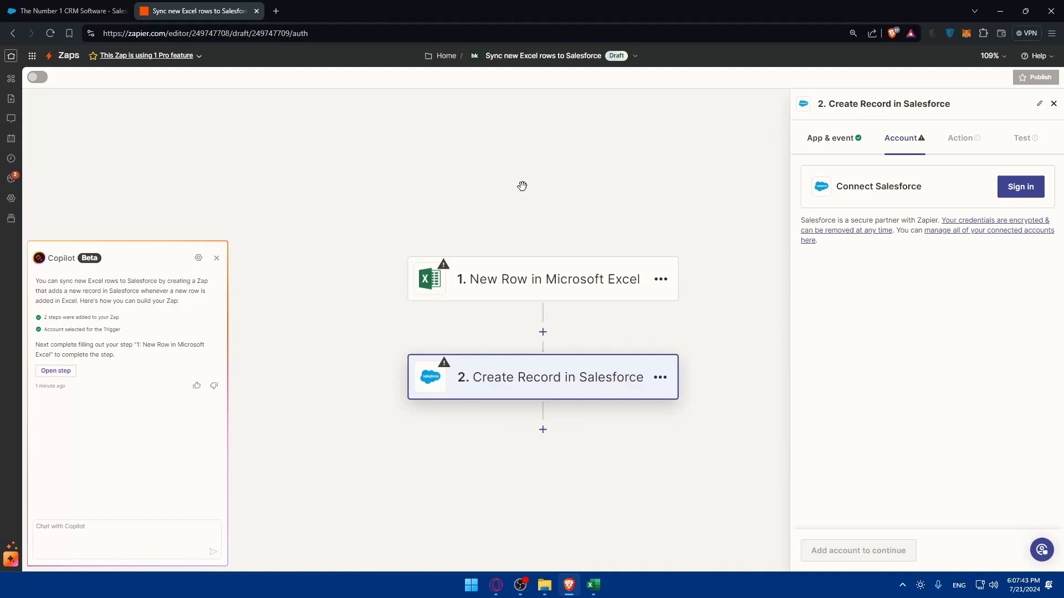
left_click(546, 279)
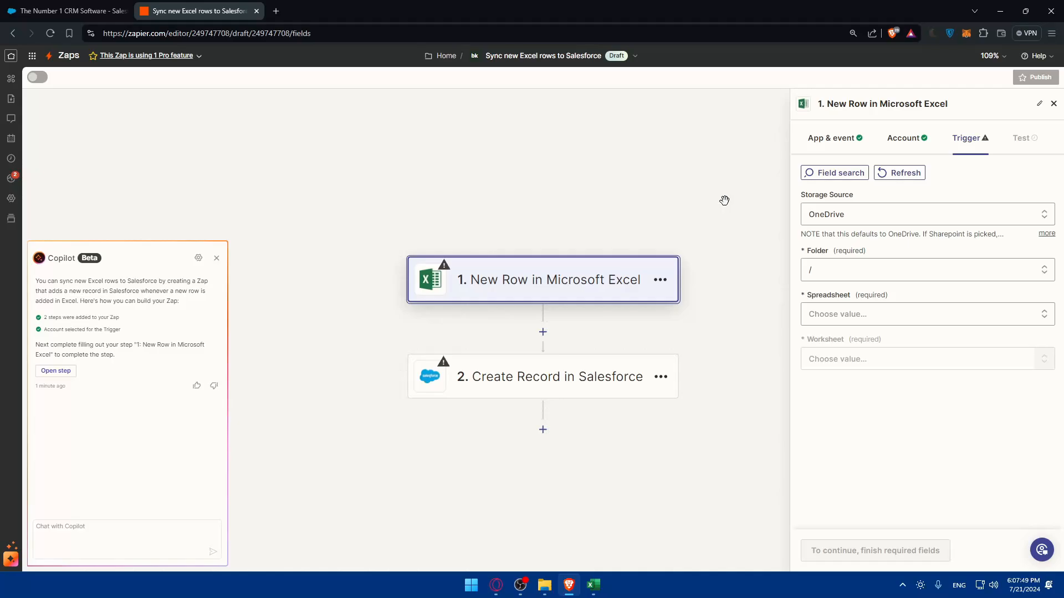
left_click(592, 585)
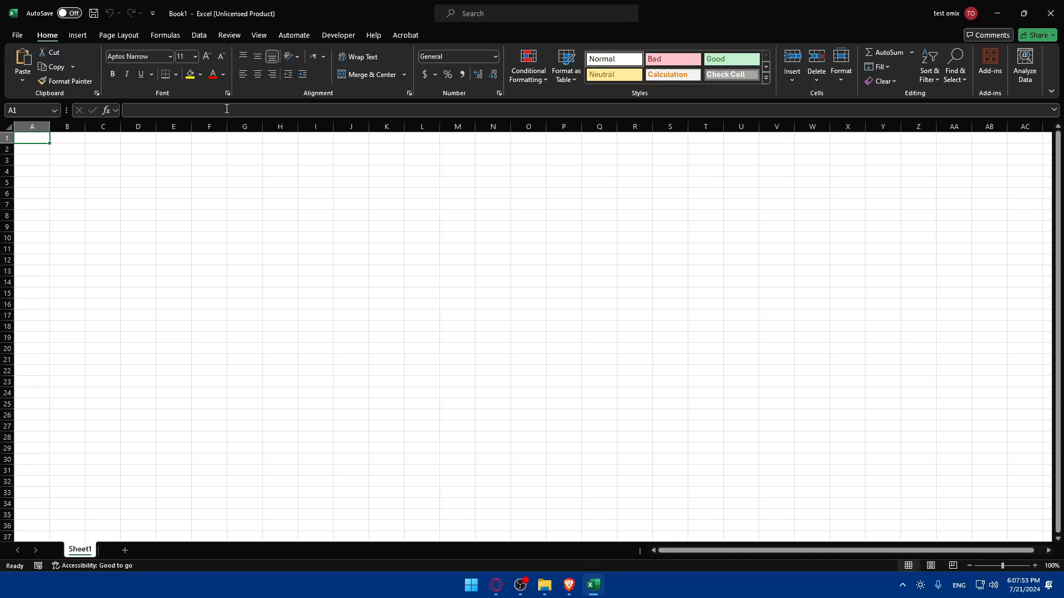
On Excel's Data tab, open From Web and cancel it without importing
left_click(199, 35)
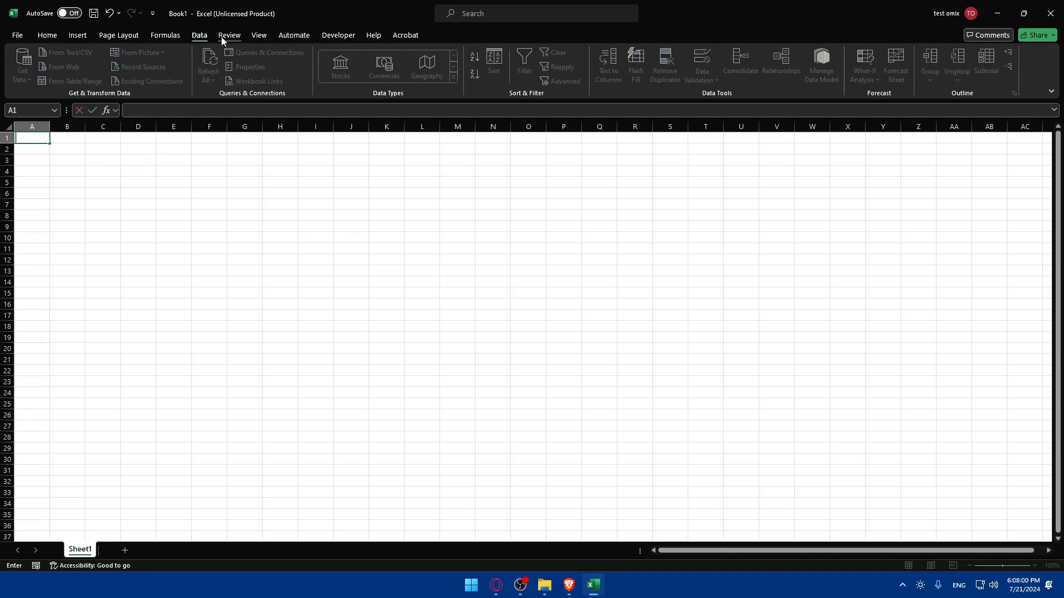
left_click(103, 170)
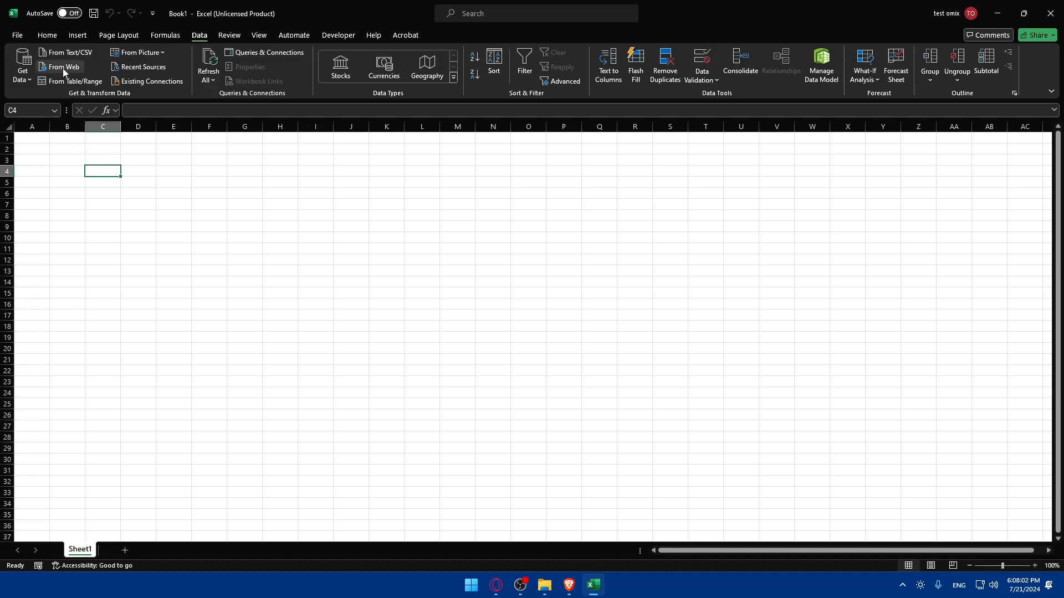
left_click(63, 67)
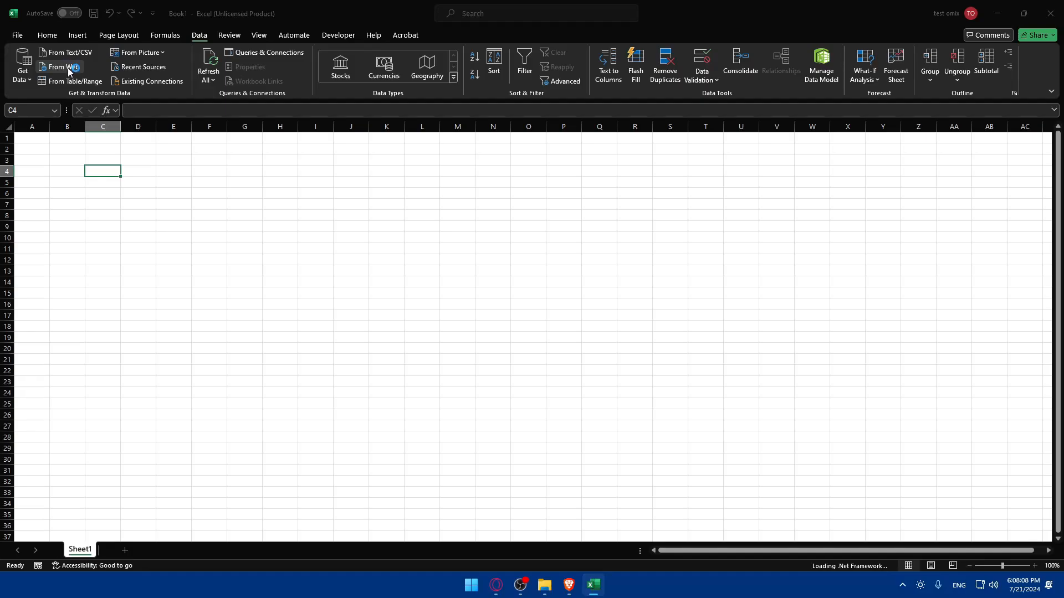
left_click(64, 66)
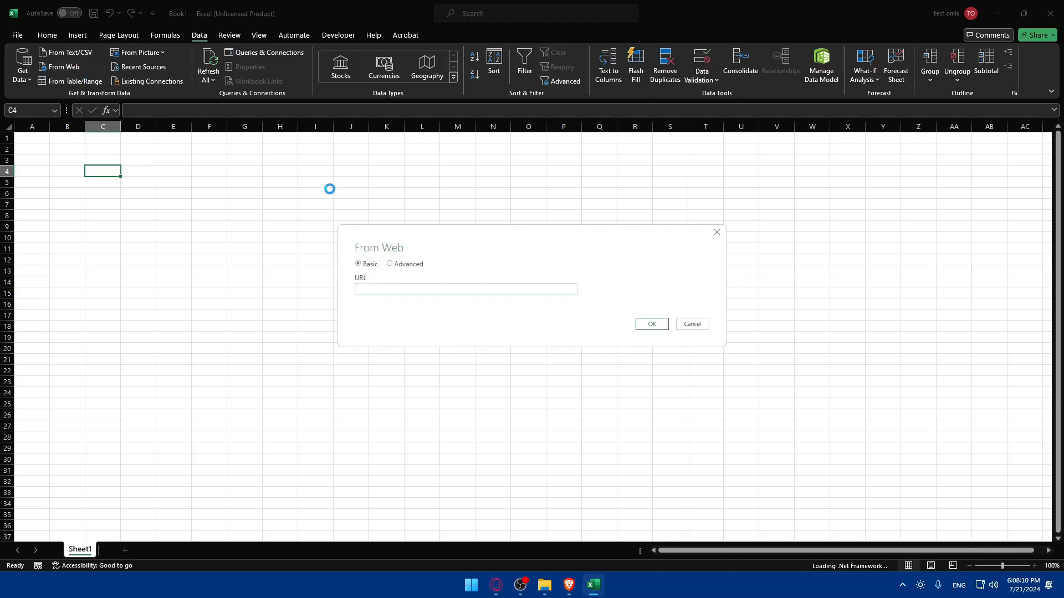
mouse_move(309, 307)
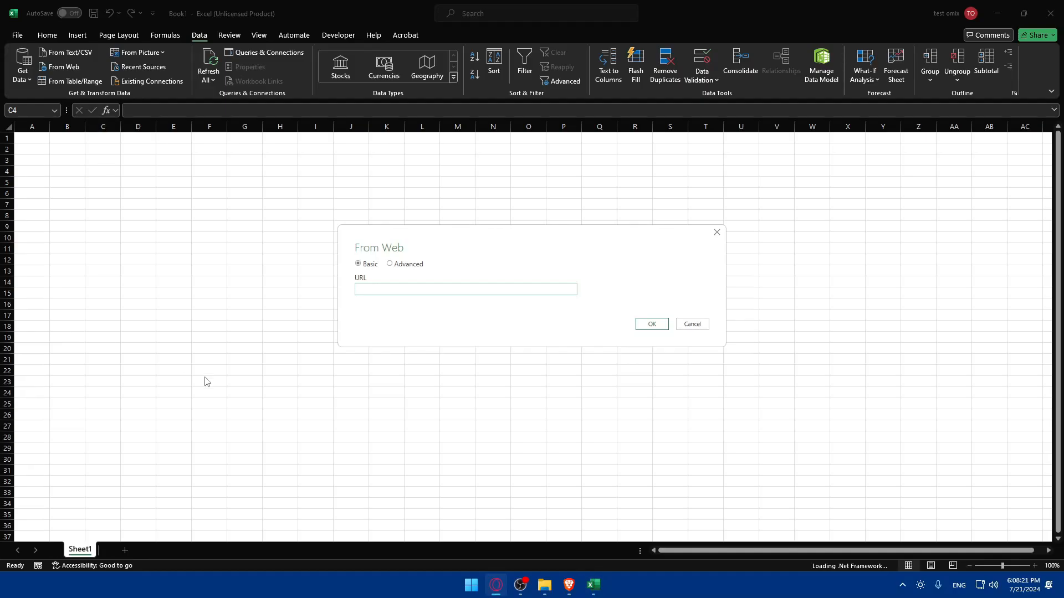
left_click(389, 263)
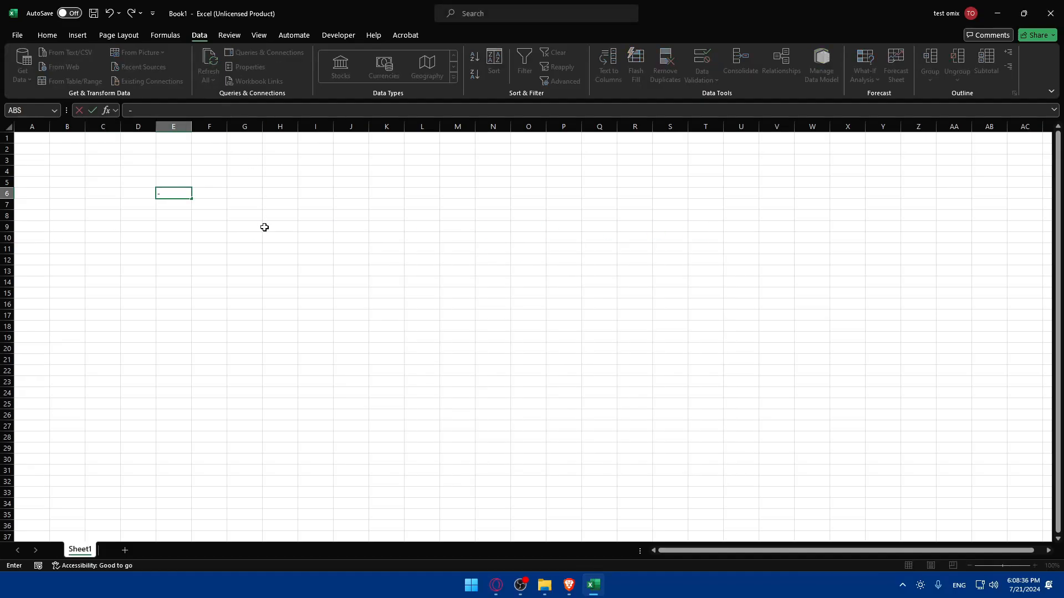
type("H")
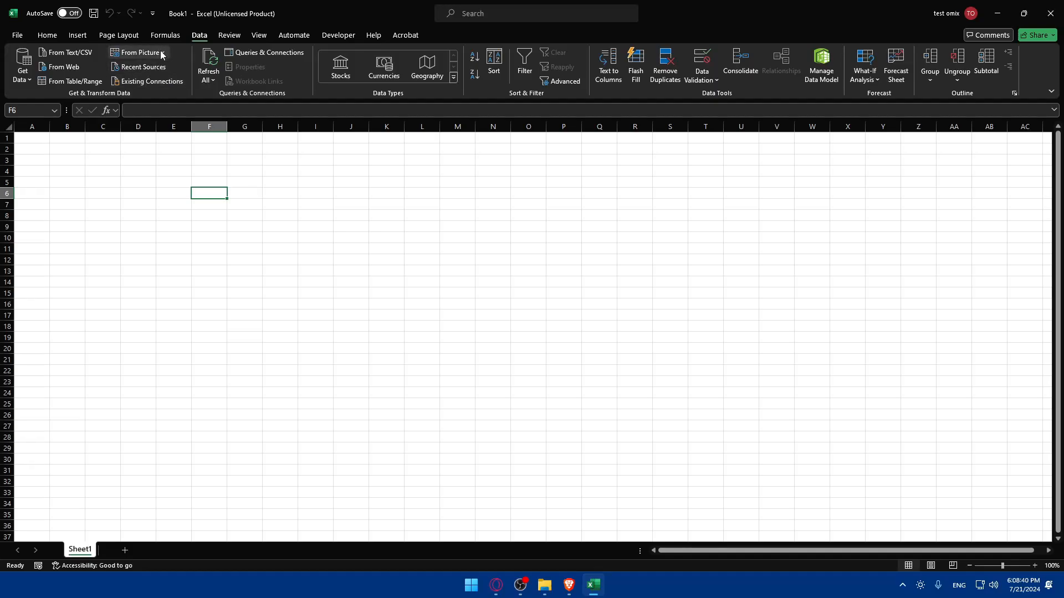
mouse_move(70, 81)
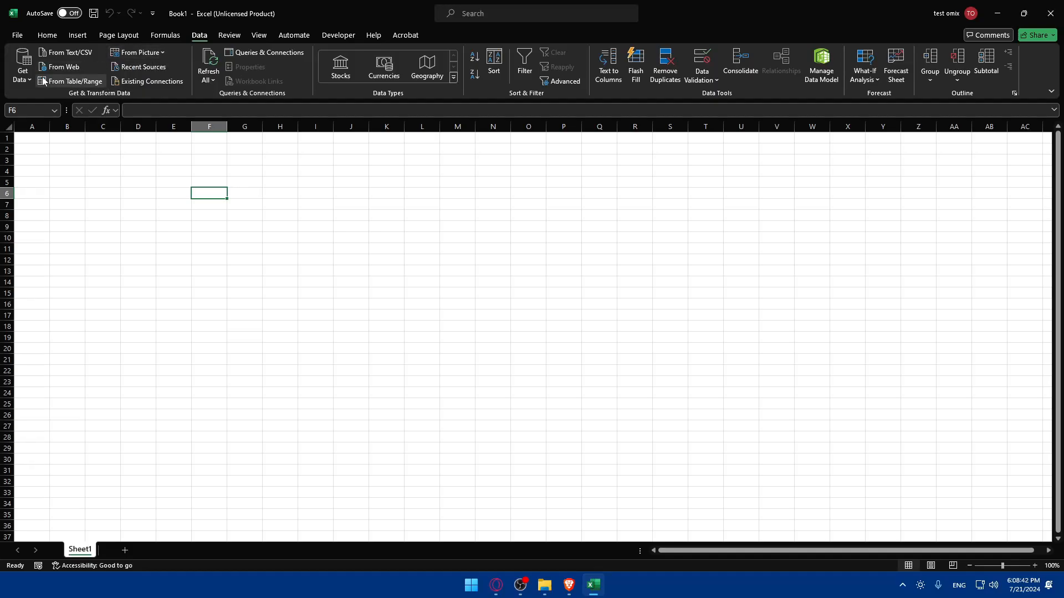
Open Get Data's From Salesforce Objects import dialog with Production selected
left_click(22, 64)
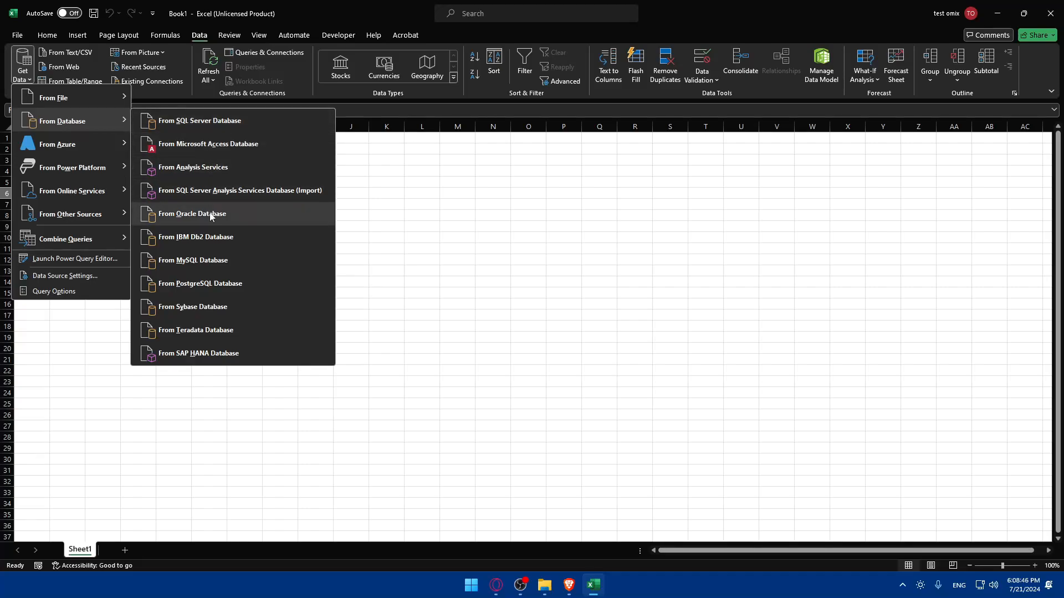
mouse_move(255, 144)
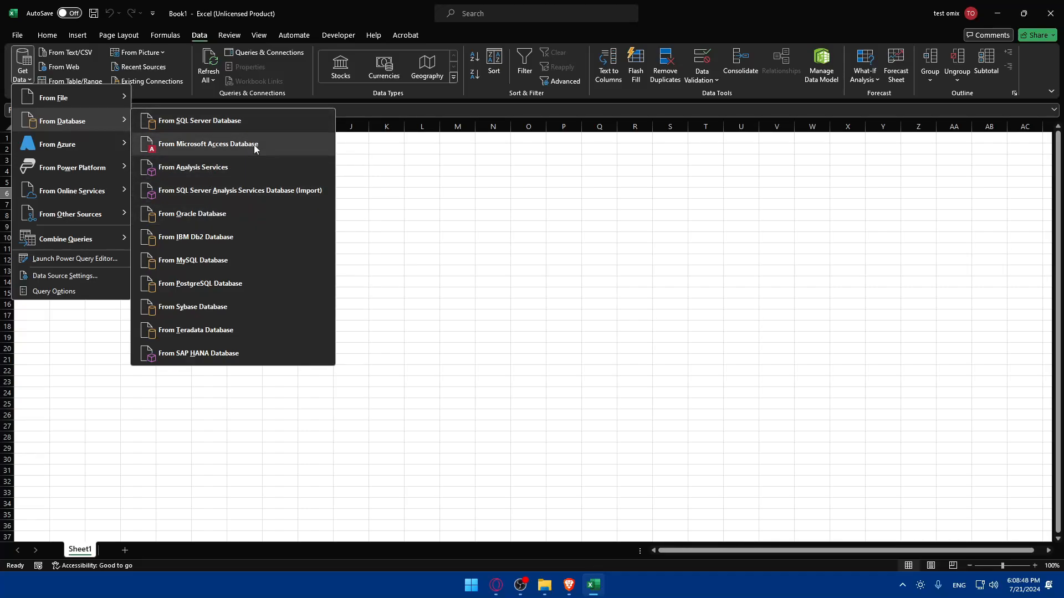
mouse_move(226, 218)
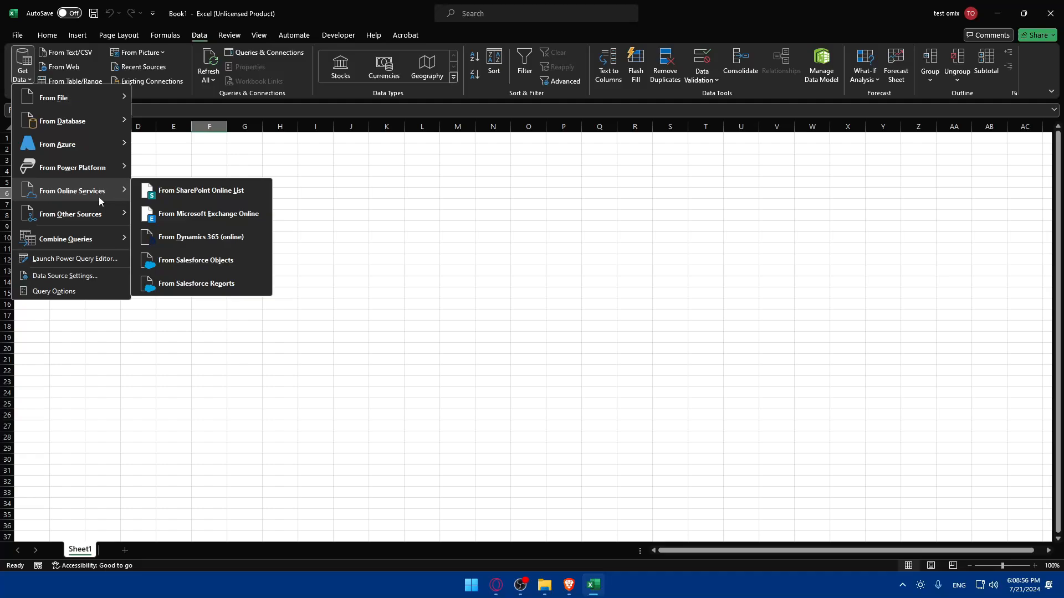
mouse_move(197, 283)
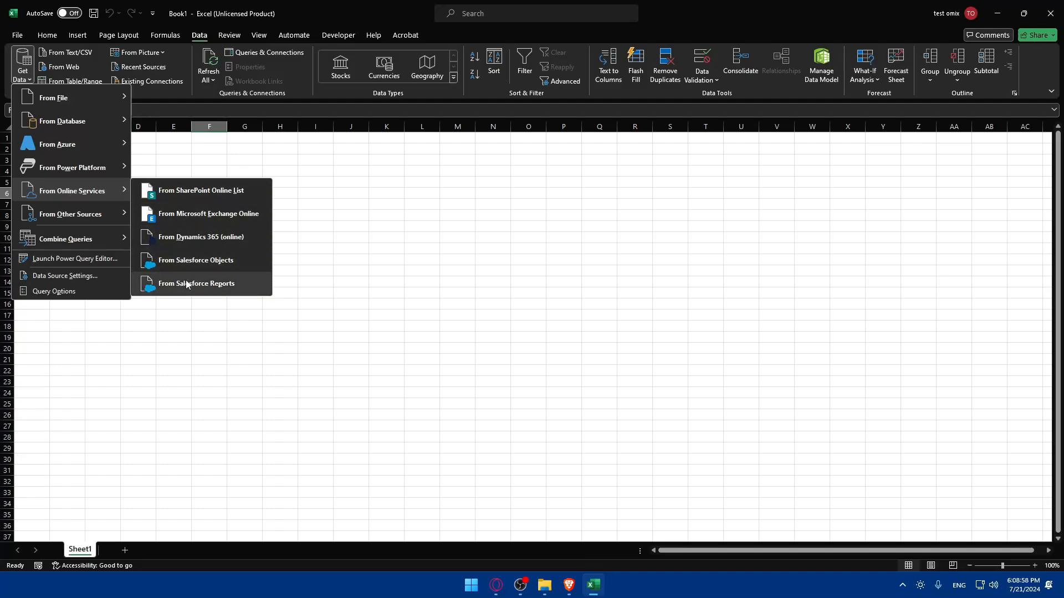
mouse_move(196, 265)
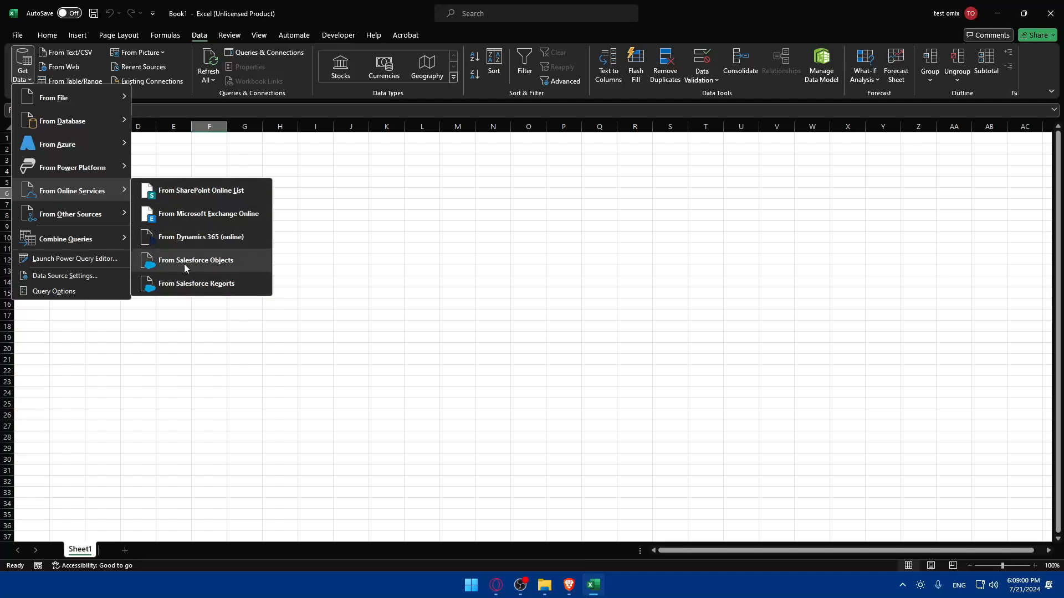
left_click(196, 260)
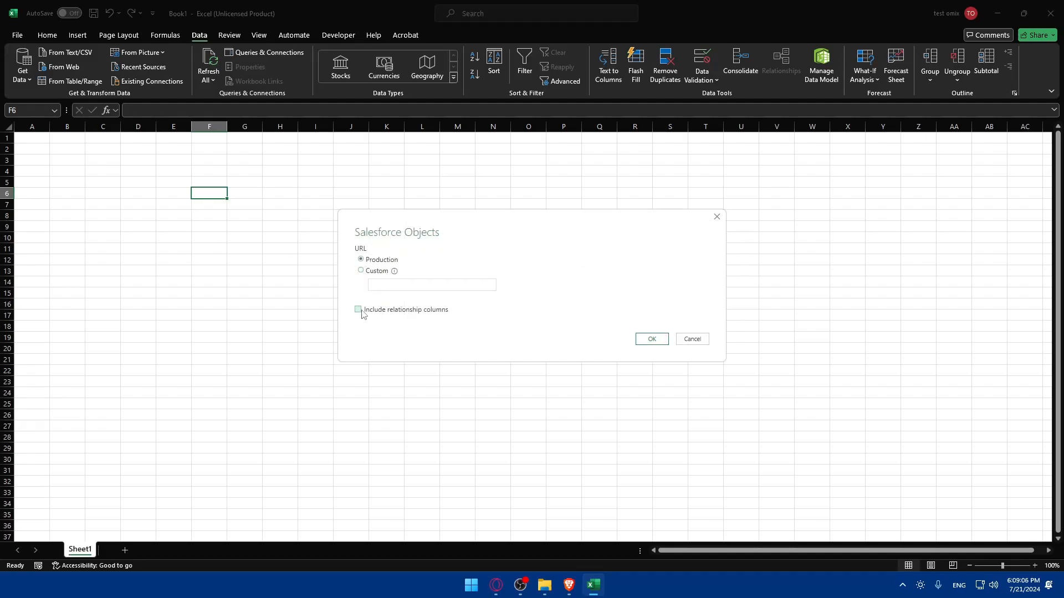
Confirm the Production URL and start signing in to login.salesforce.com
left_click(650, 339)
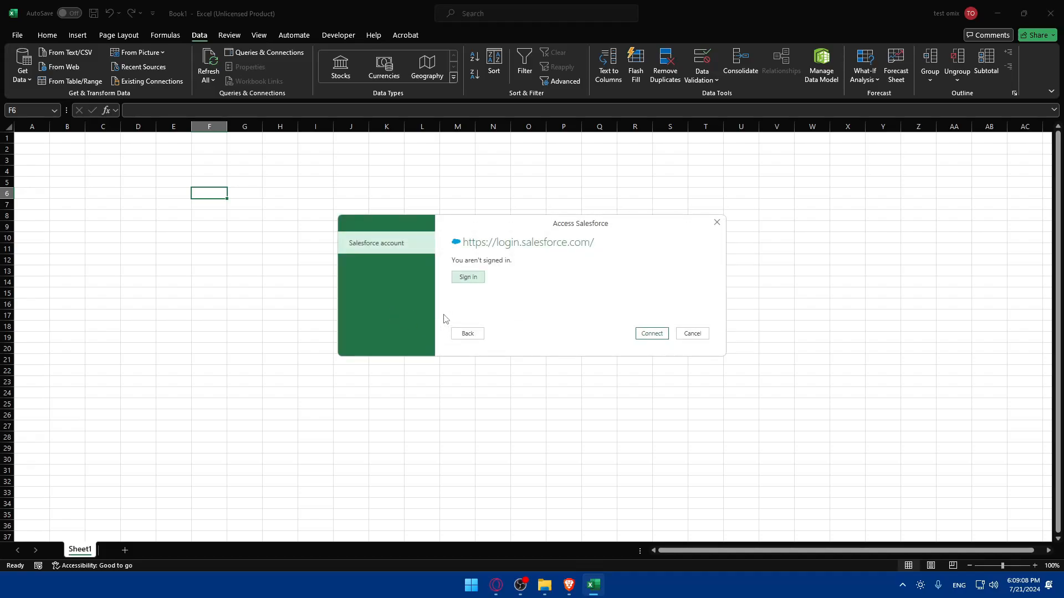
left_click(468, 277)
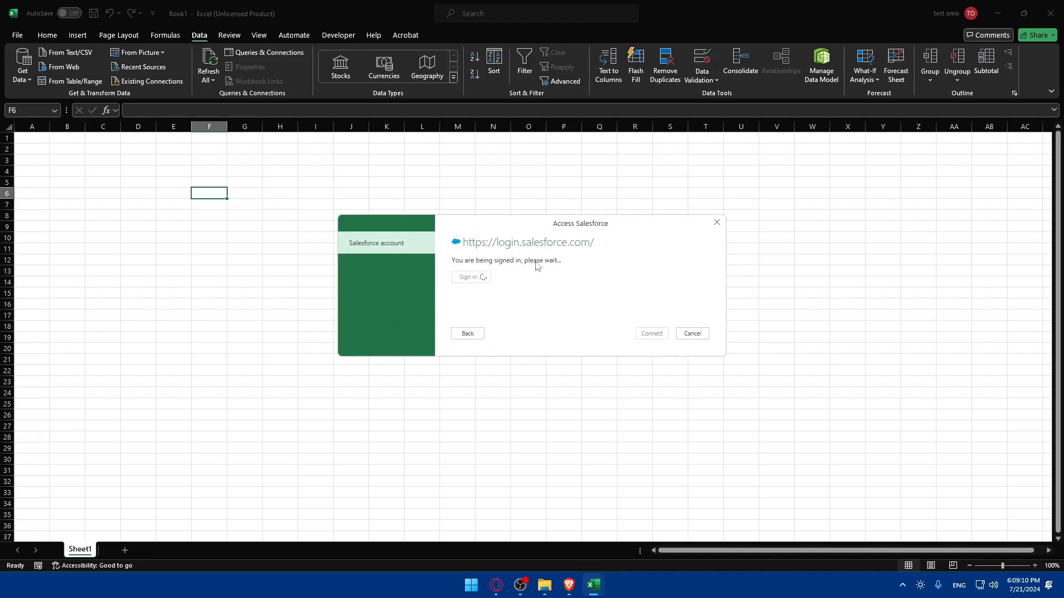